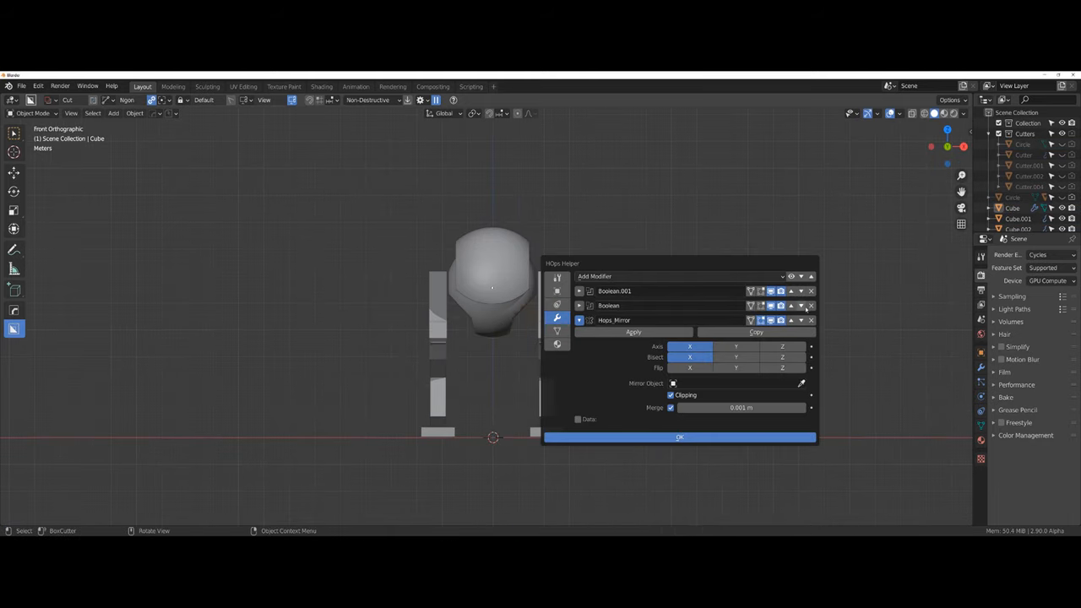
- Mirror the leg armor across X with HardOps and shape the matching front leg plates
{"action": "left_click", "coordinate": [679, 436]}
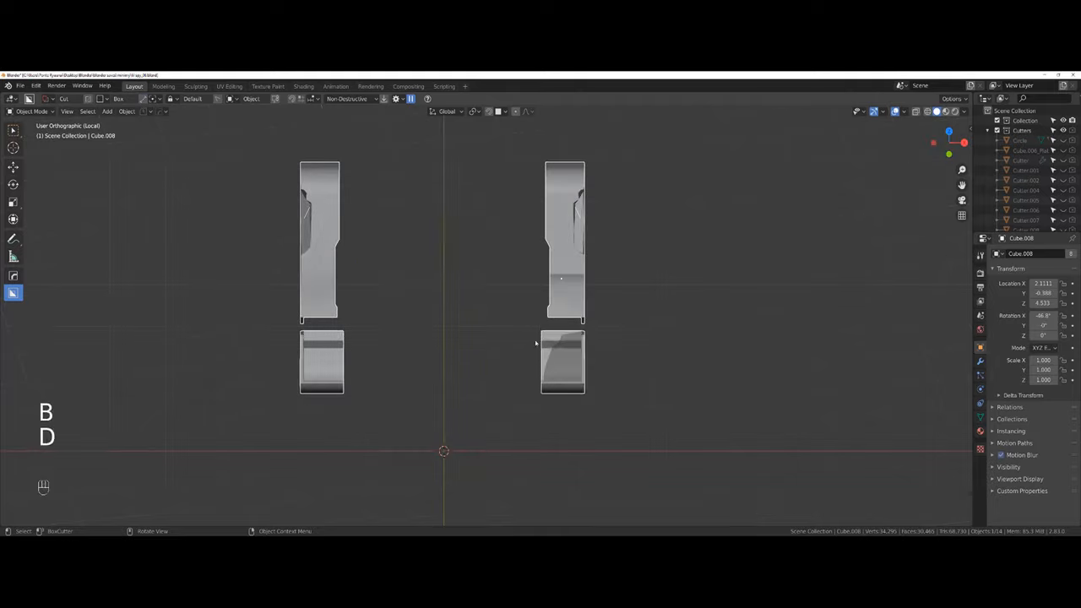
- Boolean-cut slots into the leg armor using Bool Scroll cutters
{"action": "key", "text": "Tab"}
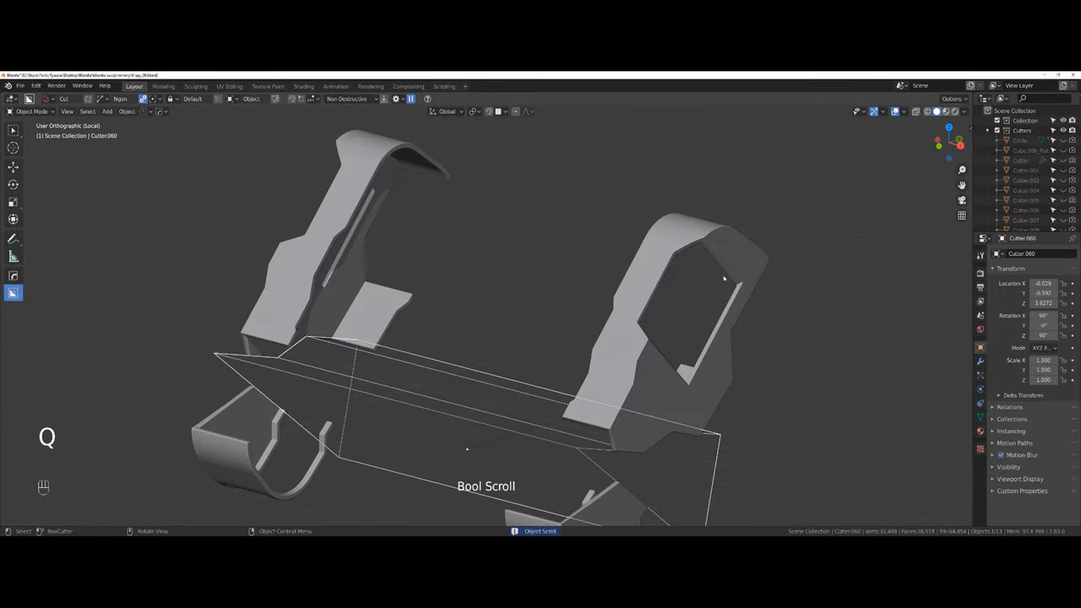
{"action": "scroll", "scroll_direction": "down", "scroll_amount": 3}
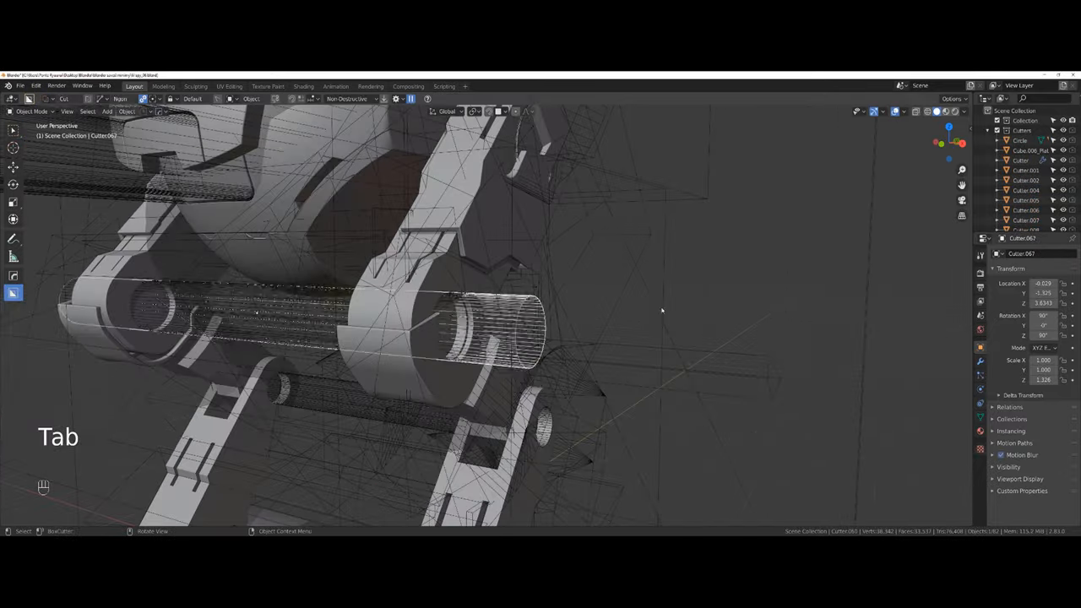
{"action": "key", "text": "Tab"}
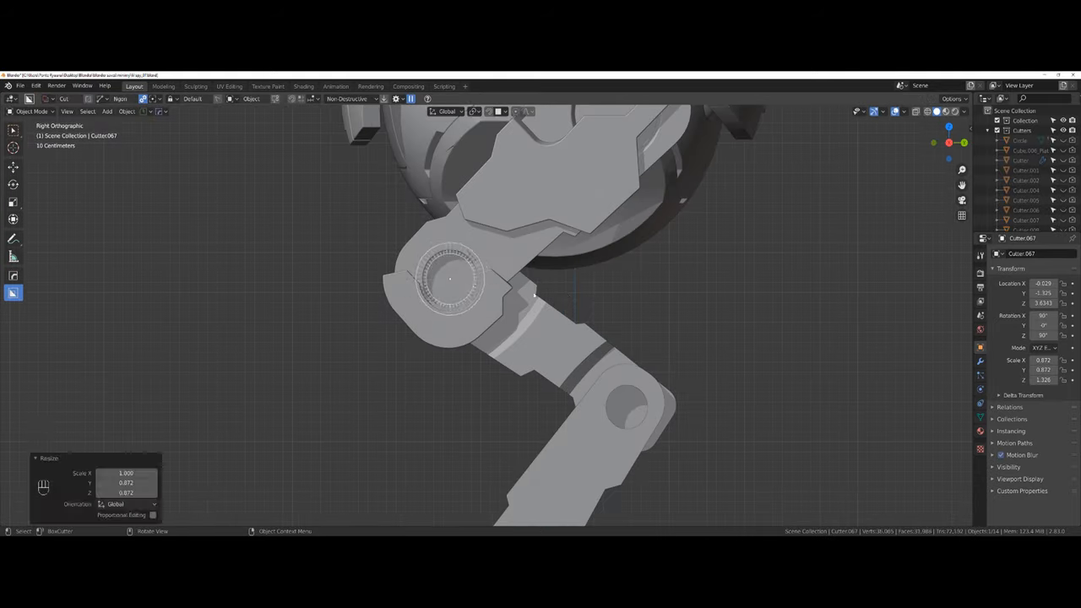
{"action": "key", "text": "Tab"}
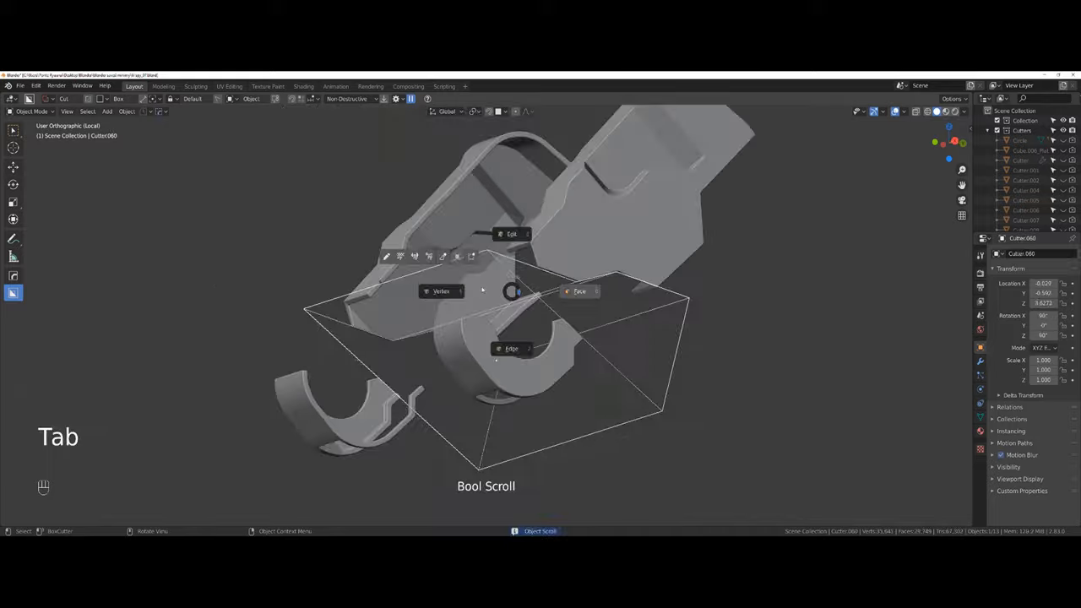
{"action": "key", "text": "Tab"}
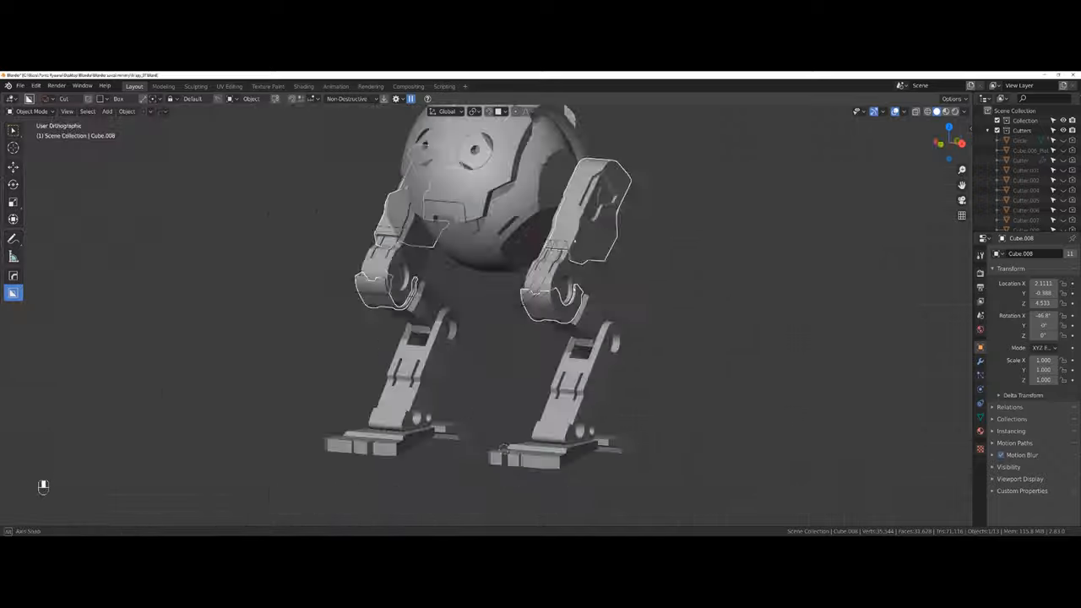
- Fit cylindrical barrel inserts through both leg joints, scaling edges and hiding cutters
{"action": "key", "text": "ctrl+`"}
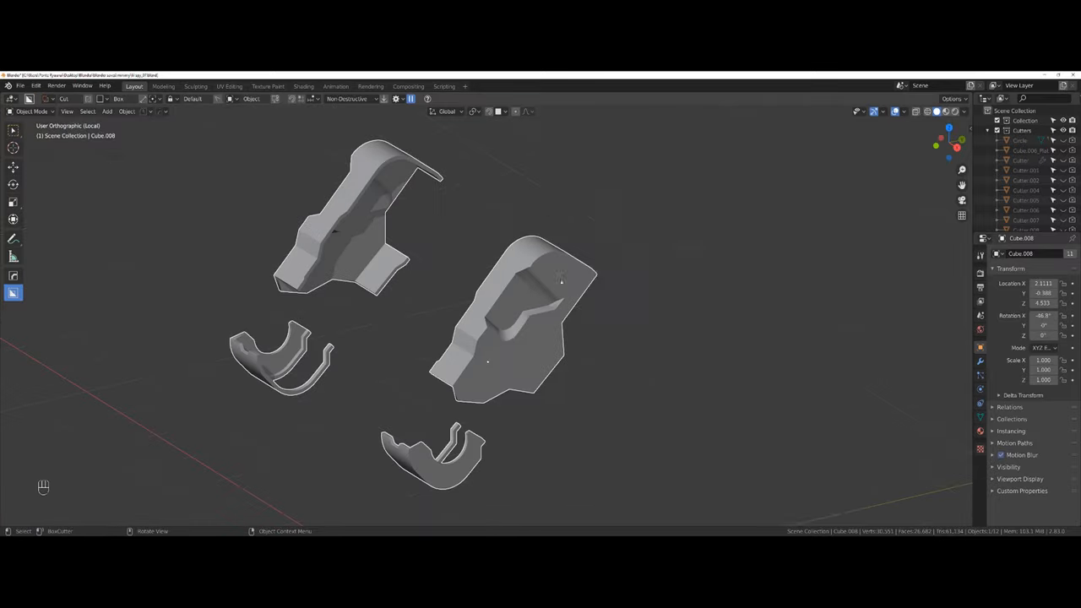
{"action": "key", "text": "shift+2"}
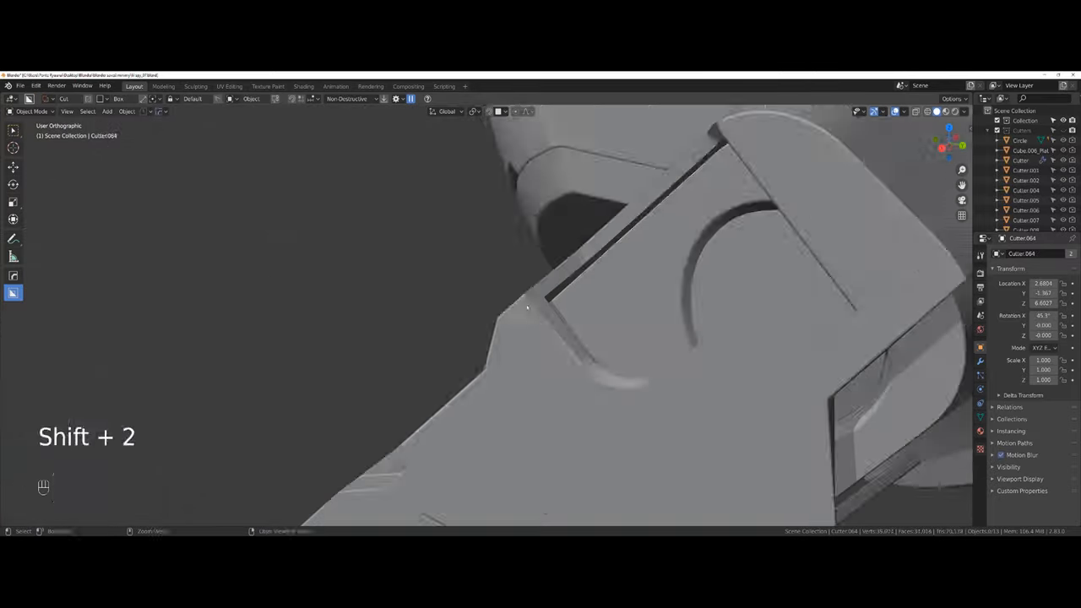
{"action": "key", "text": "g"}
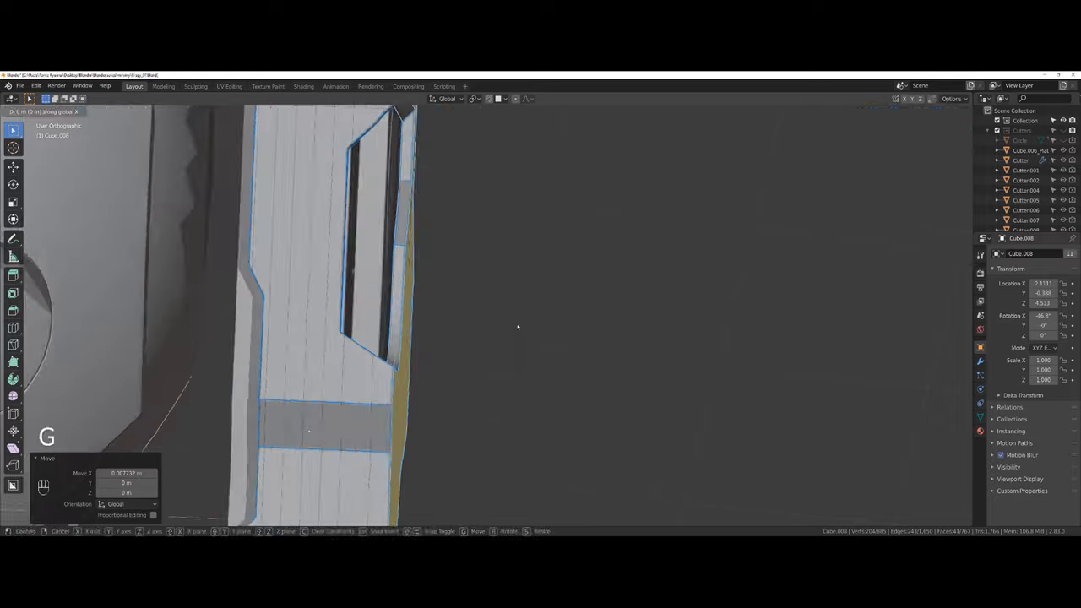
{"action": "key", "text": "shift+2"}
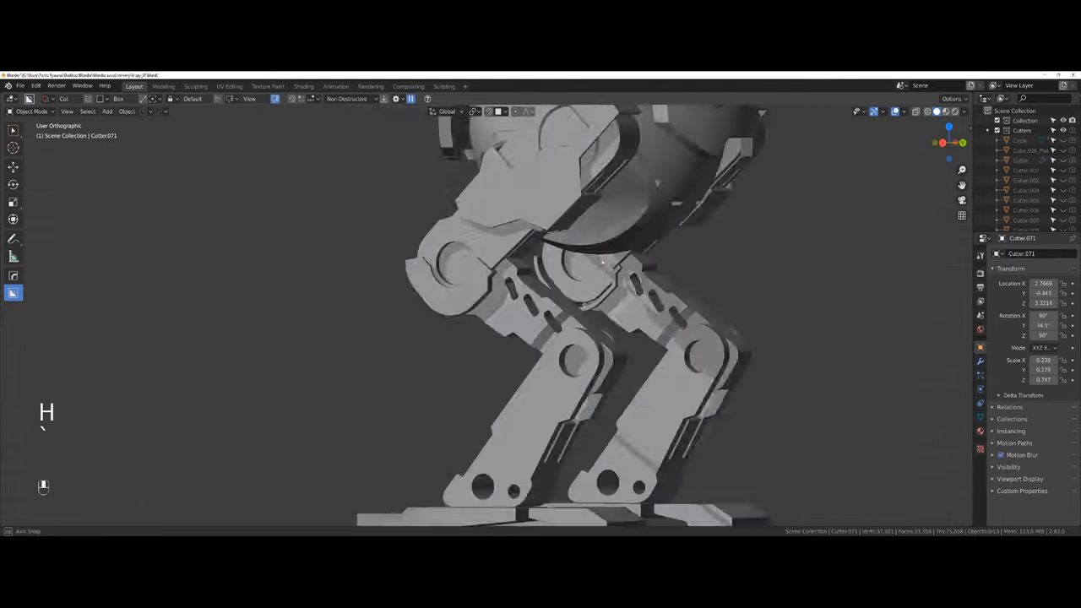
{"action": "key", "text": "ctrl+z"}
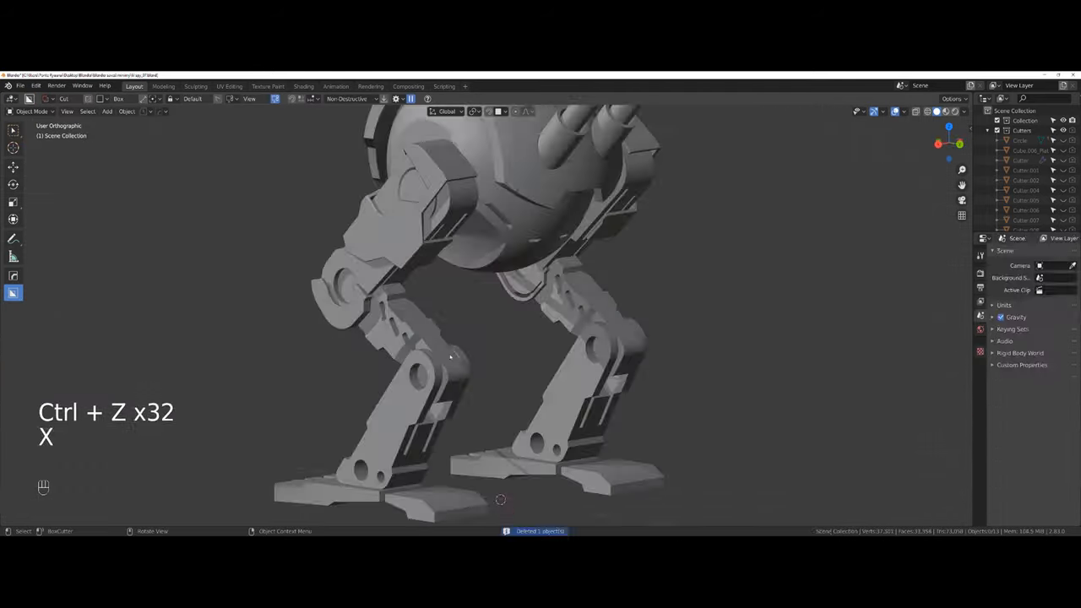
- Notch the knee joint with a scaled box cutter and delete the plate's unwanted faces
{"action": "key", "text": "ctrl+z"}
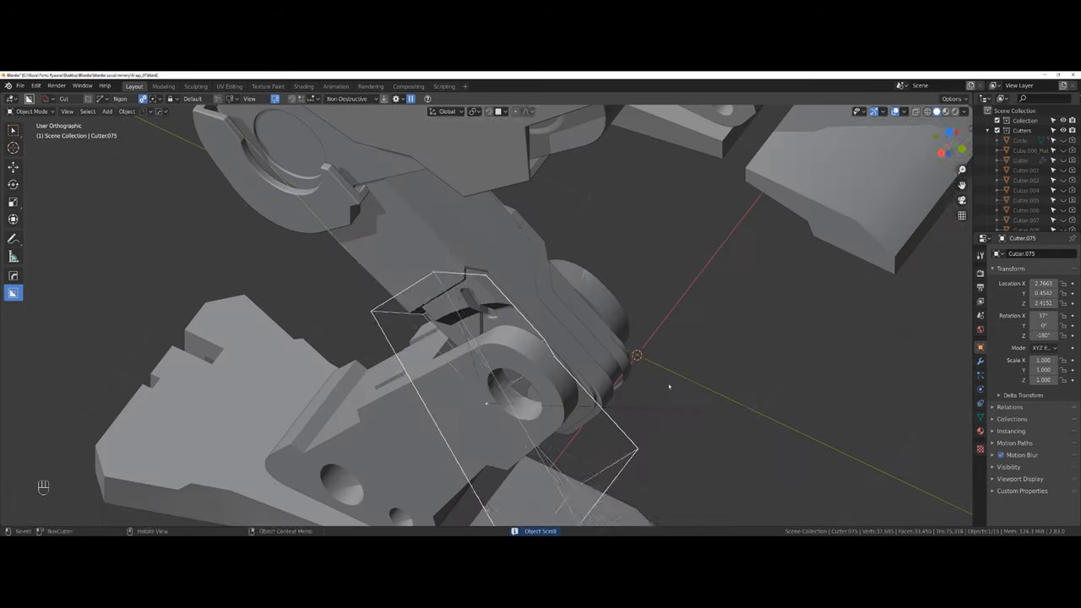
{"action": "key", "text": "s"}
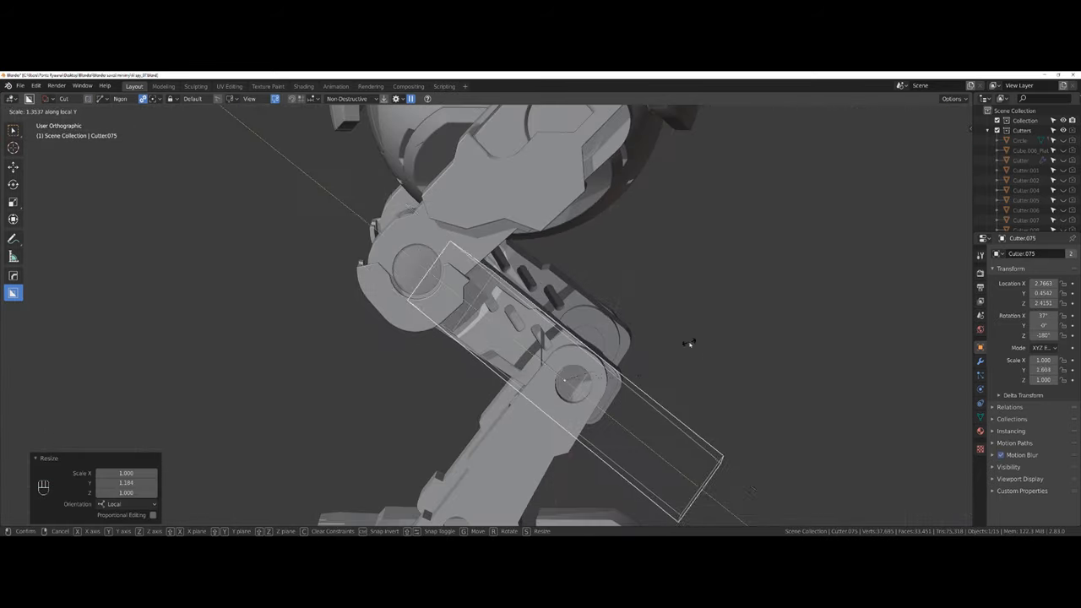
{"action": "key", "text": "Tab"}
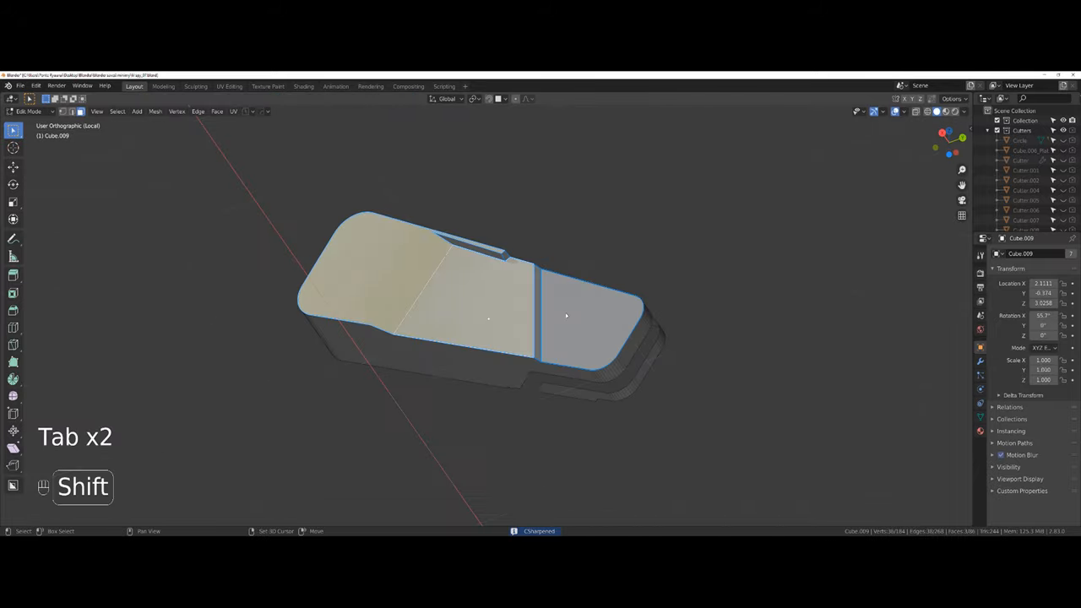
{"action": "key", "text": "Tab"}
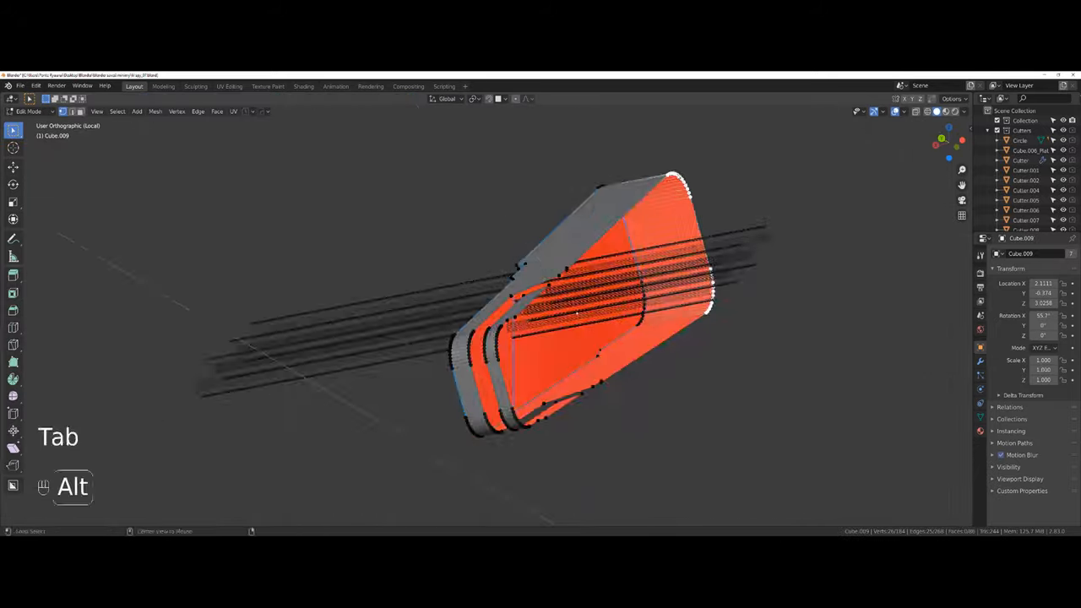
- Solidify the leg armor plate into a thin shell and extrude a region from it
{"action": "key", "text": "Tab"}
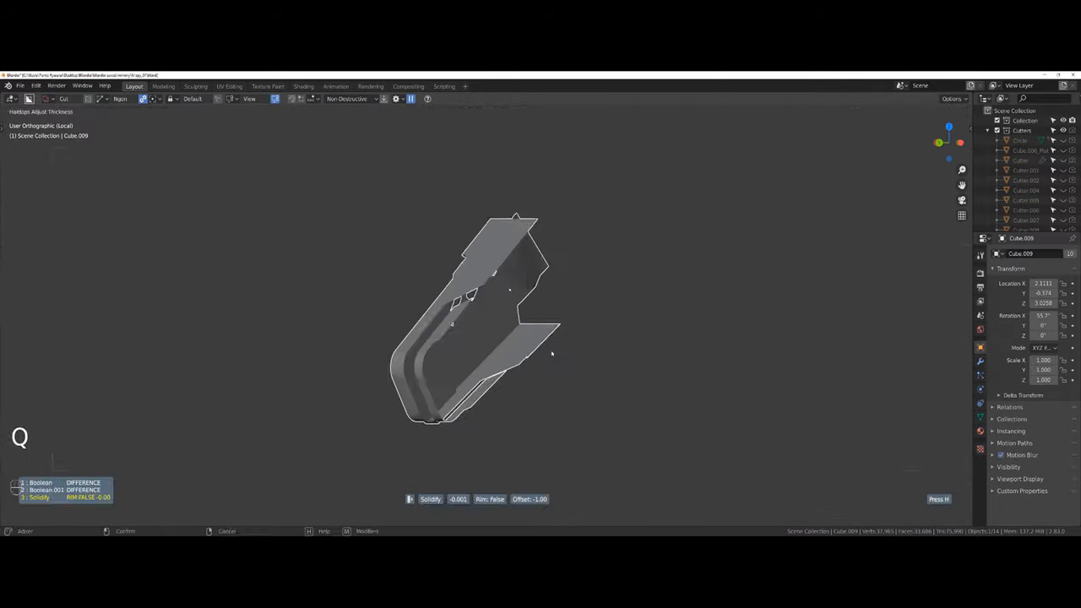
{"action": "key", "text": "Tab"}
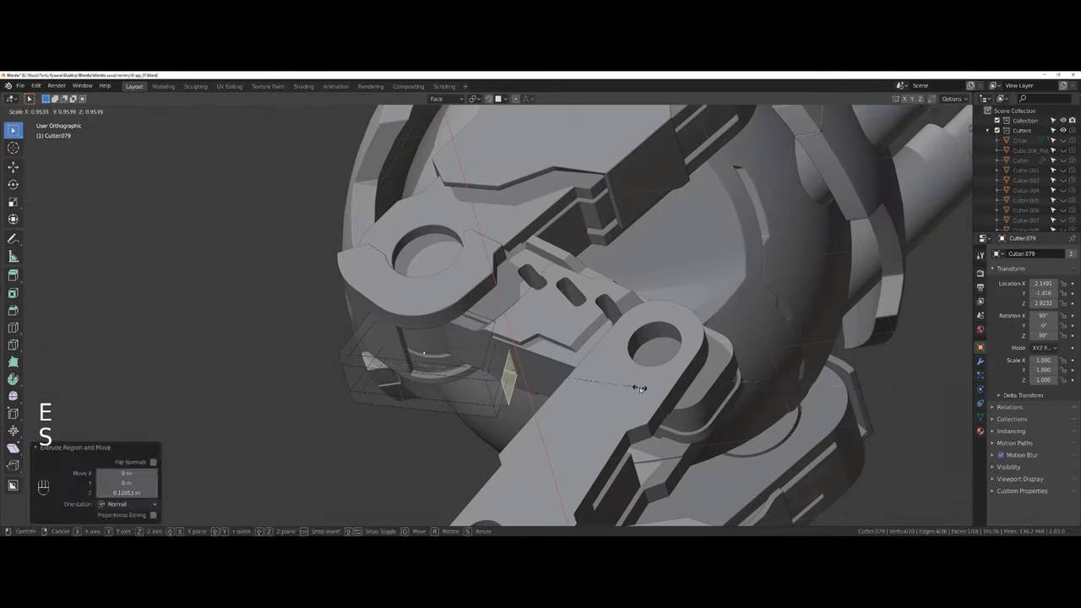
{"action": "key", "text": "Tab"}
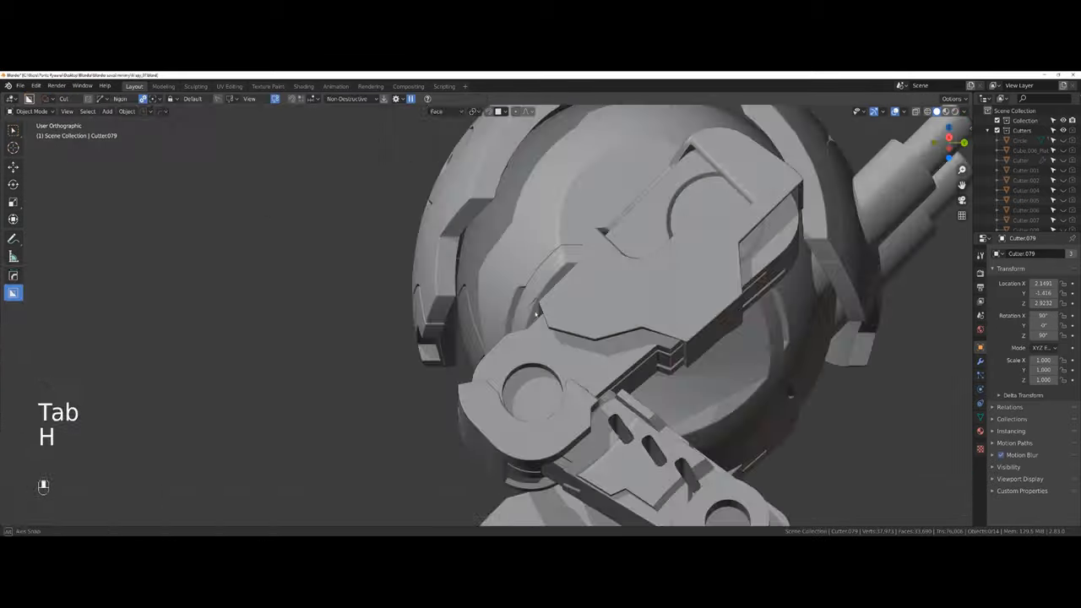
- Bore the cylindrical axle hole through the knee joints and unhide the cutters
{"action": "key", "text": "Tab"}
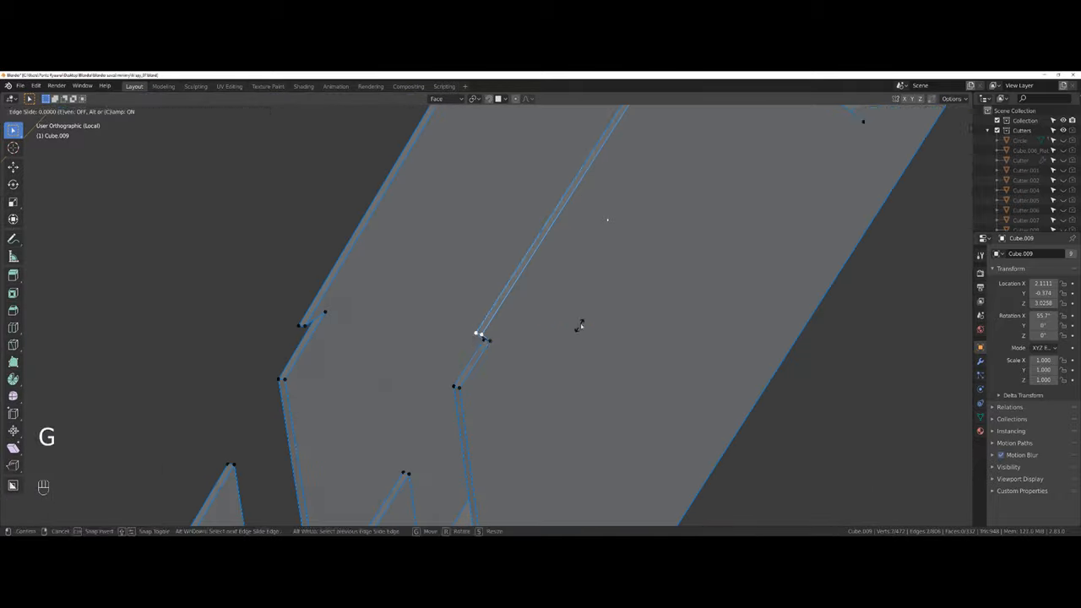
{"action": "key", "text": "Tab"}
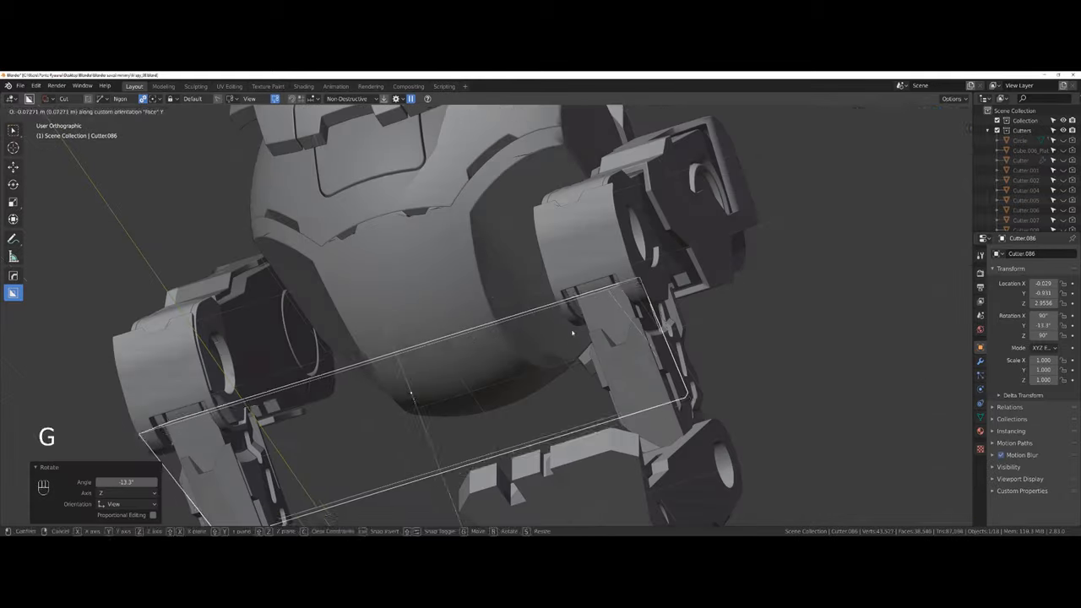
{"action": "key", "text": "Tab"}
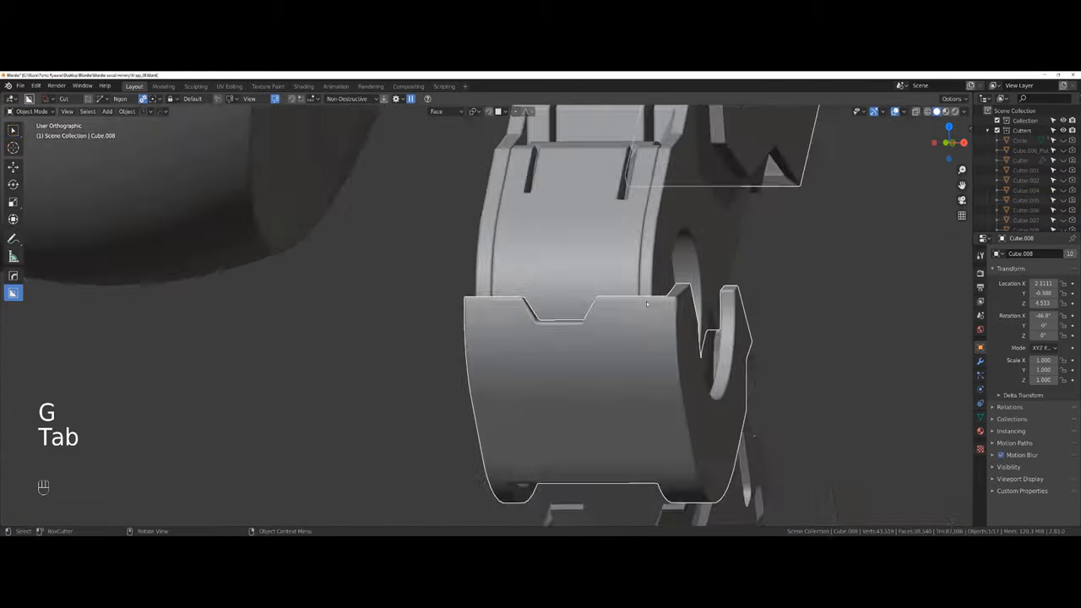
{"action": "key", "text": "Tab"}
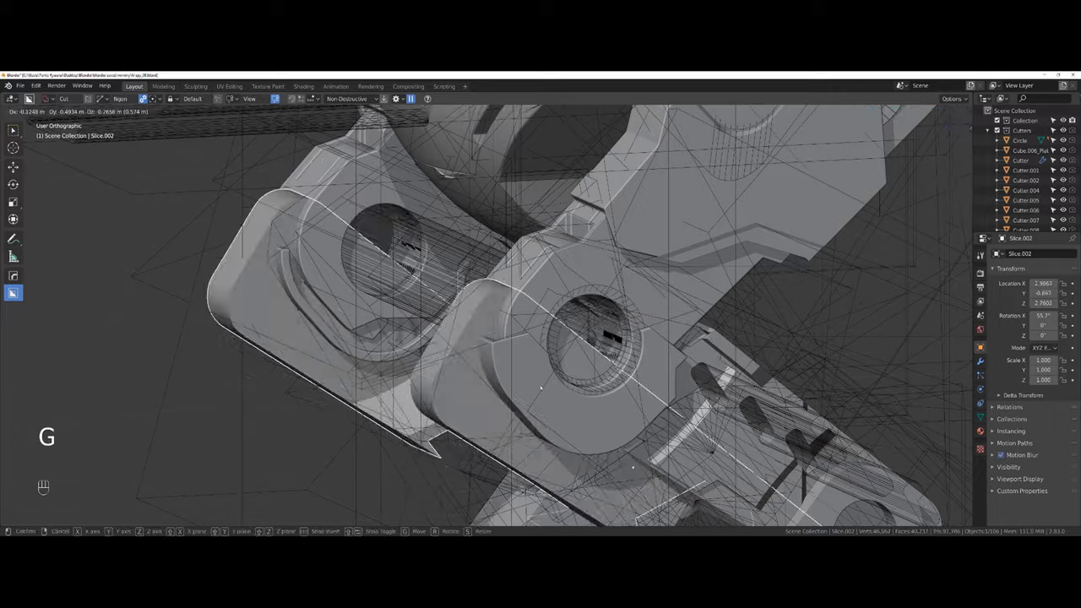
{"action": "key", "text": "Alt+h"}
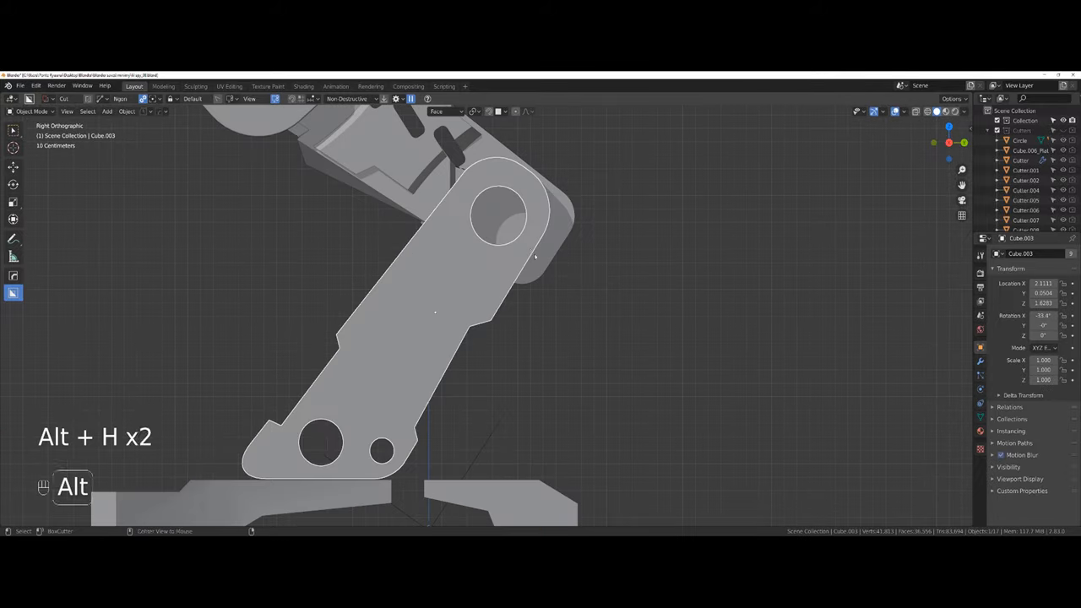
{"action": "key", "text": "Alt+H"}
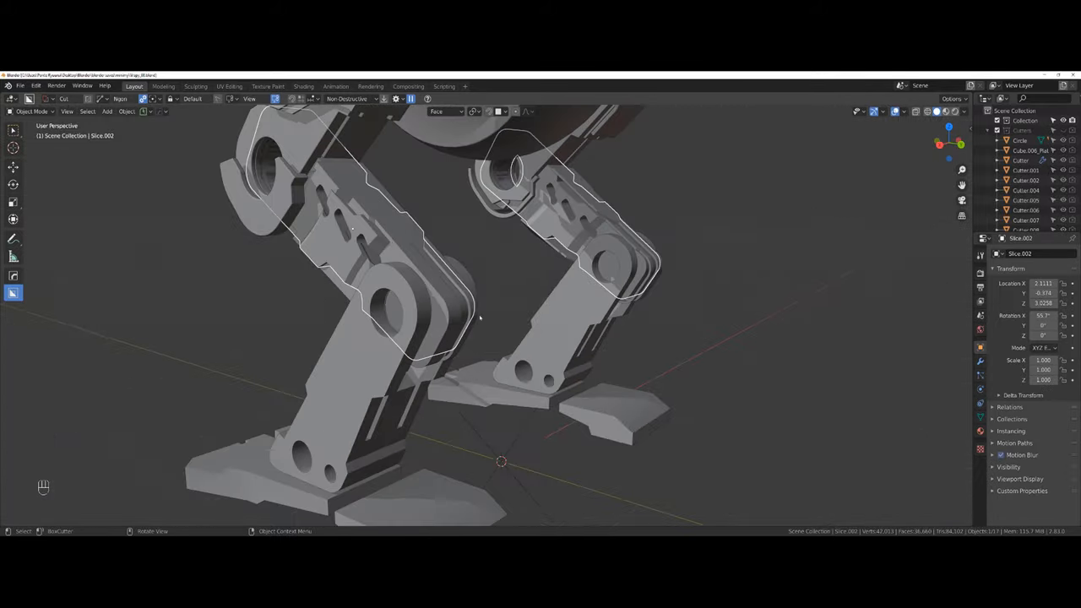
- Run Csharp apply on the sphere body via the Q menu and move the leg armor into place
{"action": "key", "text": "q"}
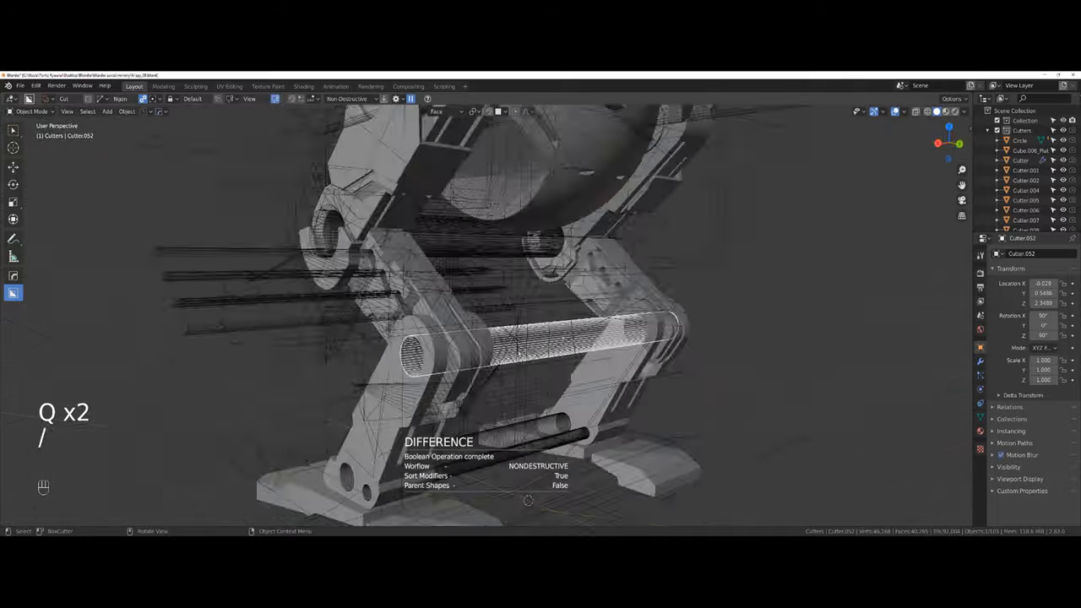
{"action": "key", "text": "Tab"}
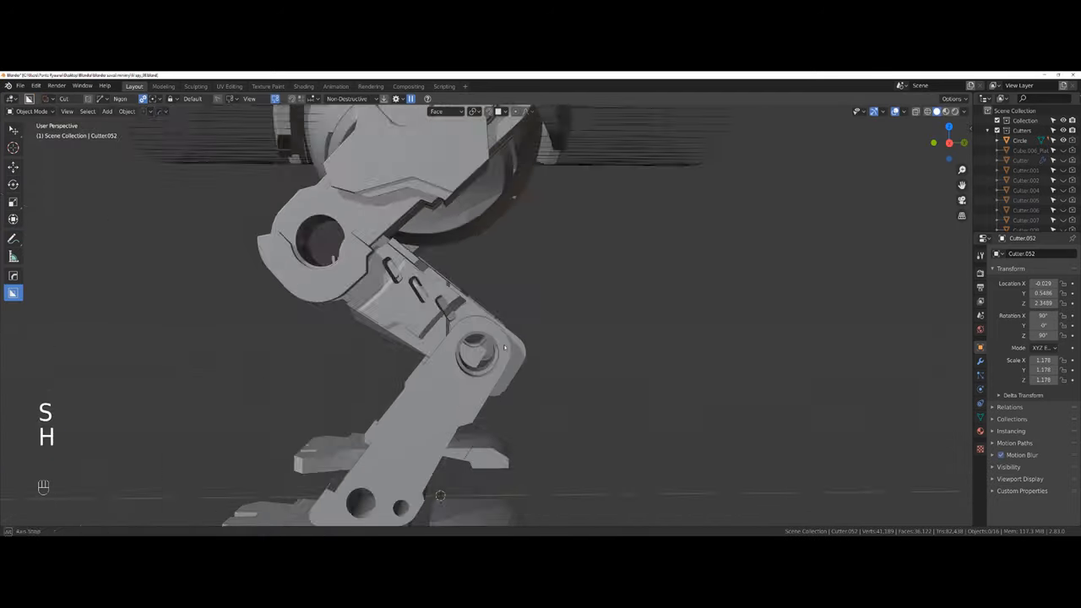
{"action": "key", "text": "g"}
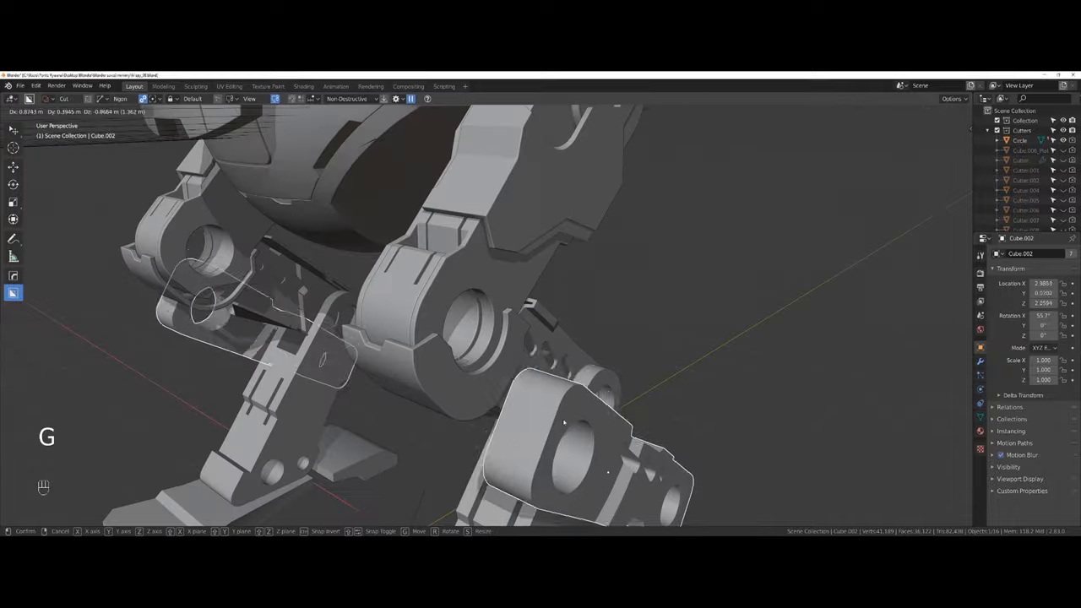
{"action": "key", "text": "m"}
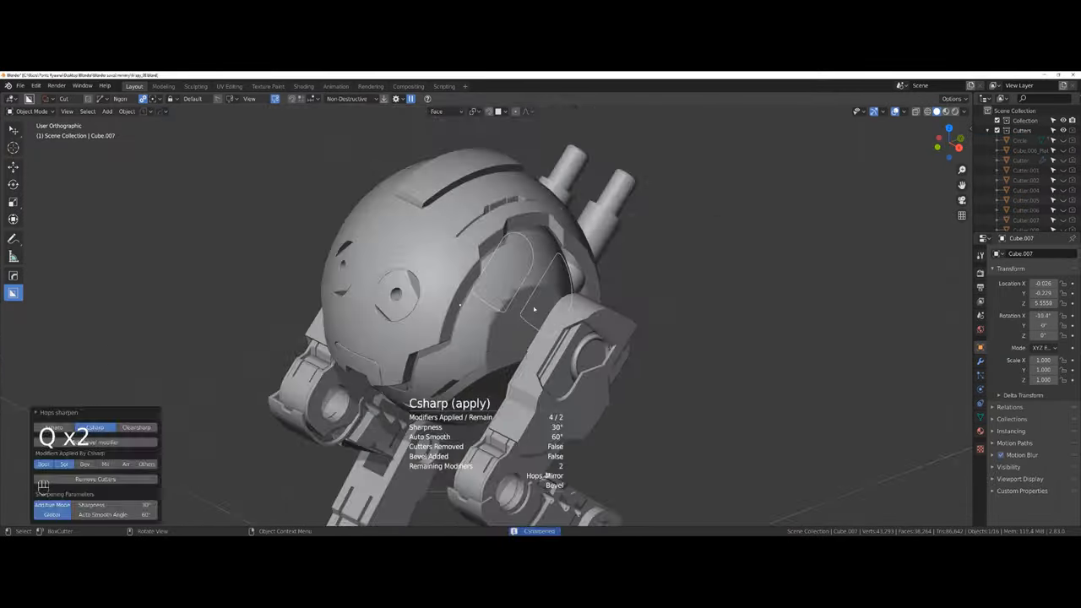
- Mark the sphere's rounded panel edge loops and split that panel loose with Y
{"action": "key", "text": "Tab"}
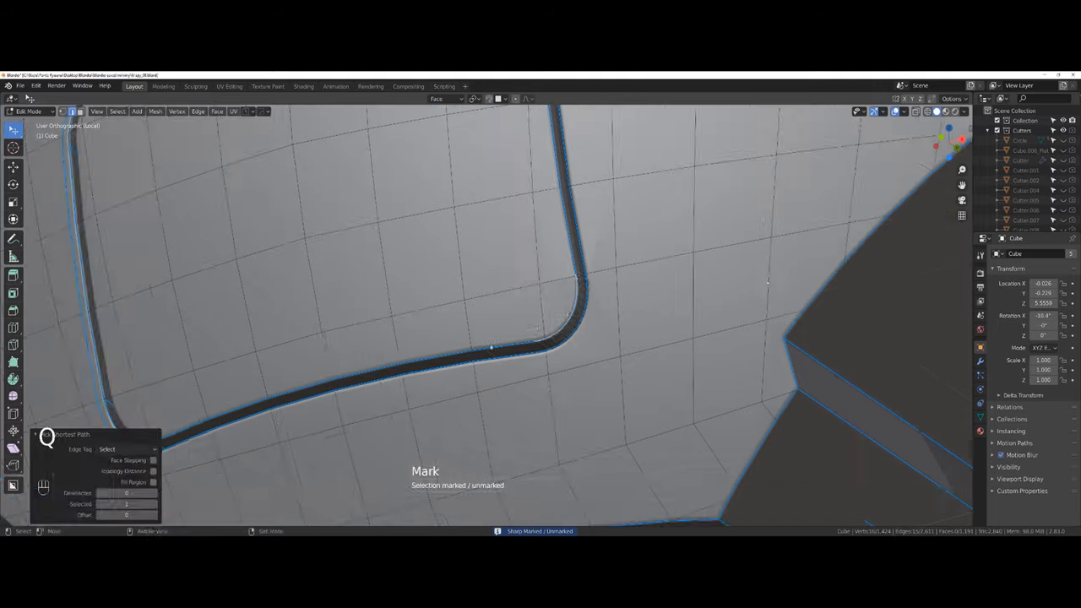
{"action": "key", "text": "Tab"}
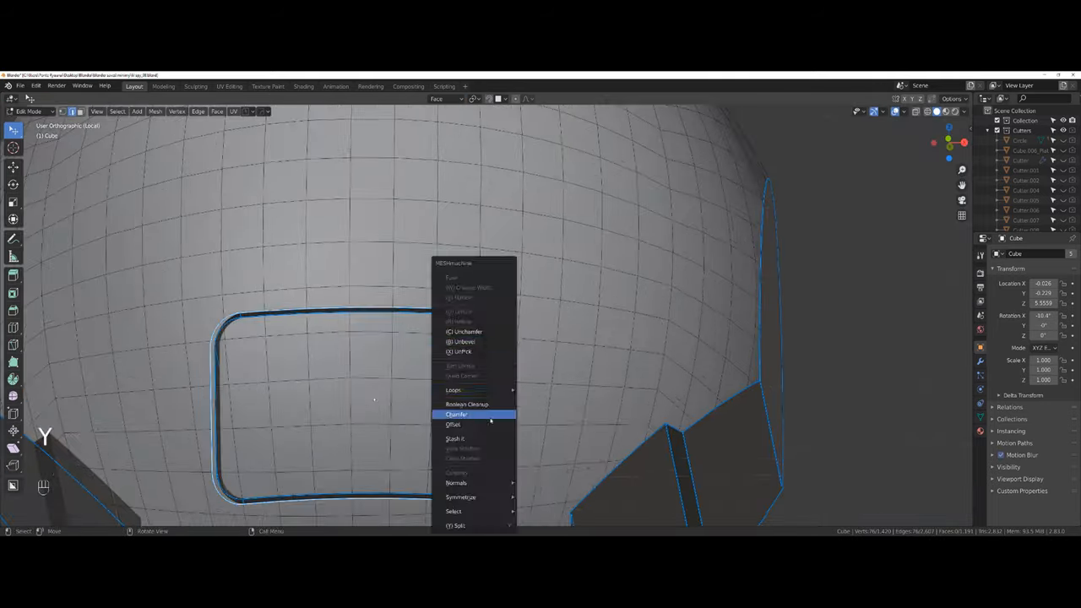
{"action": "left_click", "coordinate": [456, 414]}
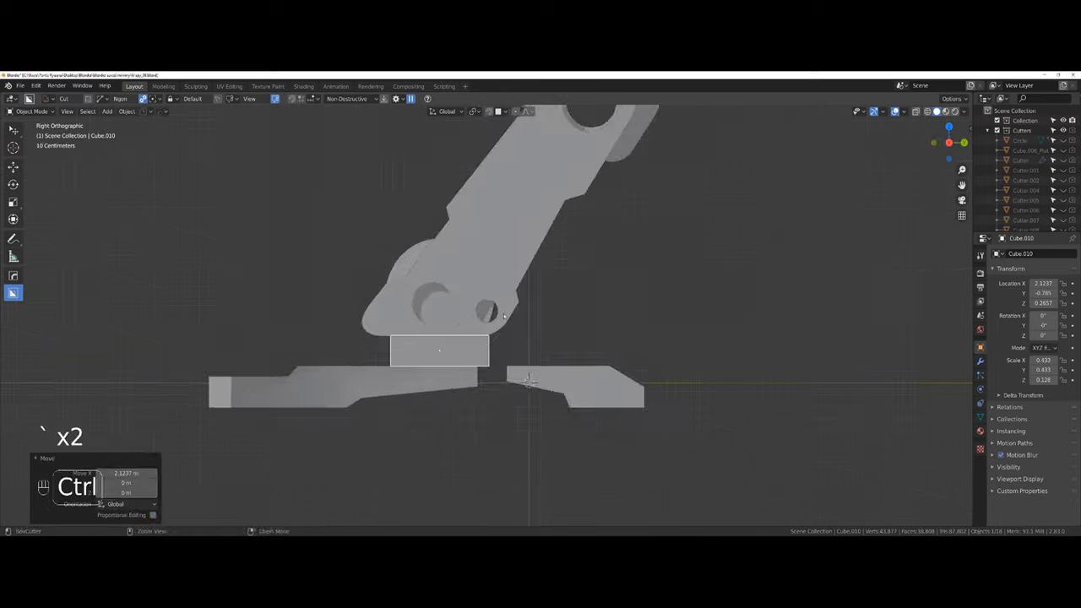
- Edge-slide loops and knife new cuts around the sphere's panel openings, selecting the face strips
{"action": "key", "text": "g"}
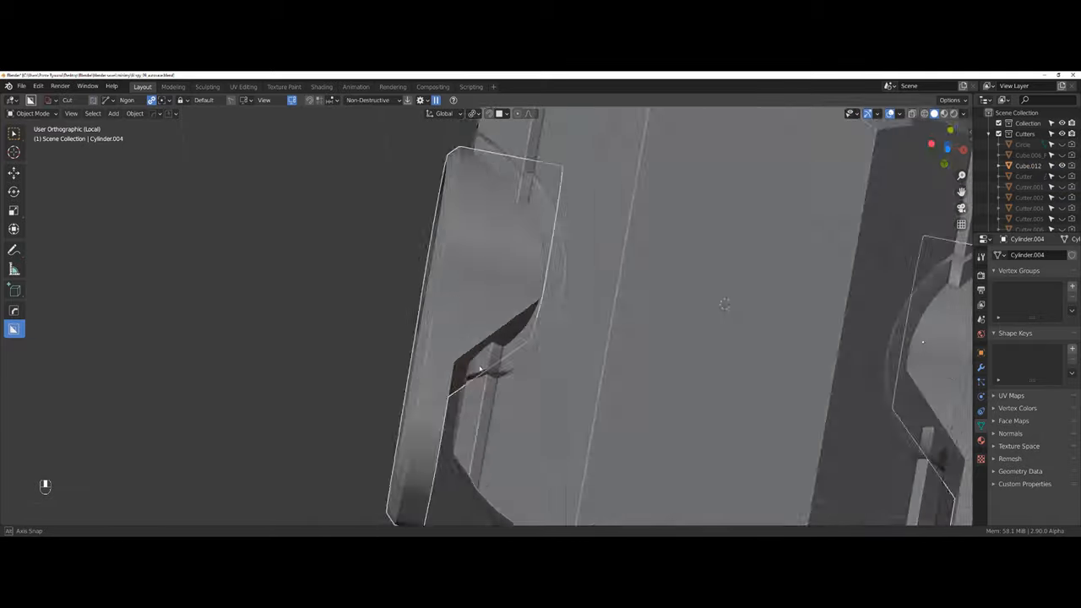
{"action": "key", "text": "Tab"}
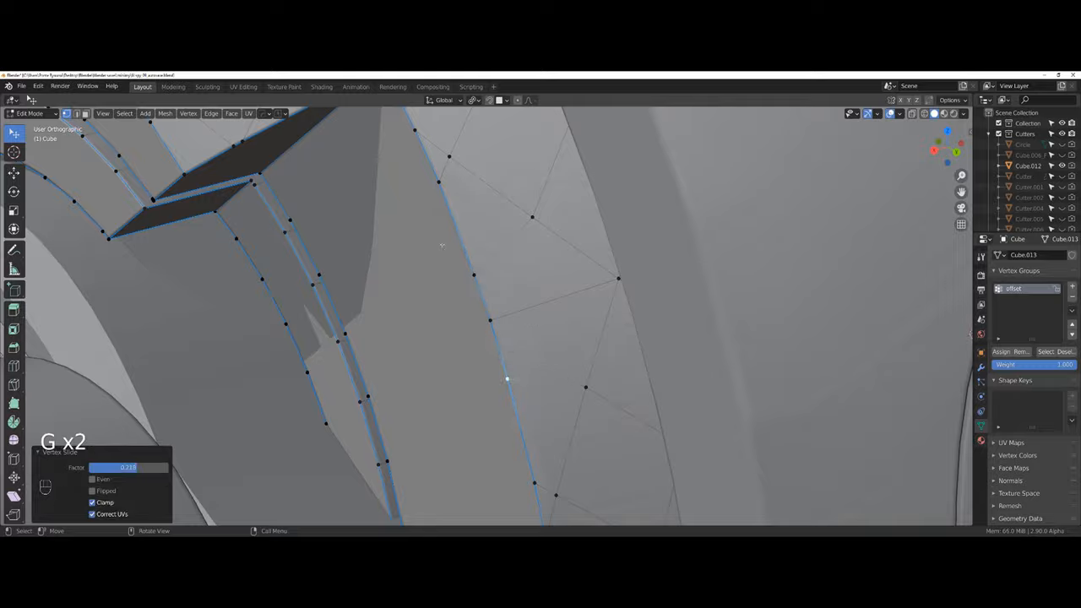
{"action": "key", "text": "k"}
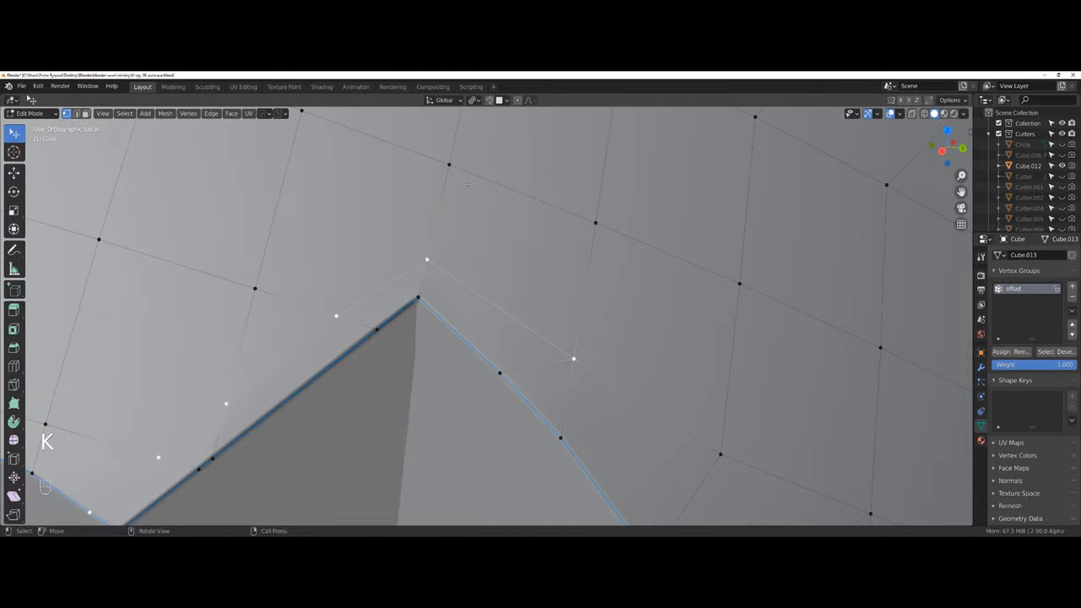
{"action": "key", "text": "g"}
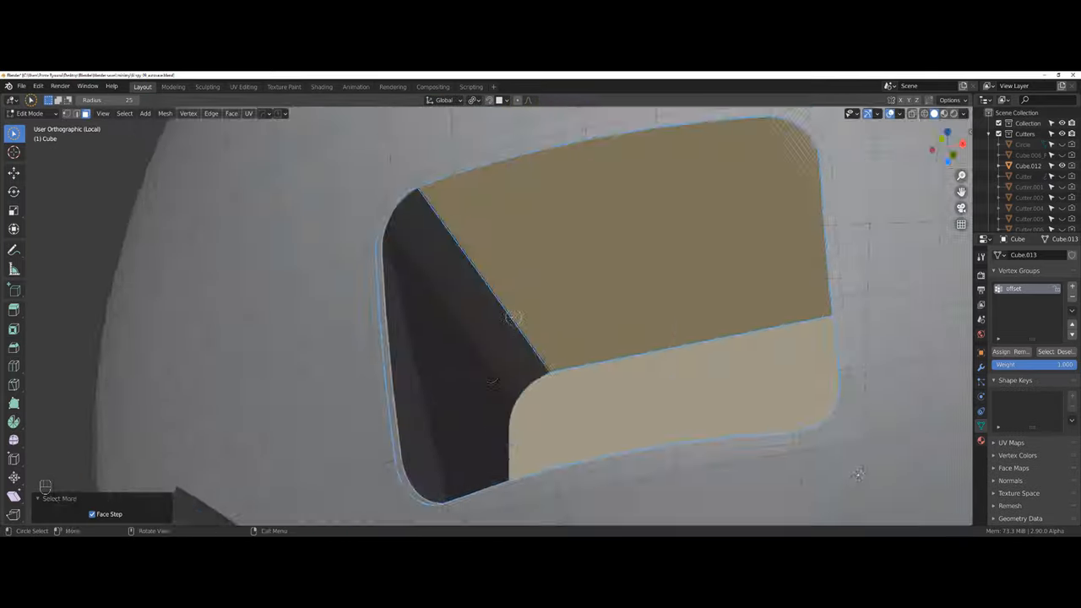
{"action": "left_click_drag", "start_coordinate": [591, 337], "coordinate": [489, 405]}
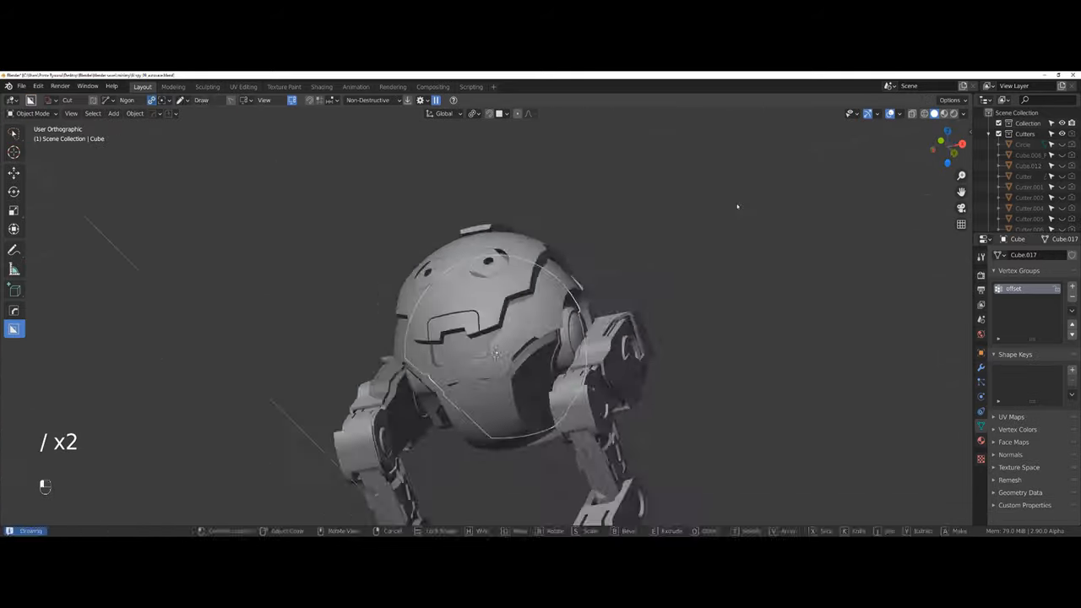
- Select the linked plate and boolean-cut two round eye sockets and a rectangular mouth into the head
{"action": "key", "text": "ctrl+l"}
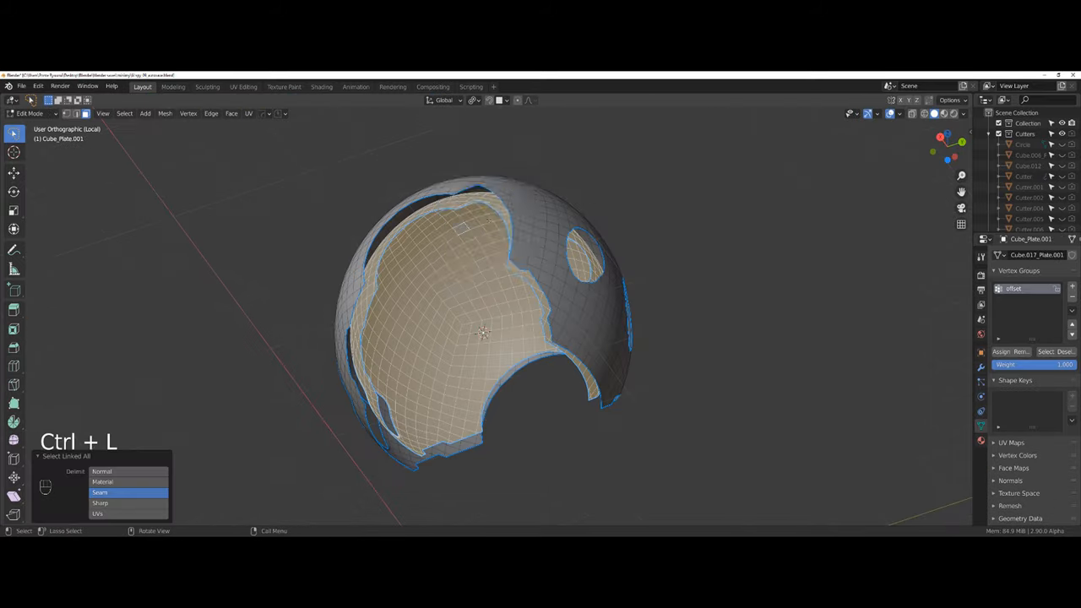
{"action": "key", "text": "Tab"}
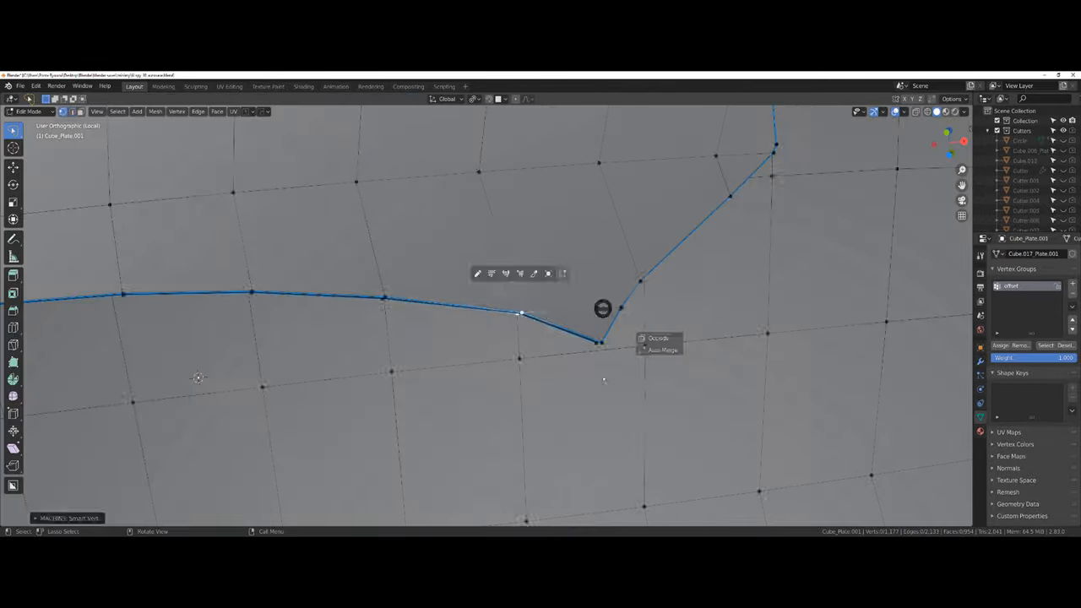
{"action": "key", "text": "Tab"}
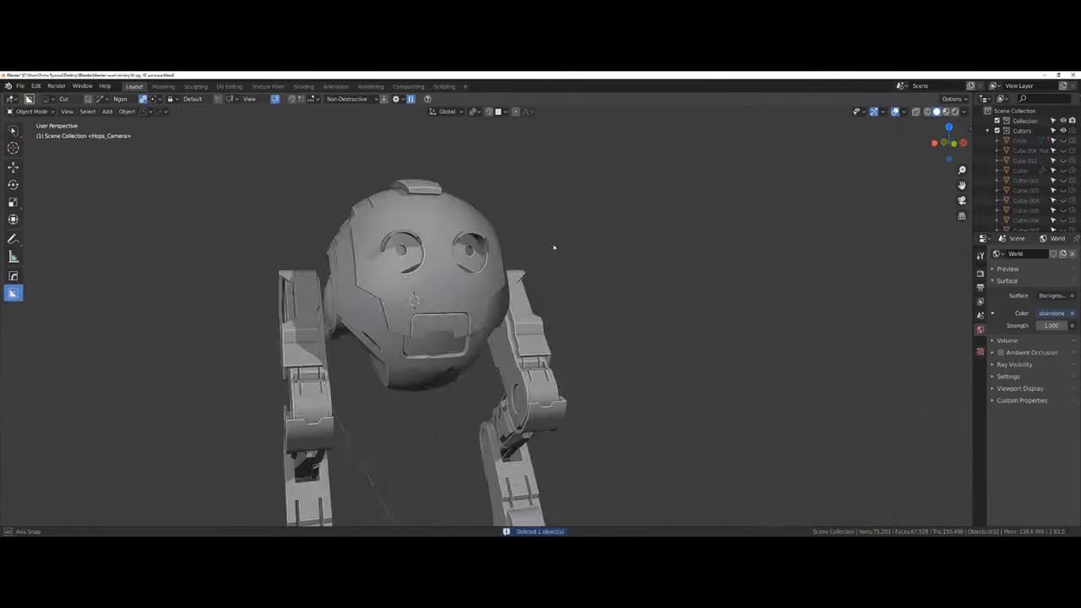
- Model curved brow plates over the eyes and extrude layered armor strips across the head top
{"action": "scroll", "scroll_direction": "up", "scroll_amount": 3}
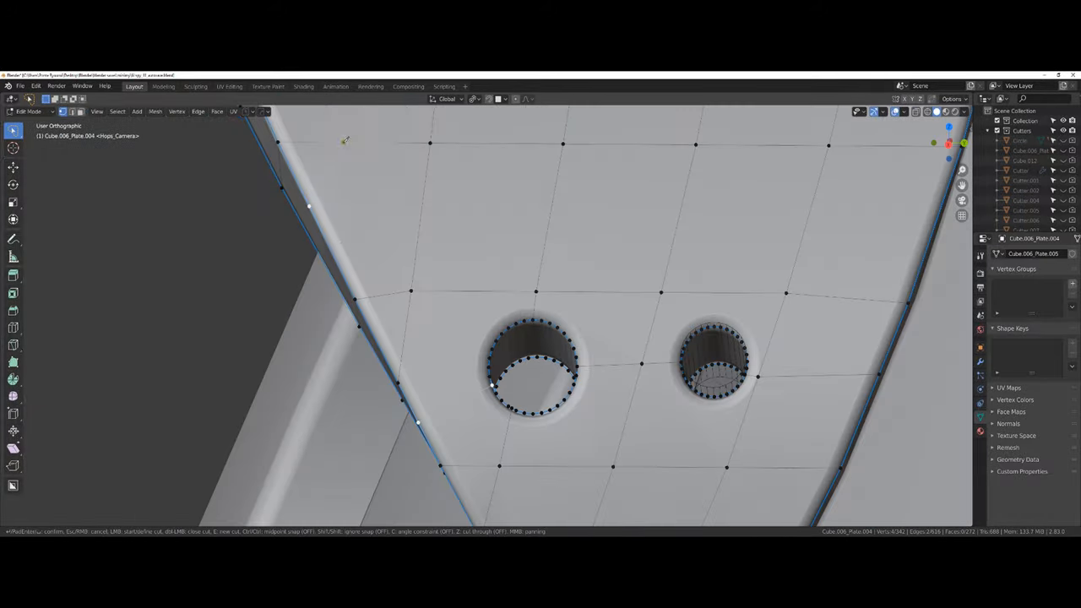
{"action": "key", "text": "Tab"}
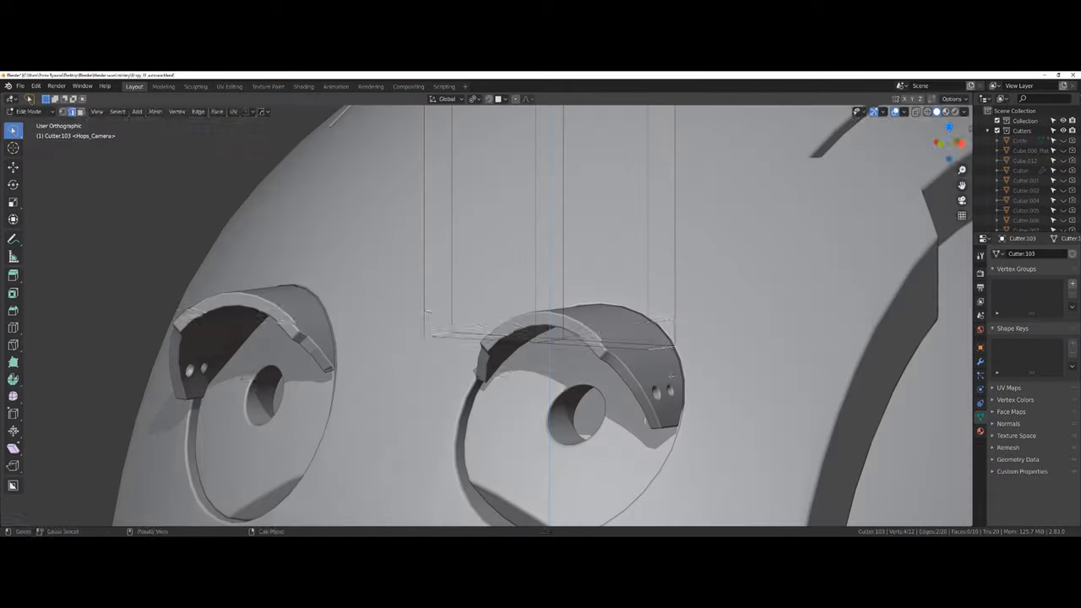
{"action": "key", "text": "Tab"}
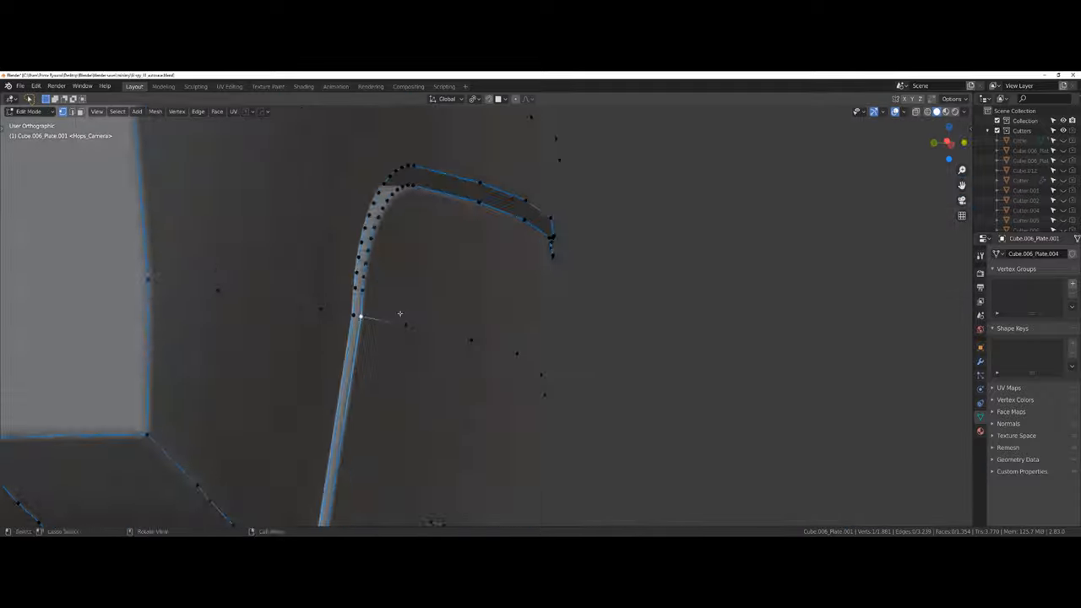
{"action": "key", "text": "Tab"}
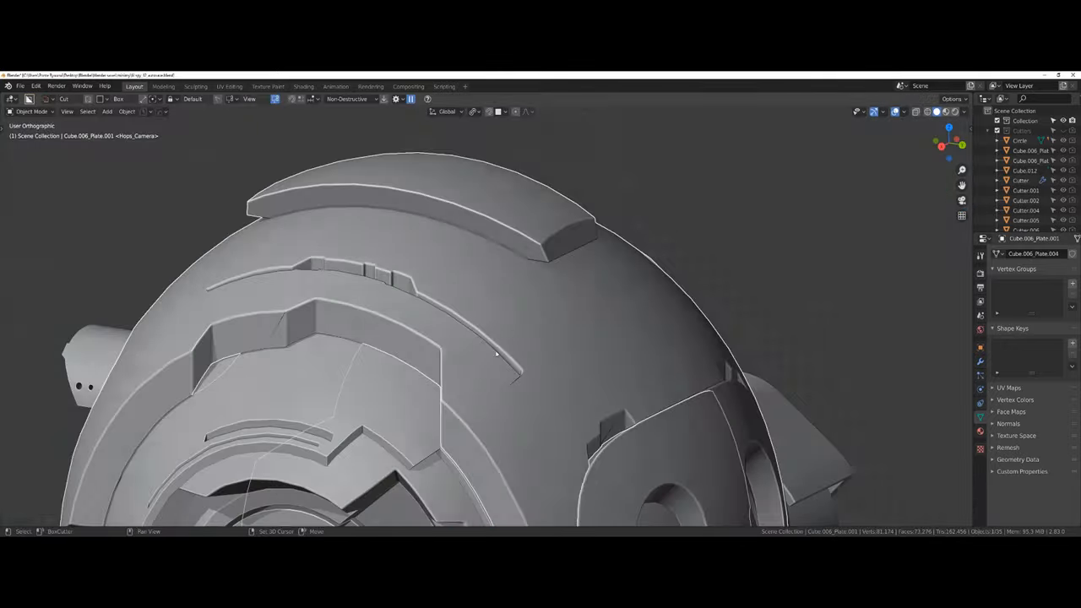
- Fix the notched plate edges and fit scaled circle rims with small lens spheres into both eye sockets
{"action": "key", "text": "Tab"}
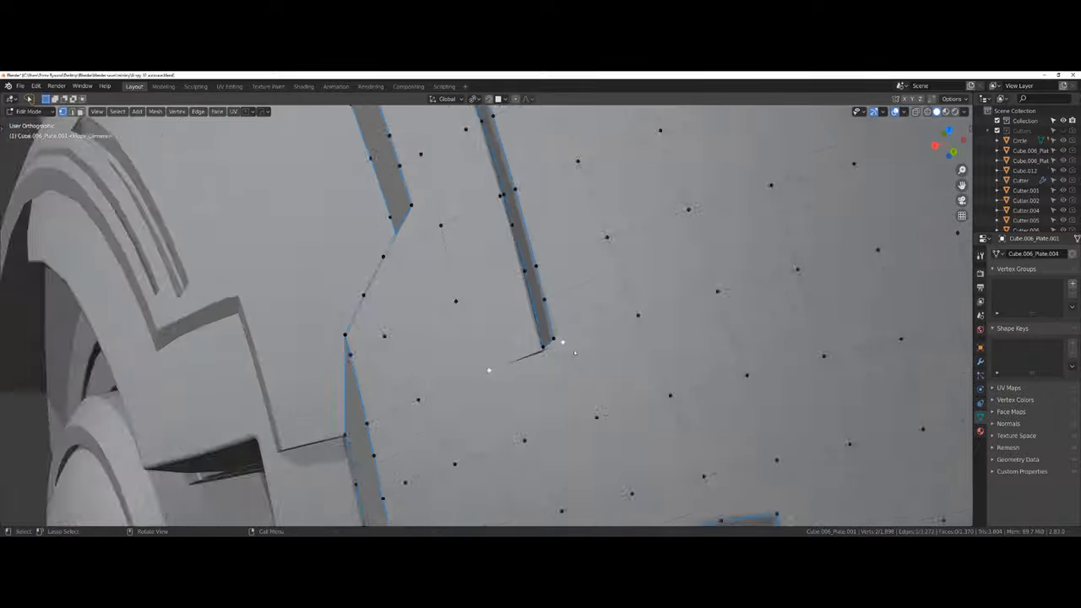
{"action": "key", "text": "Tab"}
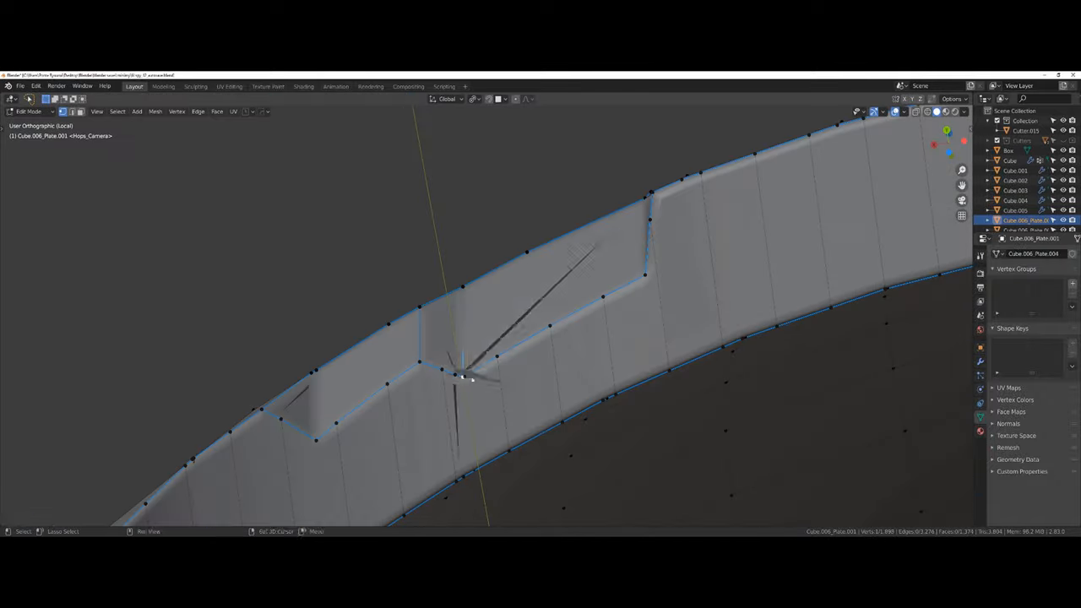
{"action": "key", "text": "Tab"}
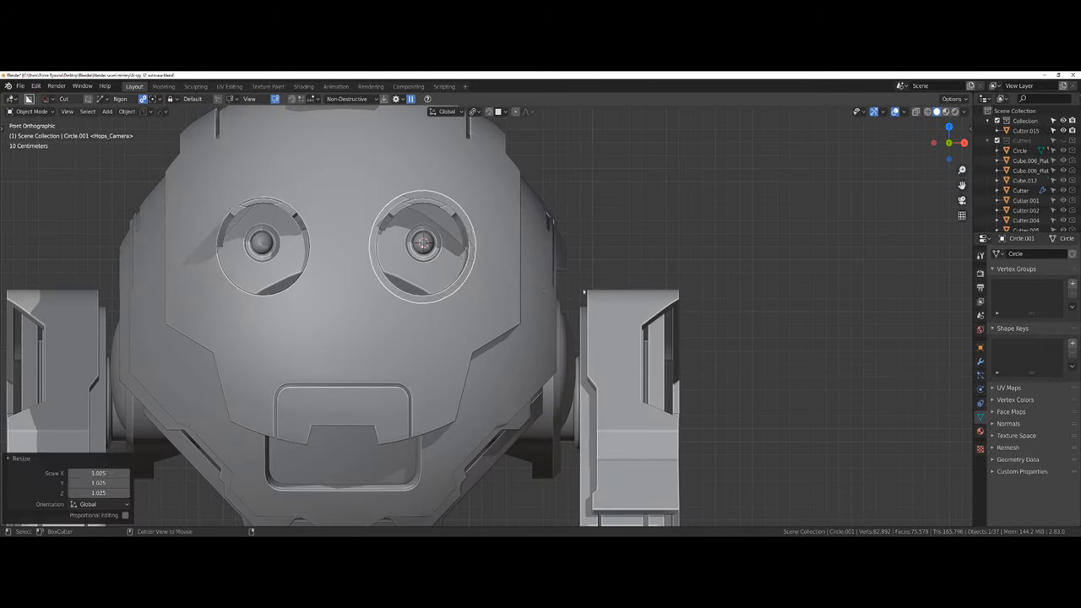
- Cut a radial array of small holes around the eye rim, apply it, and add emissive eye lights
{"action": "key", "text": "Tab"}
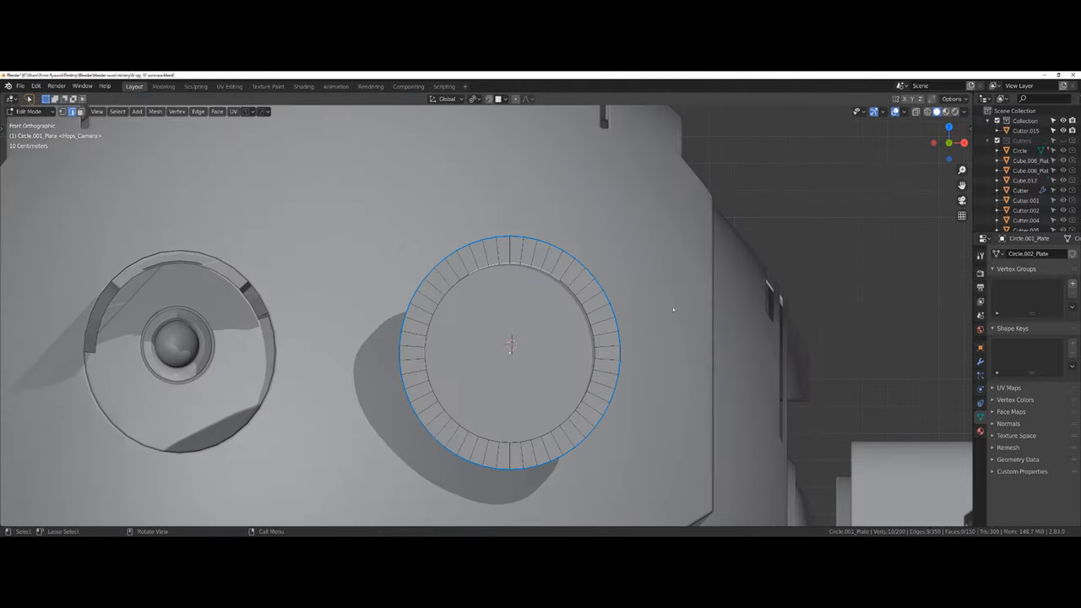
{"action": "key", "text": "Tab"}
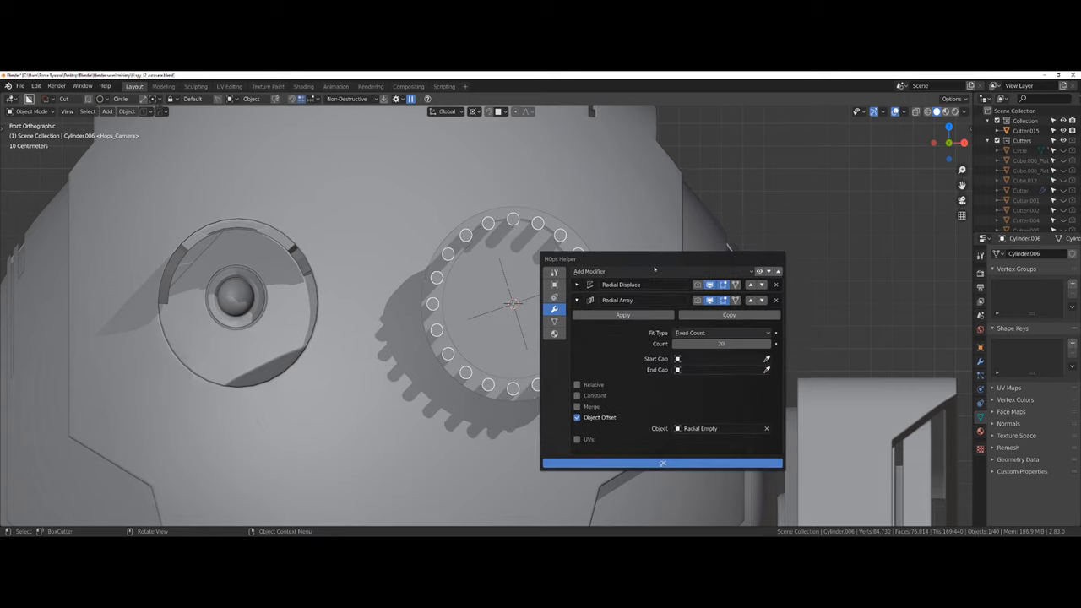
{"action": "left_click", "coordinate": [662, 463]}
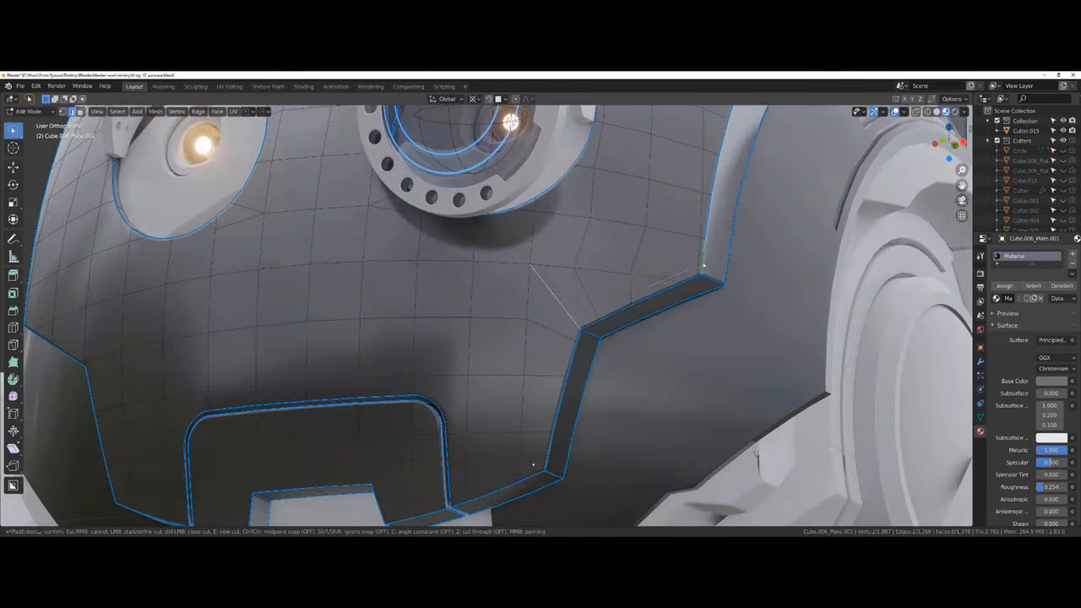
- Assign a glowing blue emission material to the eye's inner rings and materials to the face plates
{"action": "key", "text": "Tab"}
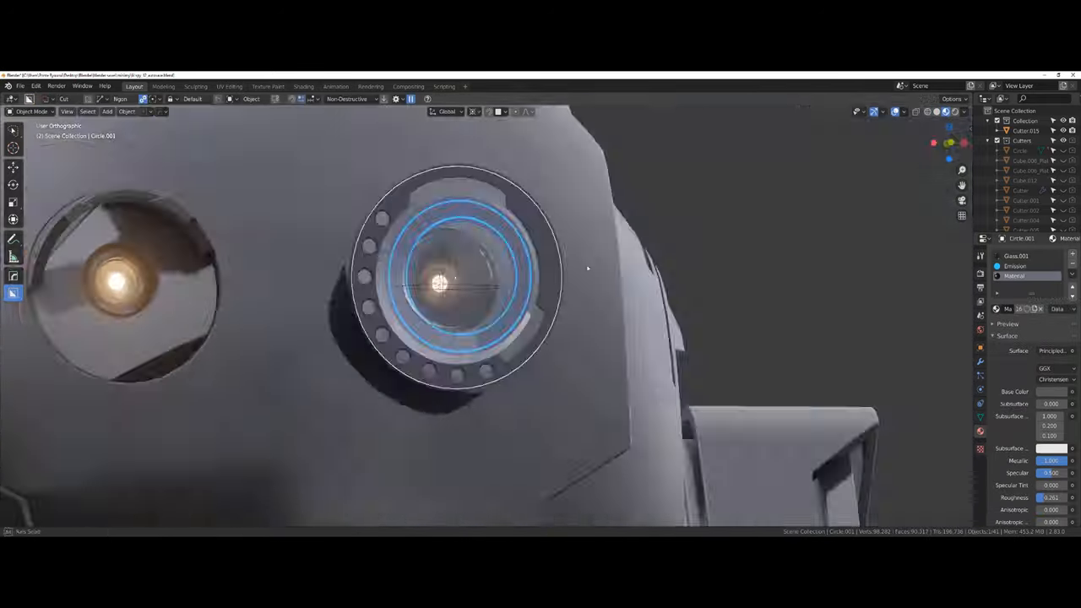
{"action": "key", "text": "Tab"}
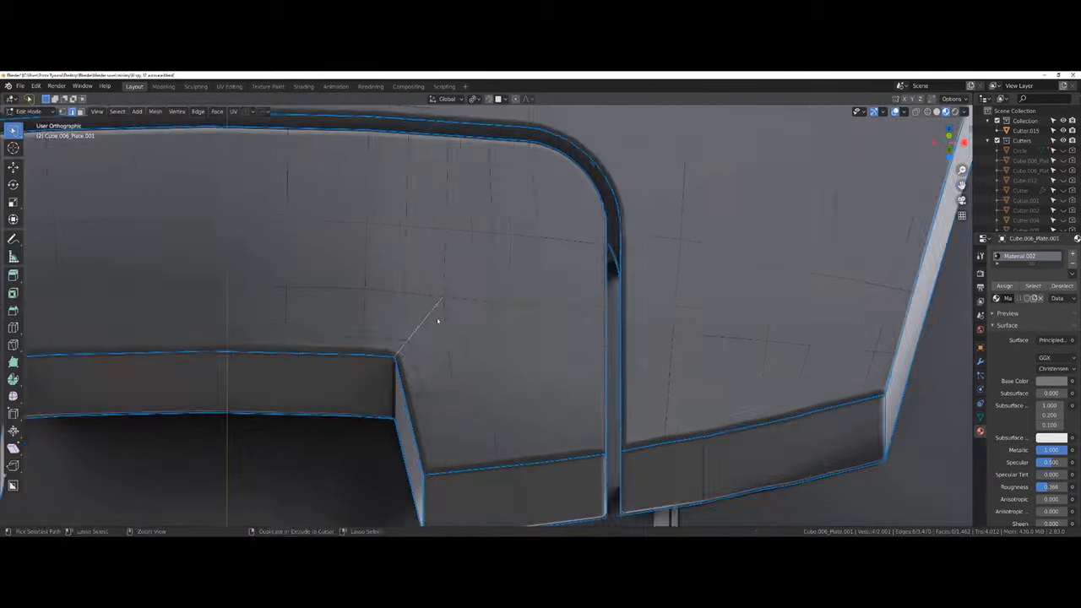
- Shape the rounded housing with slotted inserts and select the face loop lining its opening
{"action": "key", "text": "Tab"}
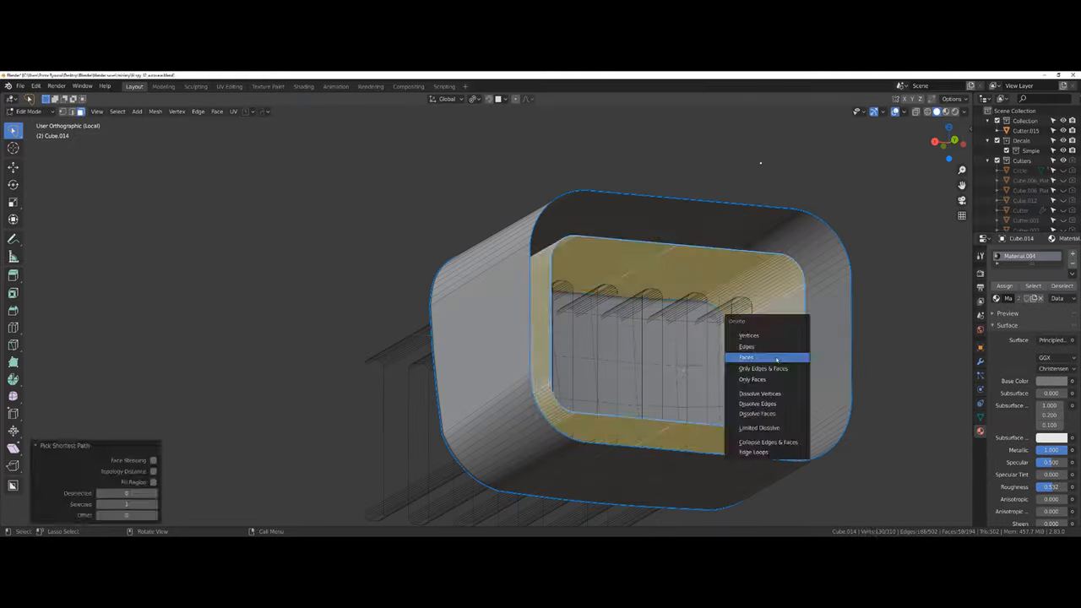
{"action": "left_click", "coordinate": [746, 356]}
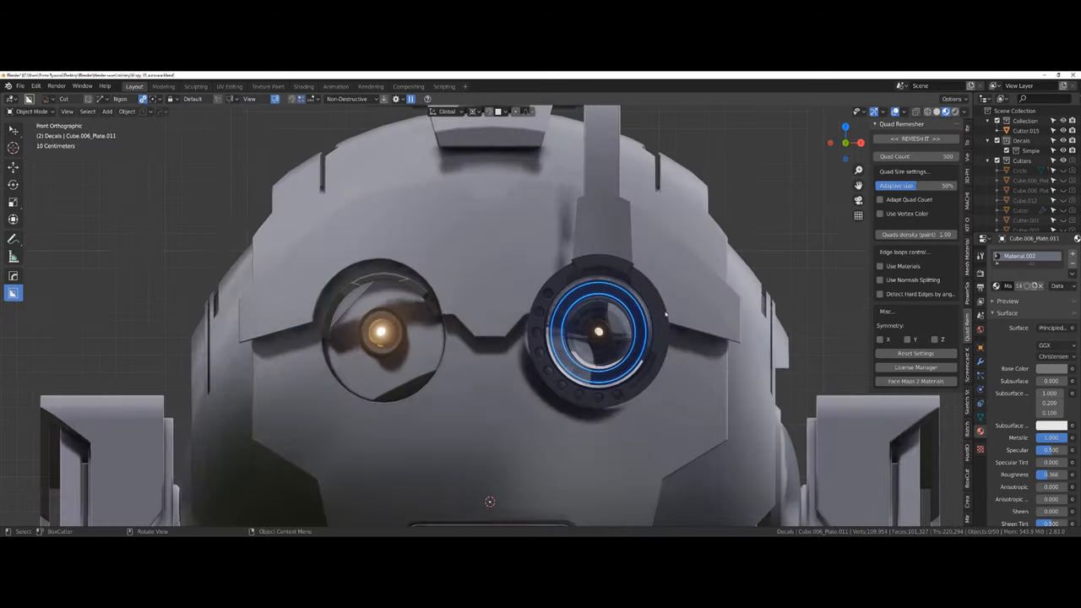
- Return to Object Mode and frame the whole robot head with its glowing ringed eye
{"action": "key", "text": "Tab"}
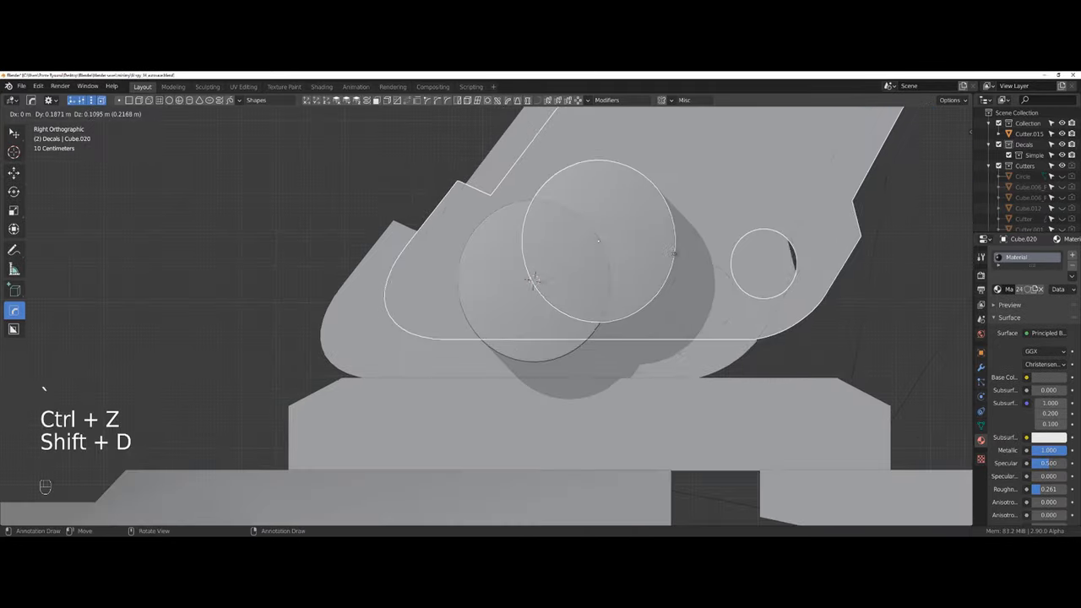
- Duplicate the ringed cylinder for the leg plate's round holes and delete the spare copy
{"action": "key", "text": "q"}
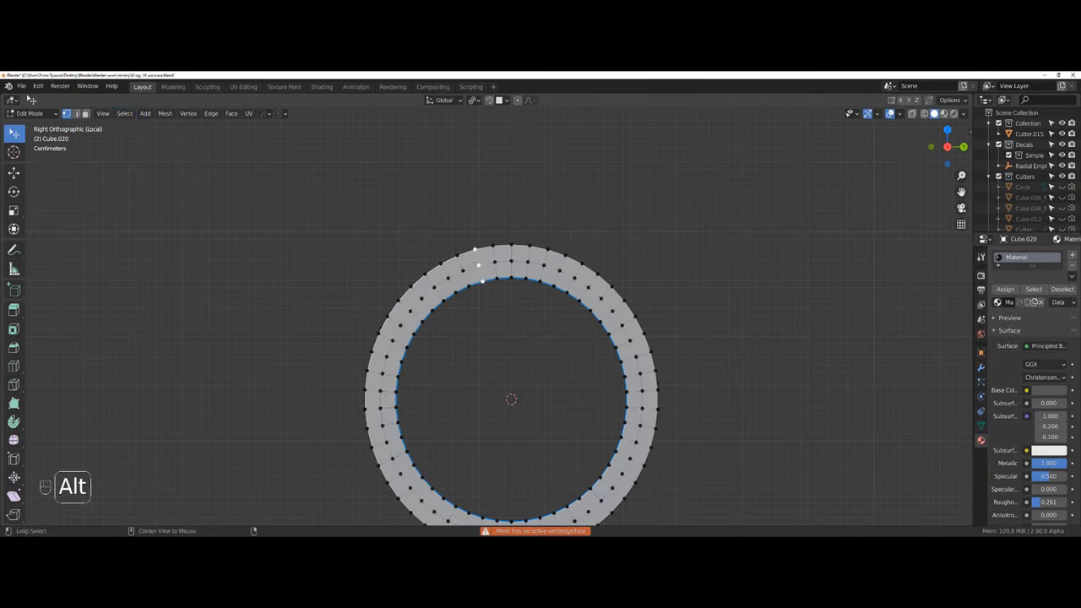
{"action": "key", "text": "Alt+x"}
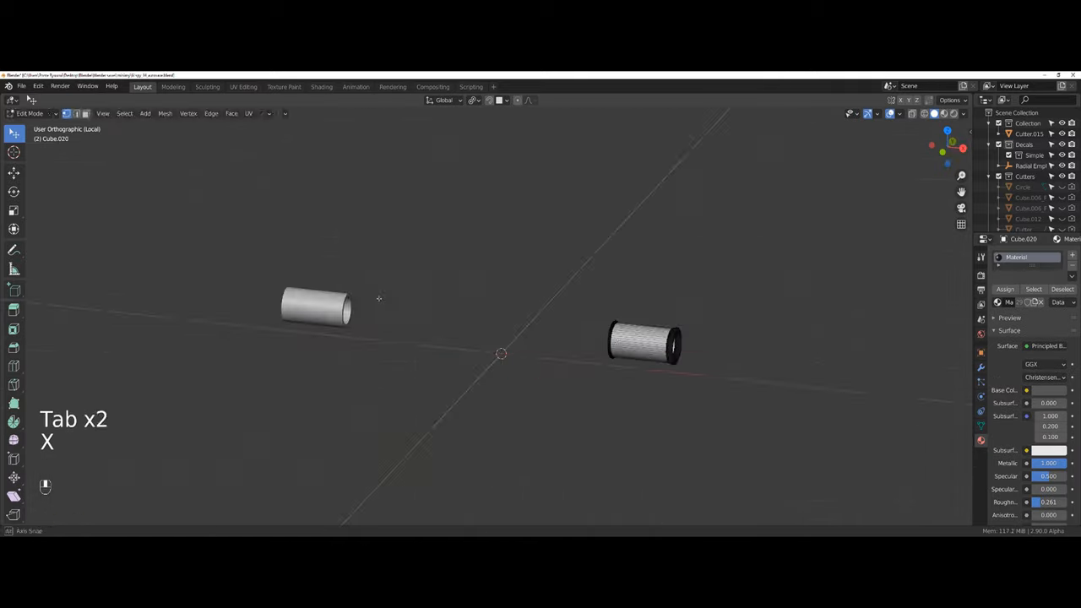
{"action": "key", "text": "Tab"}
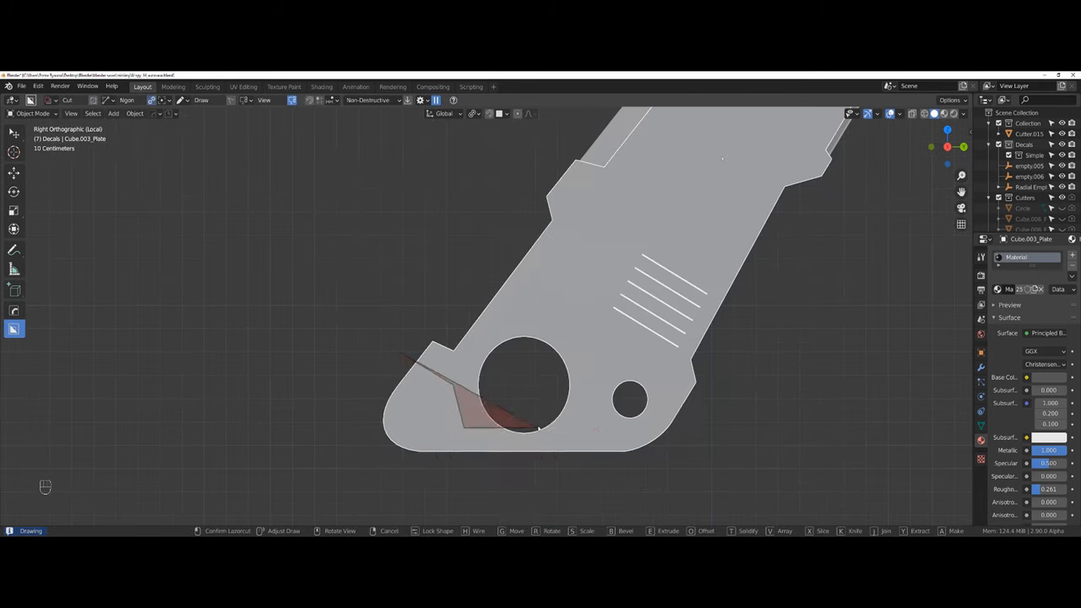
- Confirm the angled BoxCutter notch into the leg plate beside the large hole
{"action": "key", "text": "Tab"}
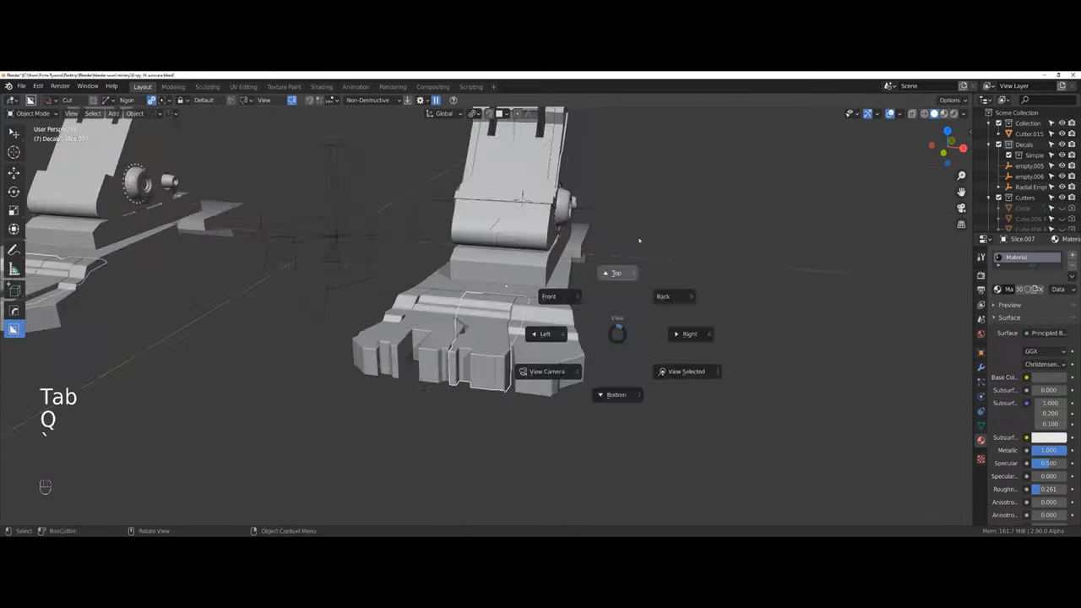
- From the Right view, split the foot into plate sections and duplicate the ringed inserts into the holes
{"action": "left_click", "coordinate": [689, 334]}
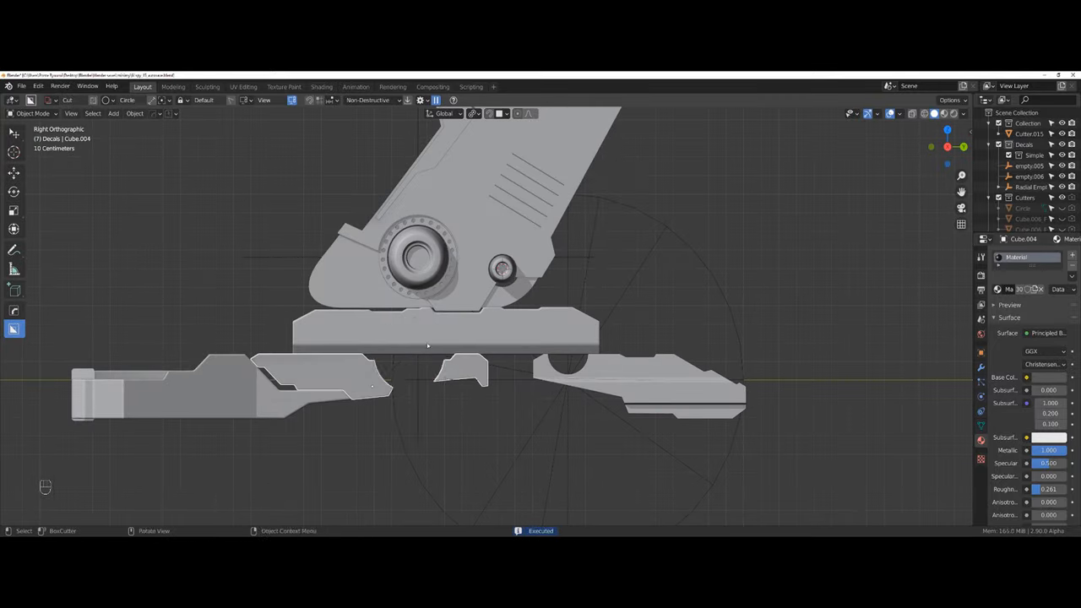
{"action": "key", "text": "Shift+D"}
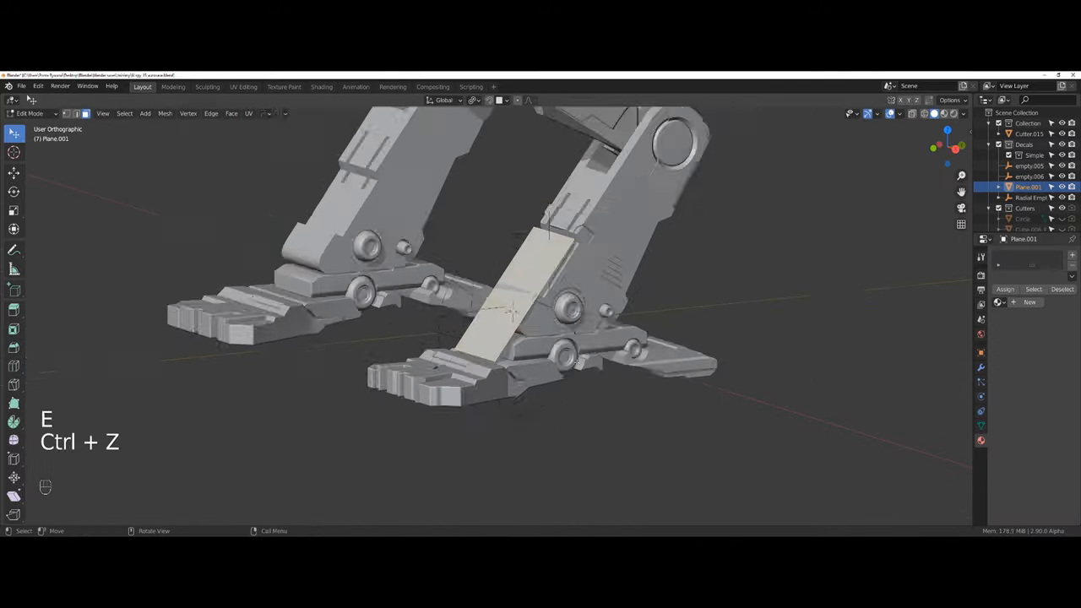
- Shape the shin plane into an armor panel, undoing the failed extrusion and unwanted slices
{"action": "key", "text": "Tab"}
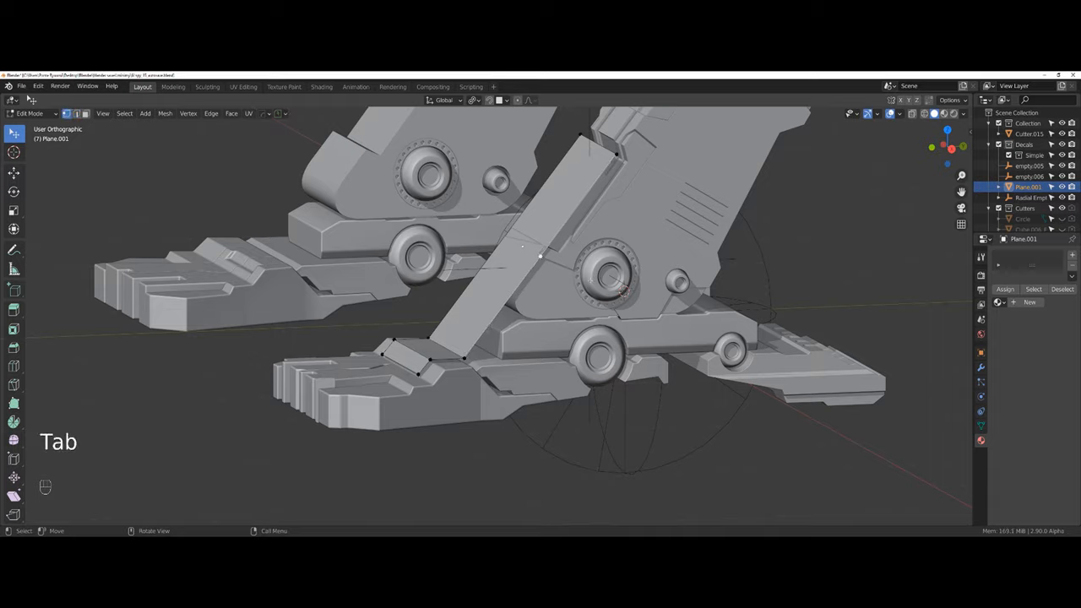
{"action": "key", "text": "Tab"}
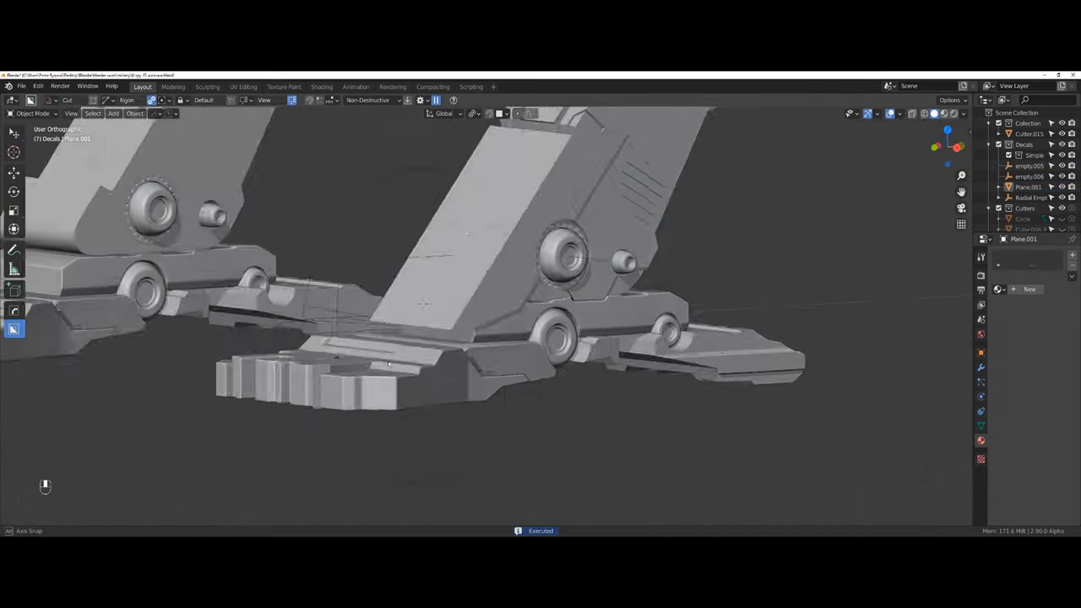
{"action": "key", "text": "ctrl+z"}
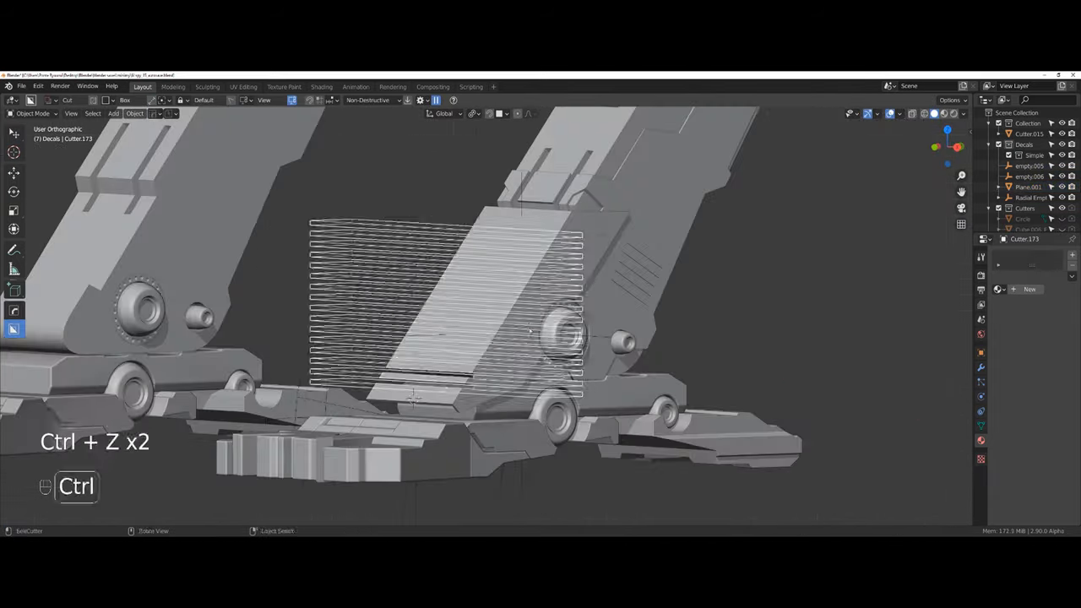
{"action": "key", "text": "ctrl+z"}
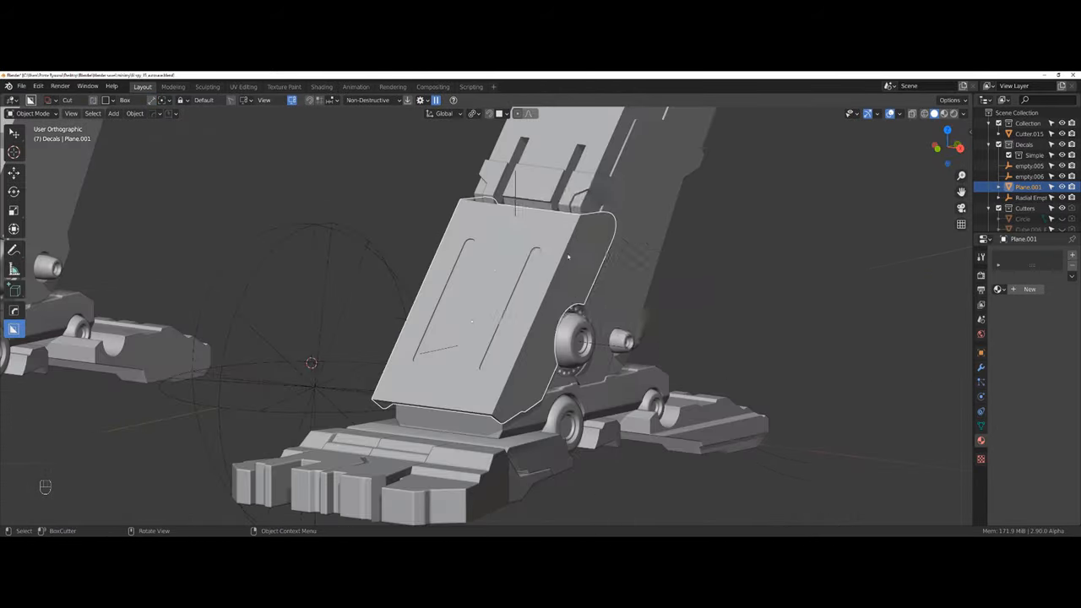
- Cut two long rounded slots into the front leg panel and leave Edit Mode
{"action": "key", "text": "Tab"}
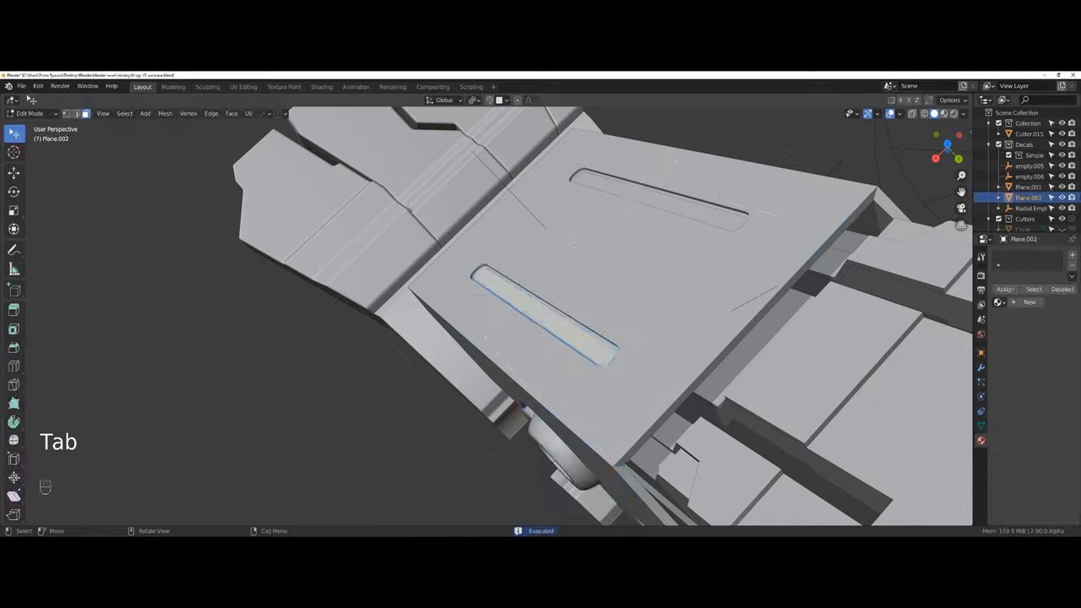
{"action": "key", "text": "ctrl+z"}
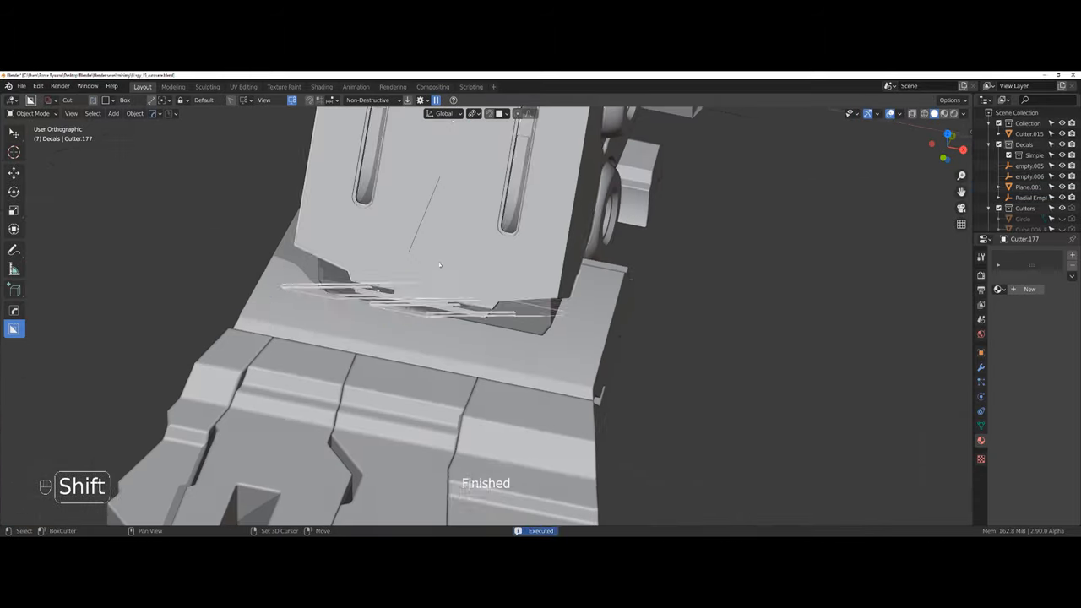
{"action": "key", "text": "Tab"}
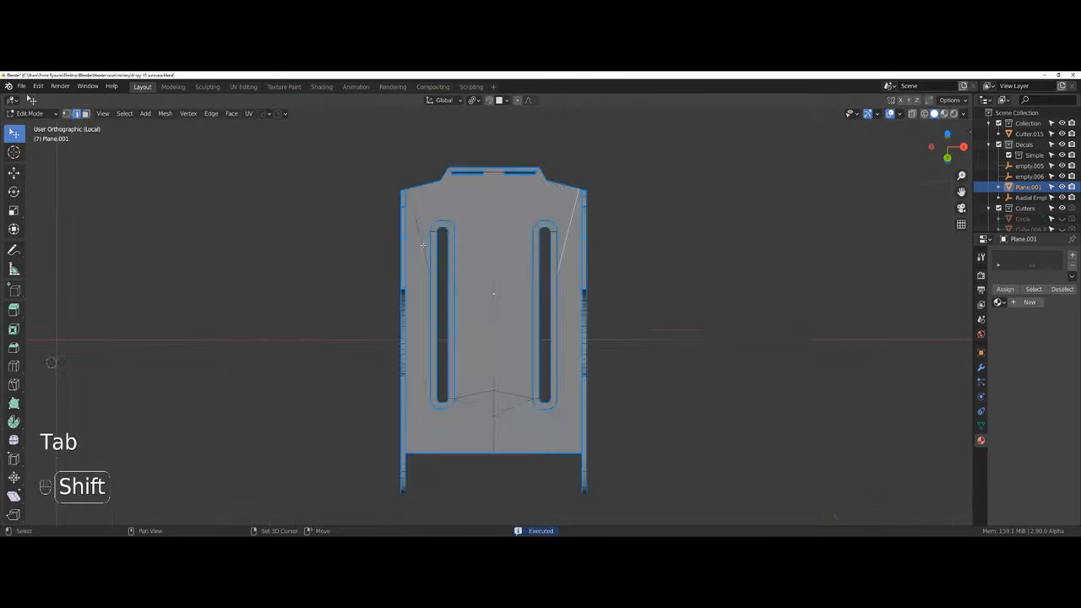
{"action": "key", "text": "Tab"}
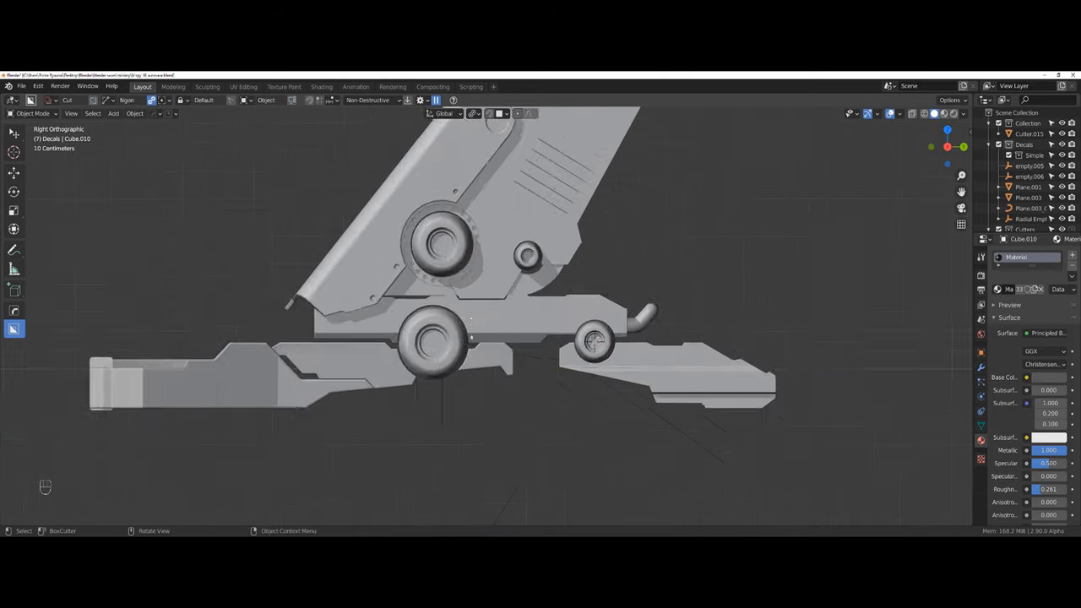
- Cut a difference groove across the stacked foot plates and adjust the slice shape
{"action": "key", "text": "ctrl+z"}
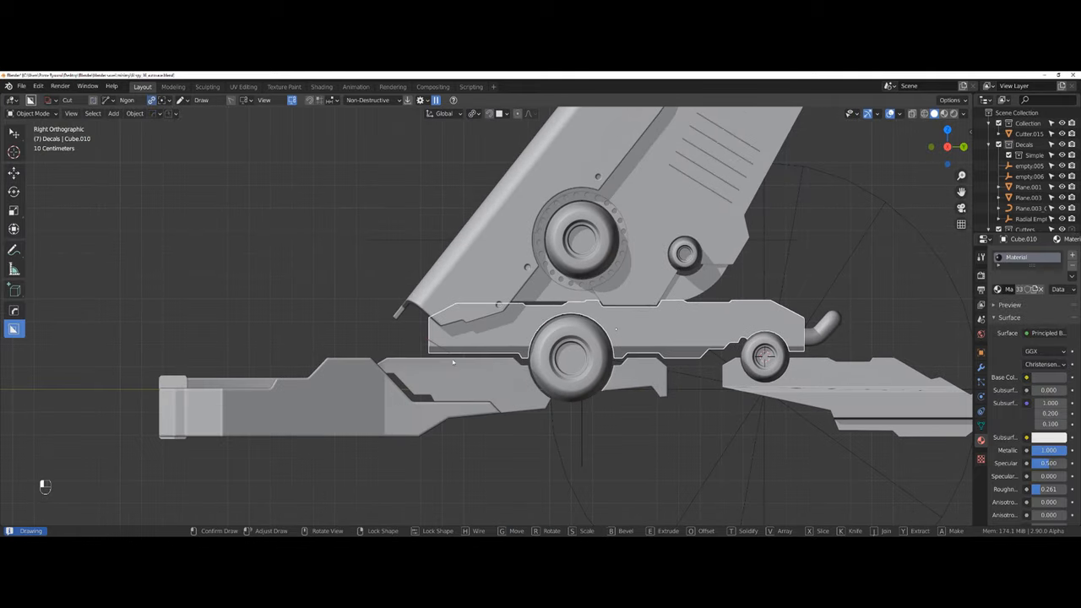
{"action": "key", "text": "g"}
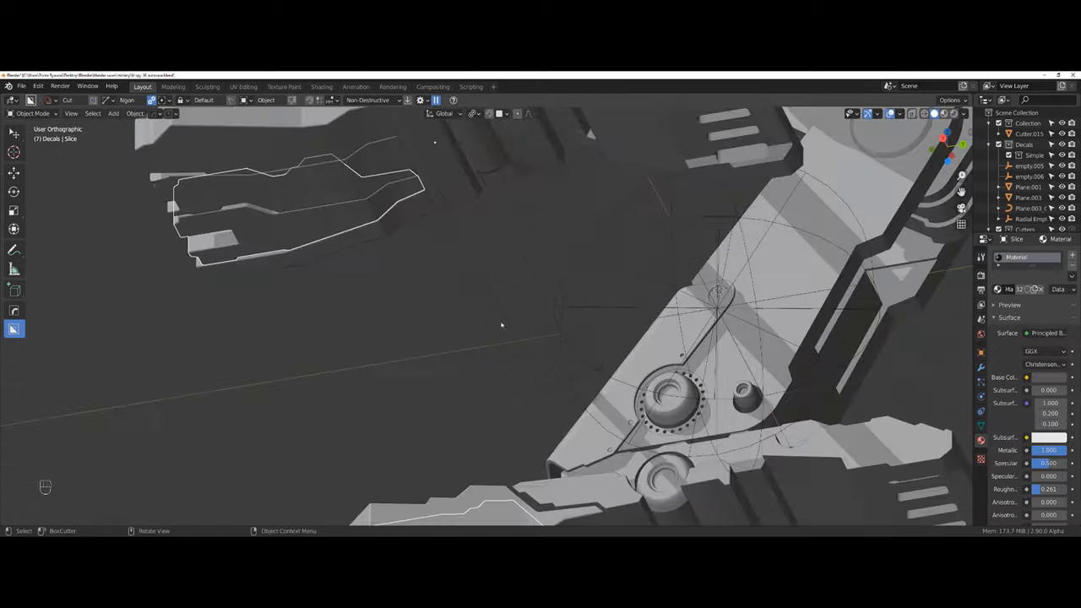
{"action": "scroll", "scroll_direction": "down", "scroll_amount": 3}
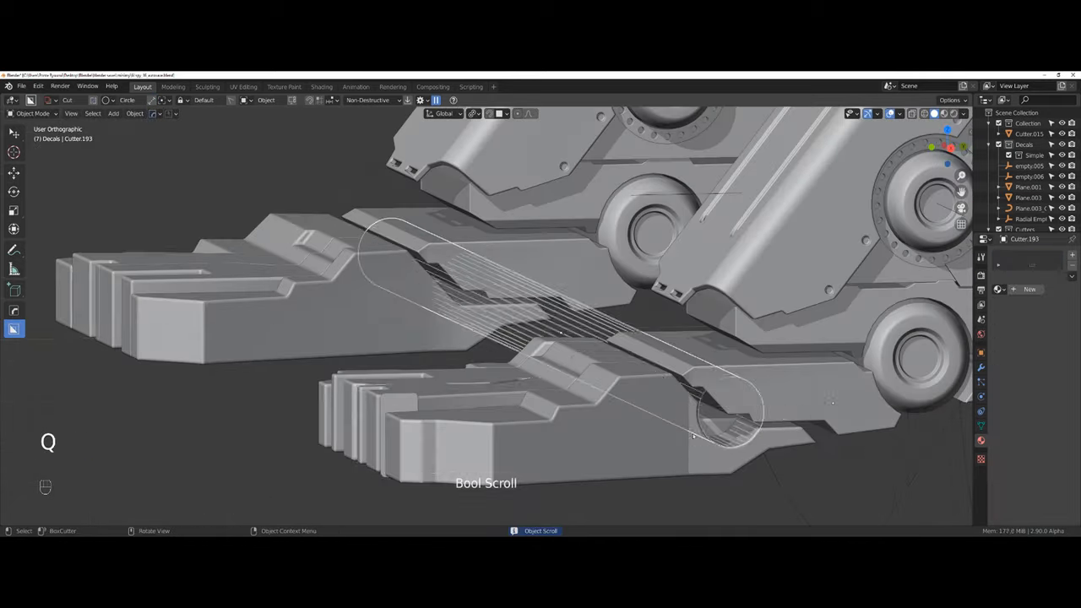
{"action": "key", "text": "shift+d"}
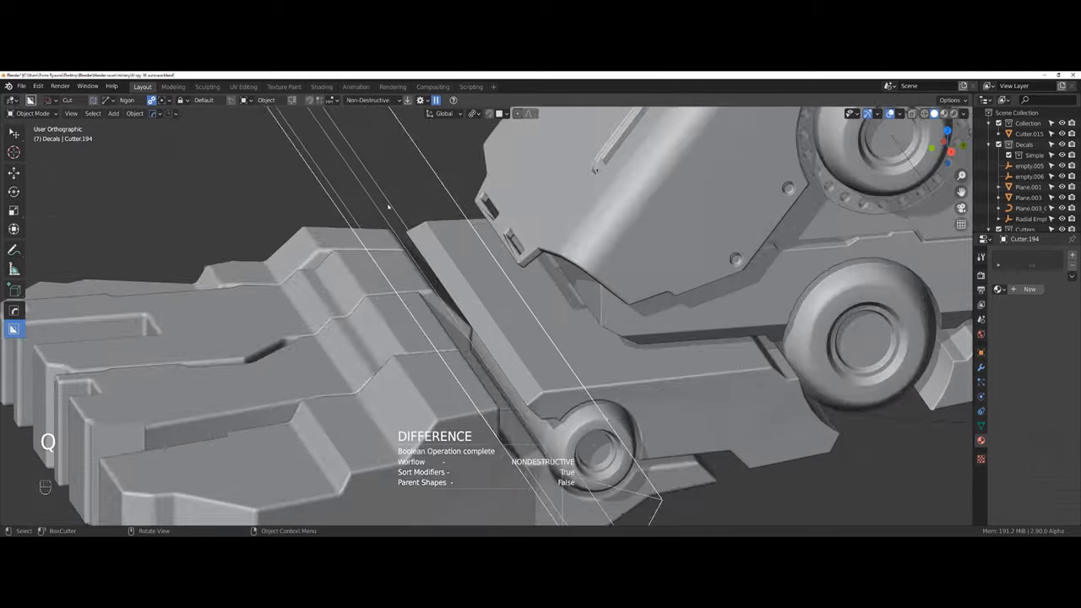
{"action": "key", "text": "Tab"}
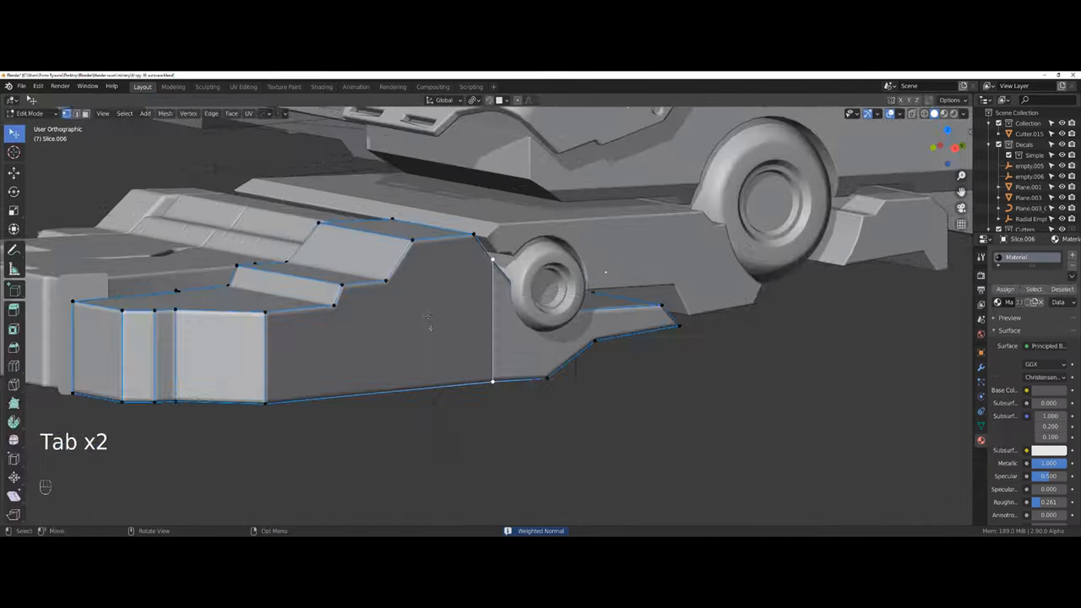
{"action": "key", "text": "Tab"}
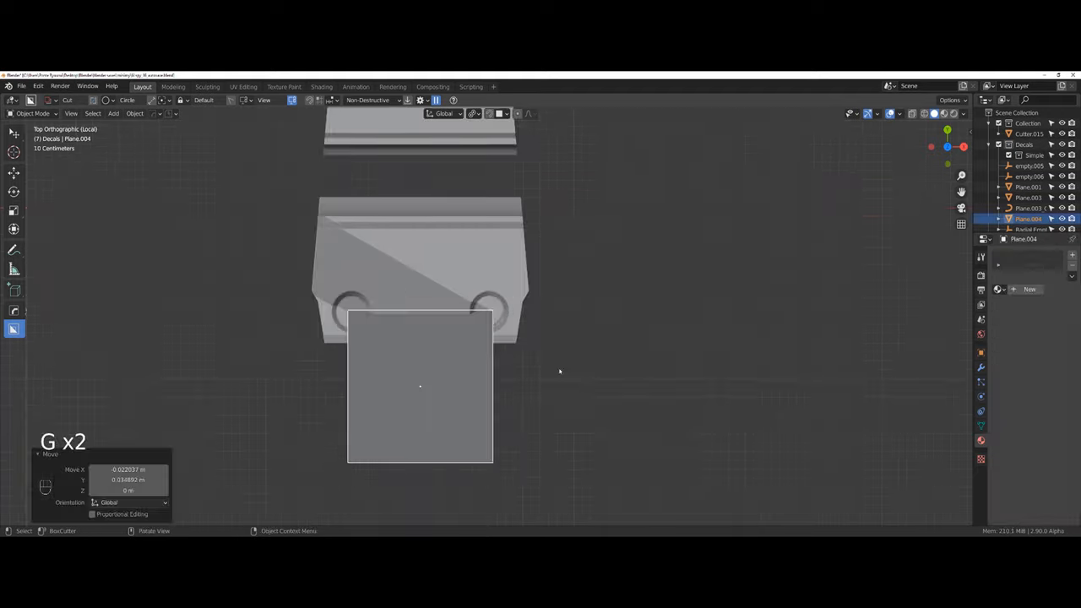
- Slide the plane into place and bevel the curve path into a smooth bent tube bracket
{"action": "key", "text": "Tab"}
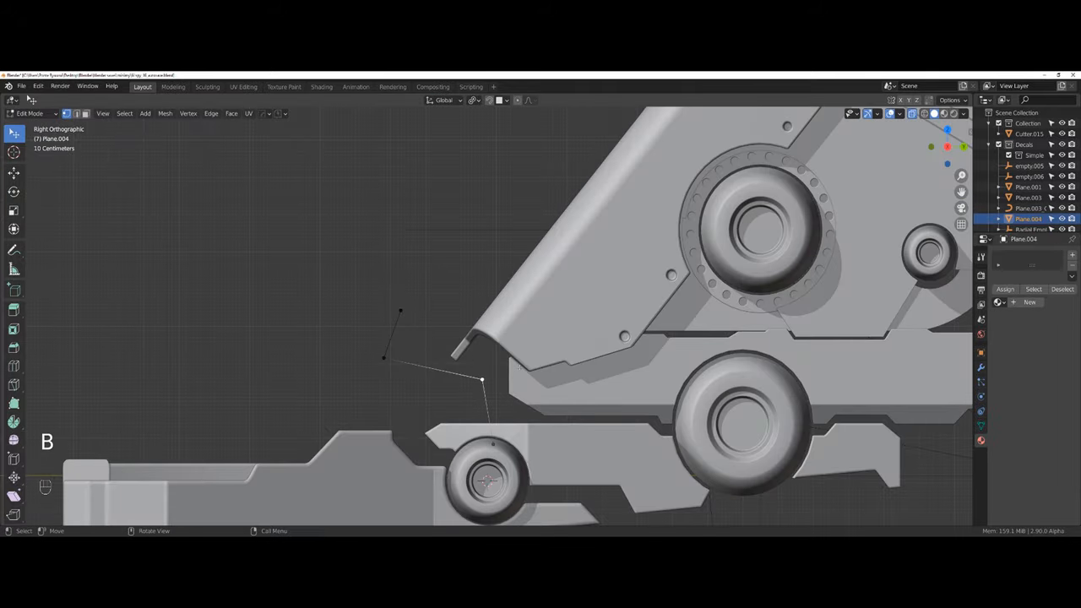
{"action": "key", "text": "Tab"}
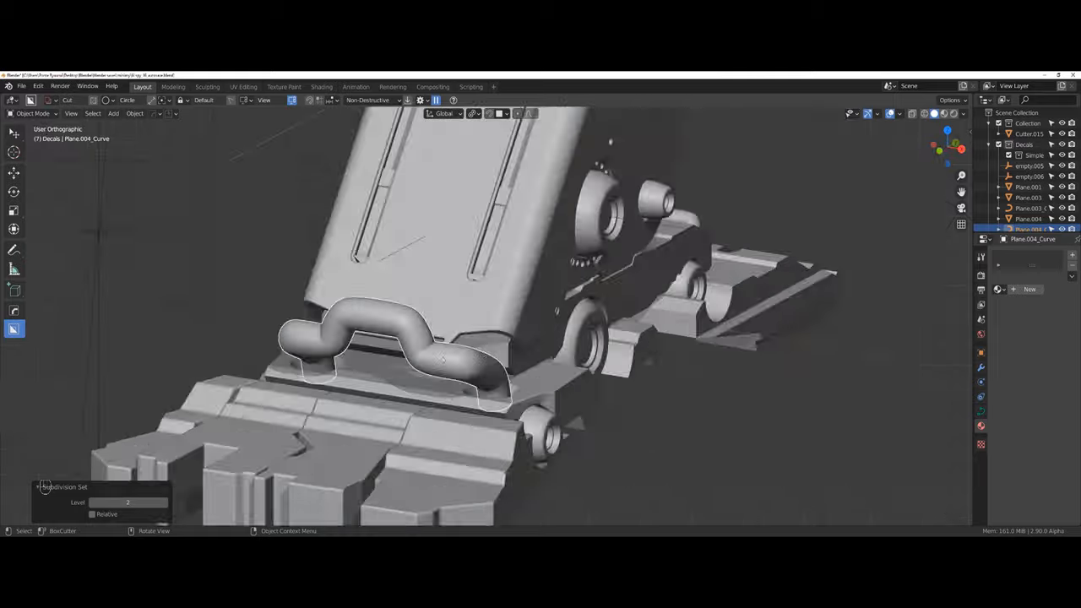
{"action": "key", "text": "g"}
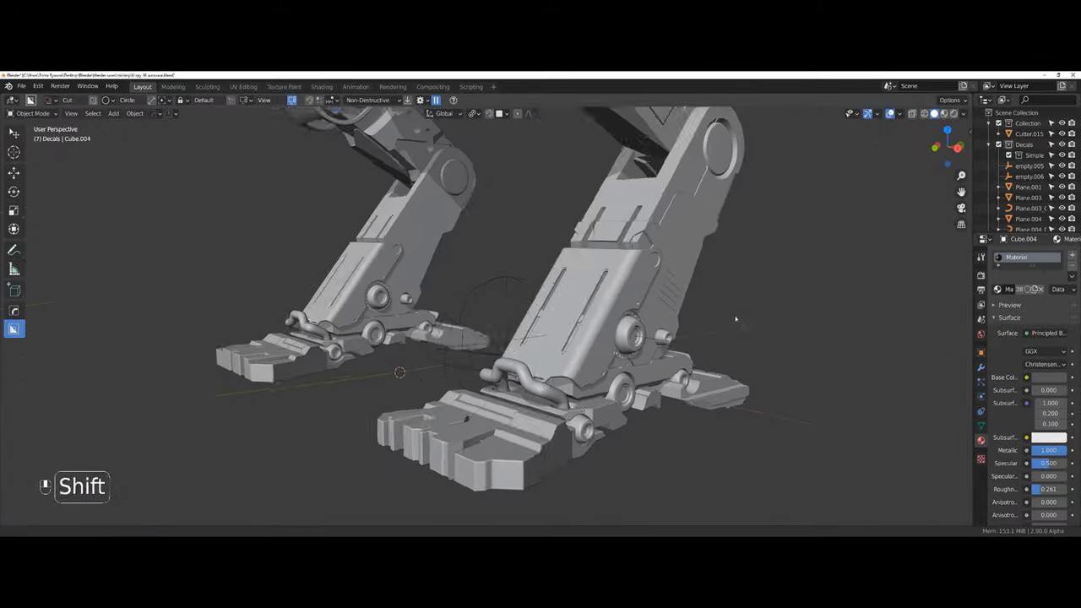
- Isolate the curved cutout piece, rotate its segment and adjust the bevel on the cut edge
{"action": "key", "text": "h"}
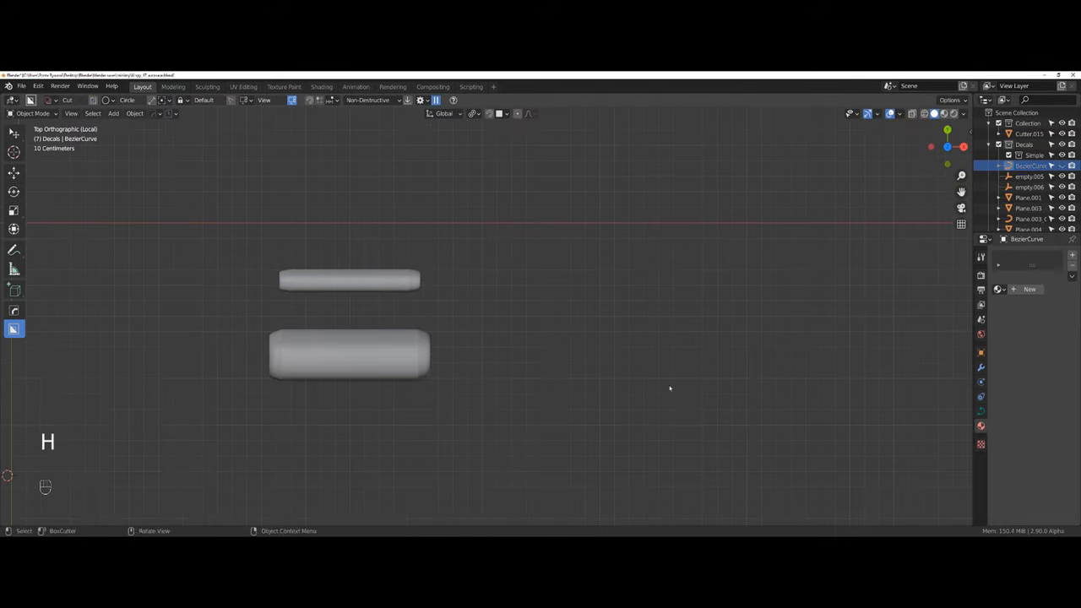
{"action": "key", "text": "r"}
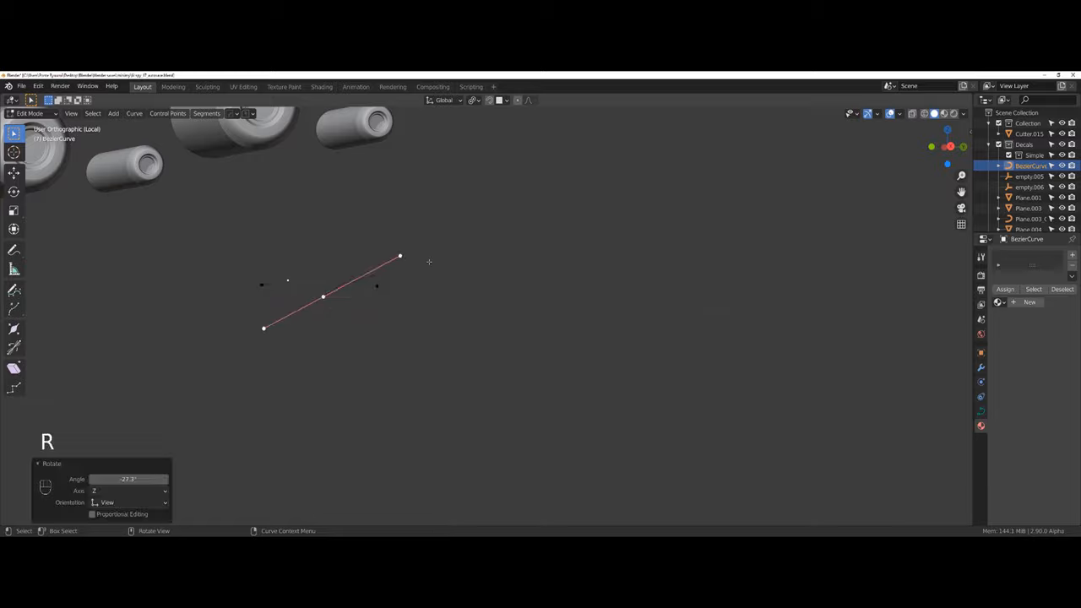
{"action": "key", "text": "Tab"}
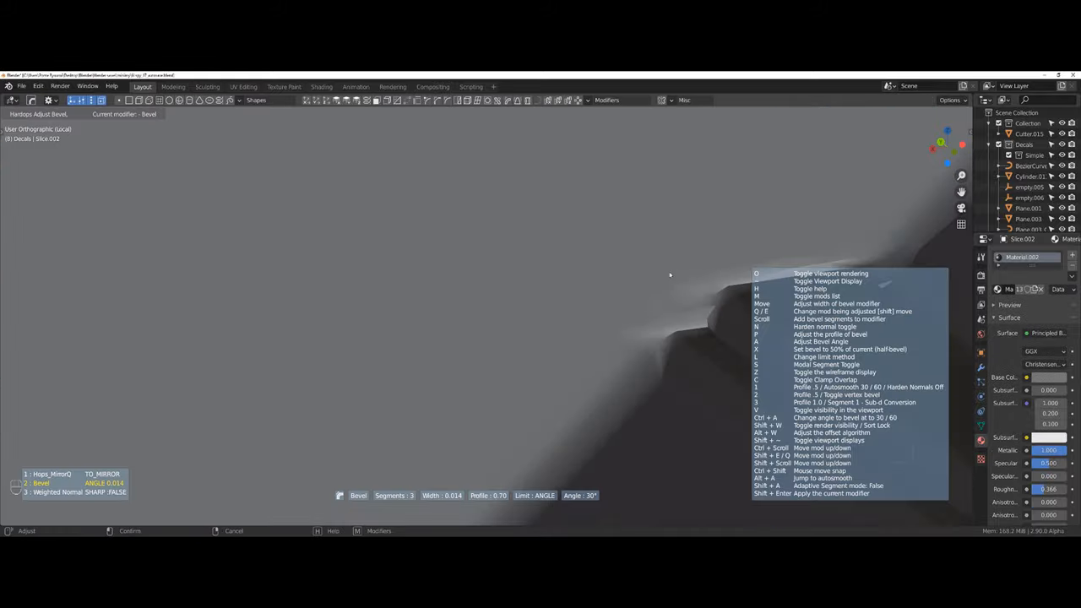
{"action": "key", "text": "Tab"}
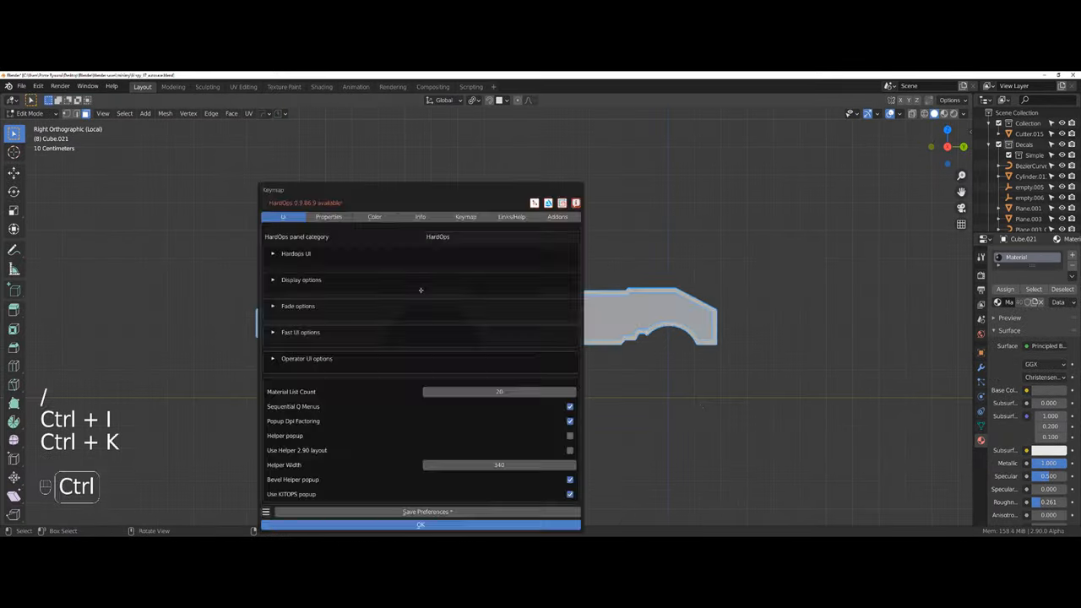
- Apply HardOps Csharp sharpening and bevel to the side panel near the wheels and position it
{"action": "left_click", "coordinate": [420, 523]}
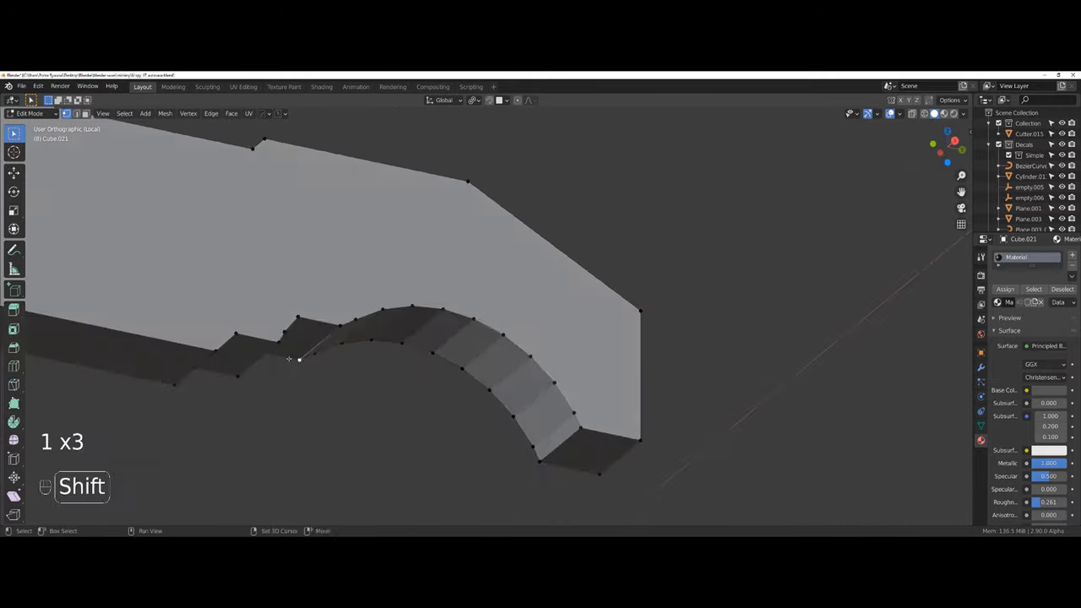
{"action": "key", "text": "Tab"}
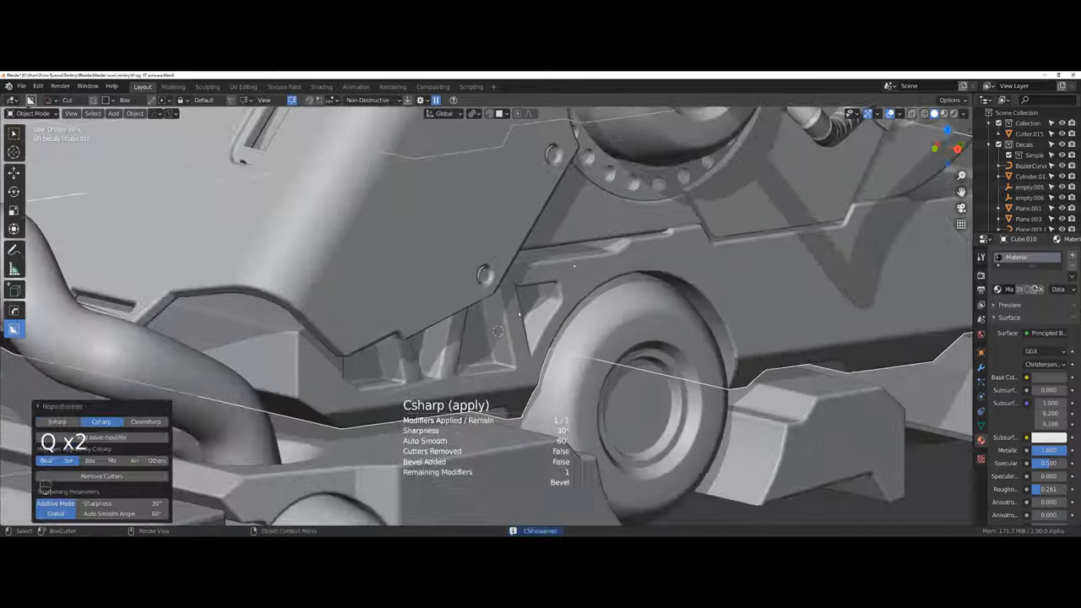
{"action": "key", "text": "Tab"}
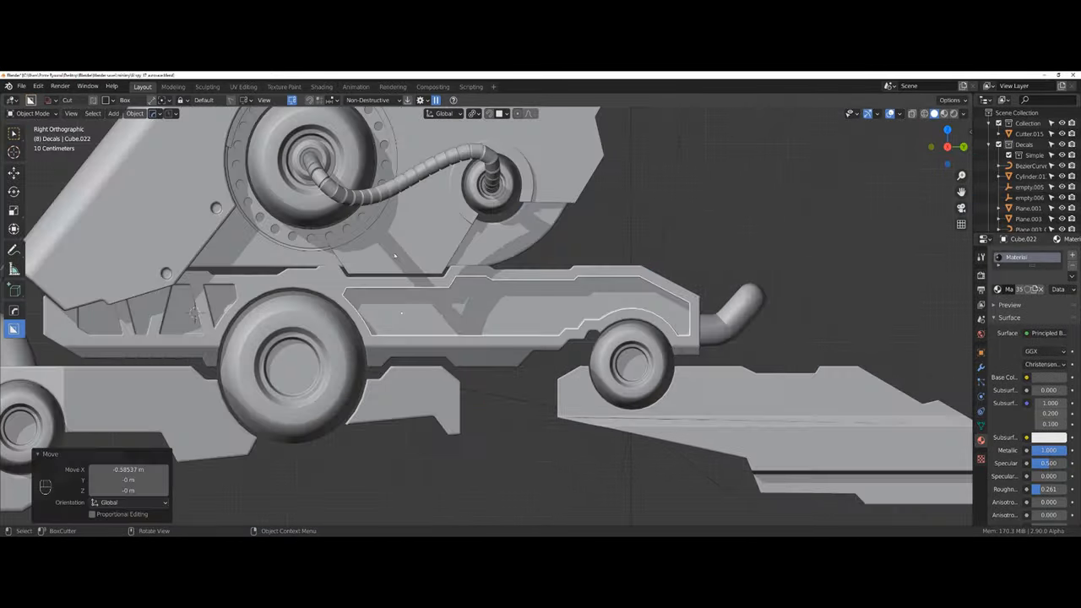
- Cut a notch into the ring part on the robot's side section
{"action": "key", "text": "Alt+x"}
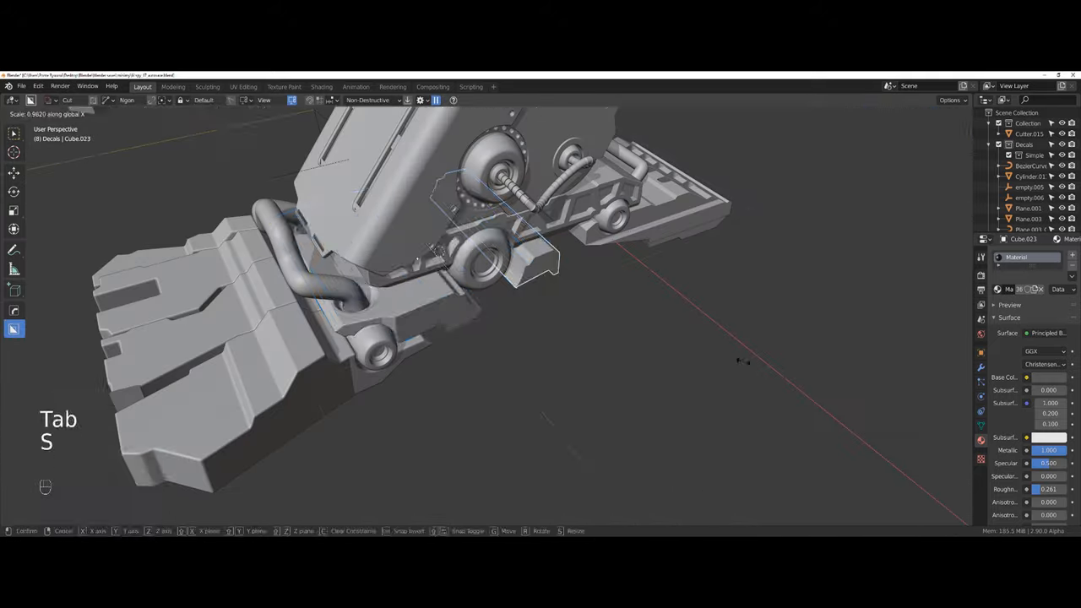
{"action": "key", "text": "Tab"}
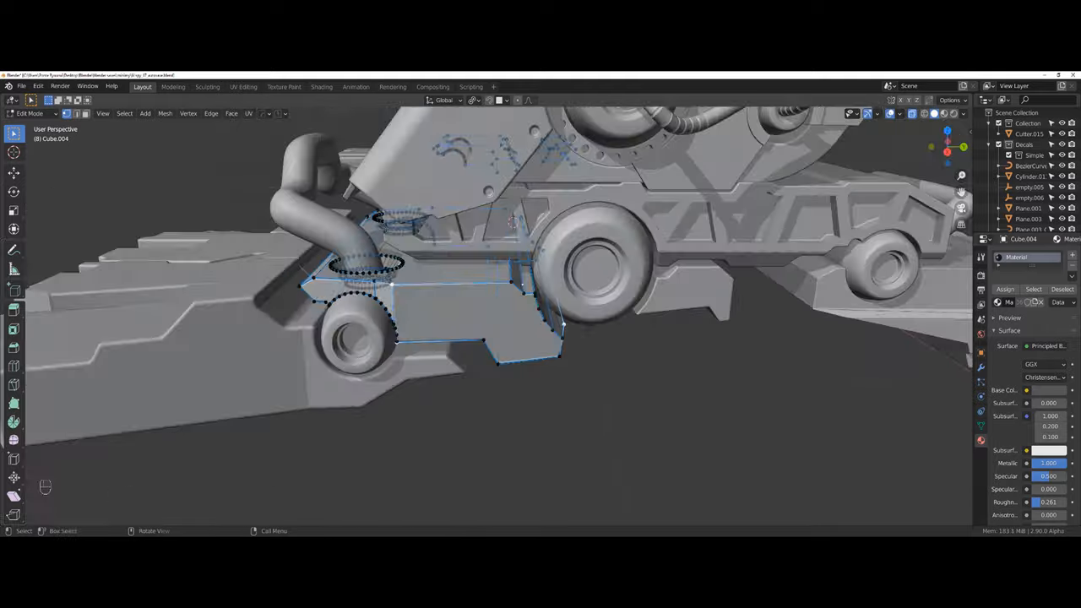
{"action": "key", "text": "Tab"}
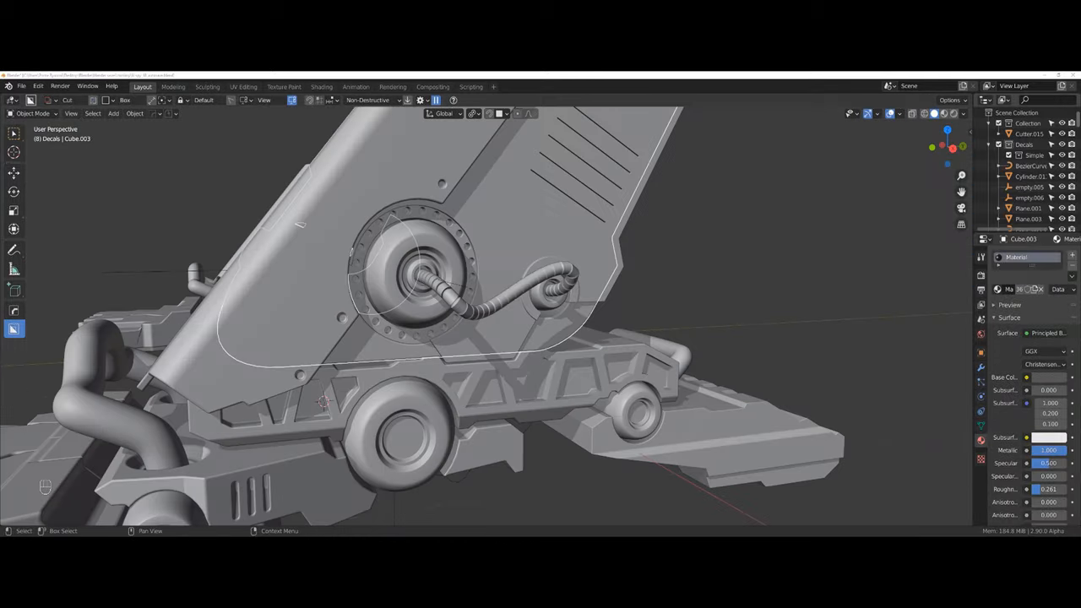
- Isolate and shape the small cylindrical inserts, then unhide the rest of the model
{"action": "key", "text": "shift+s"}
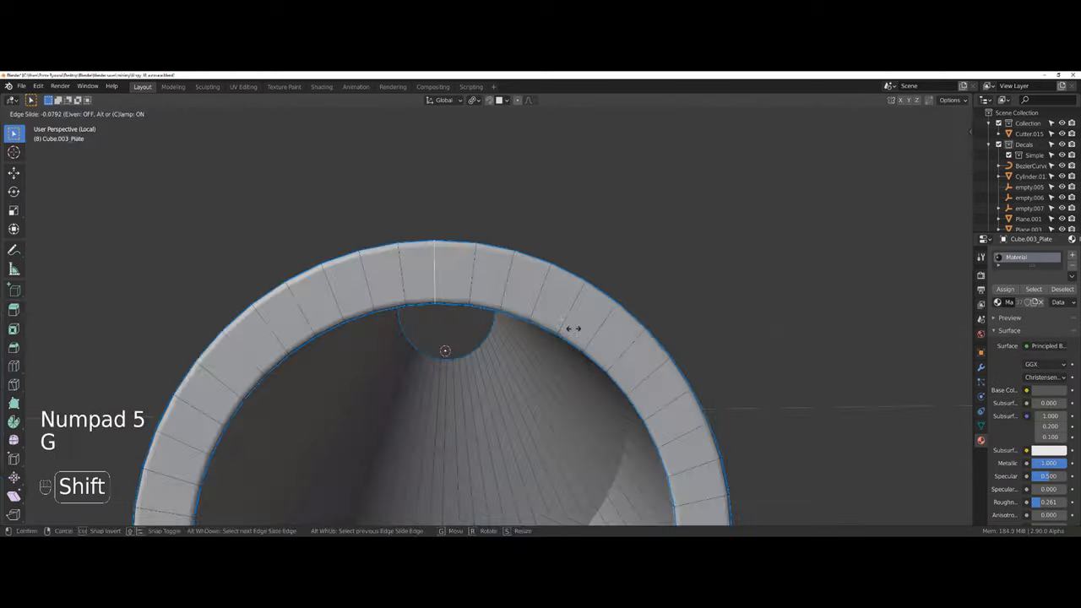
{"action": "key", "text": "Alt+h"}
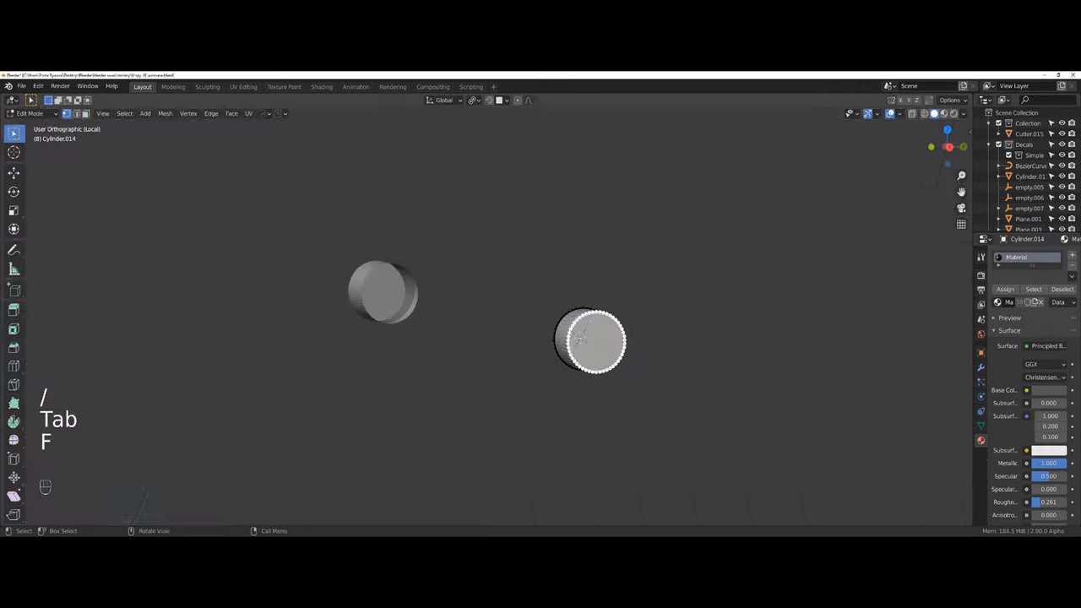
{"action": "key", "text": "Tab"}
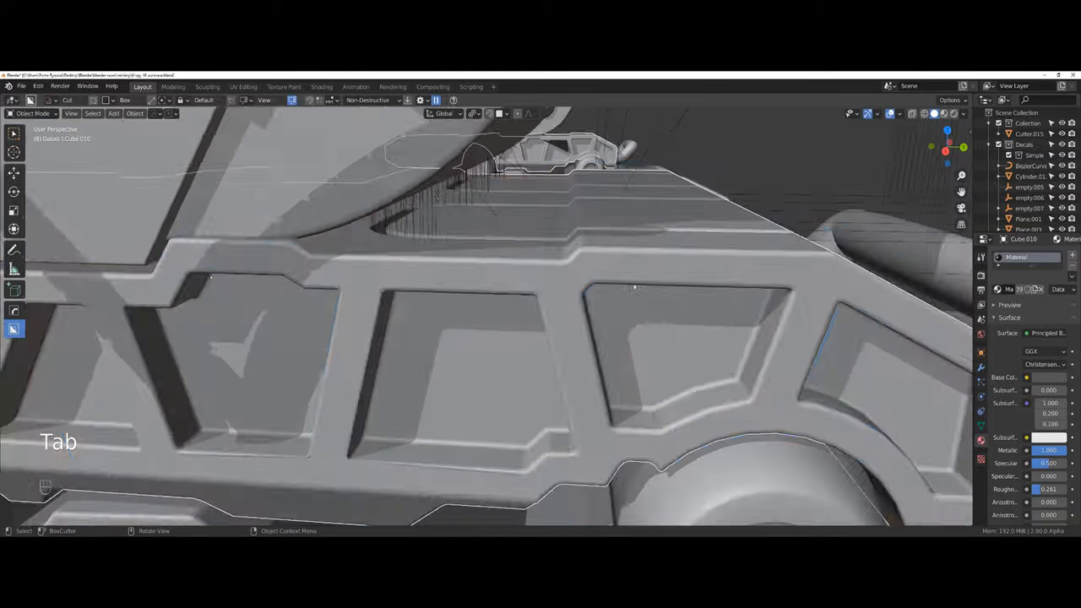
- Mark the slotted side frame for sharpening and rework the blocky foot plate's faces in Edit Mode
{"action": "key", "text": "Tab"}
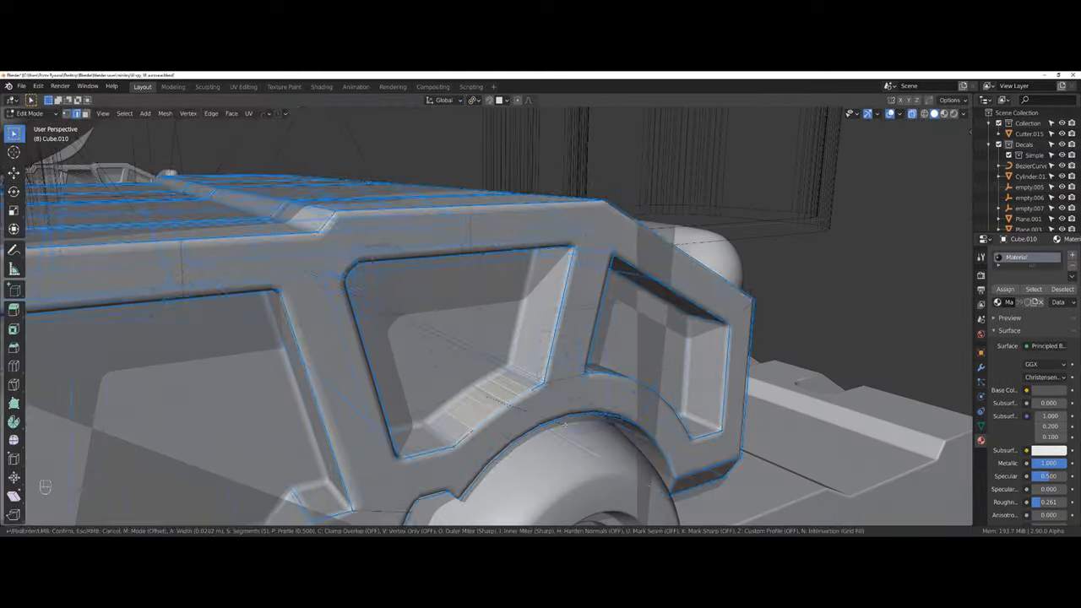
{"action": "key", "text": "Tab"}
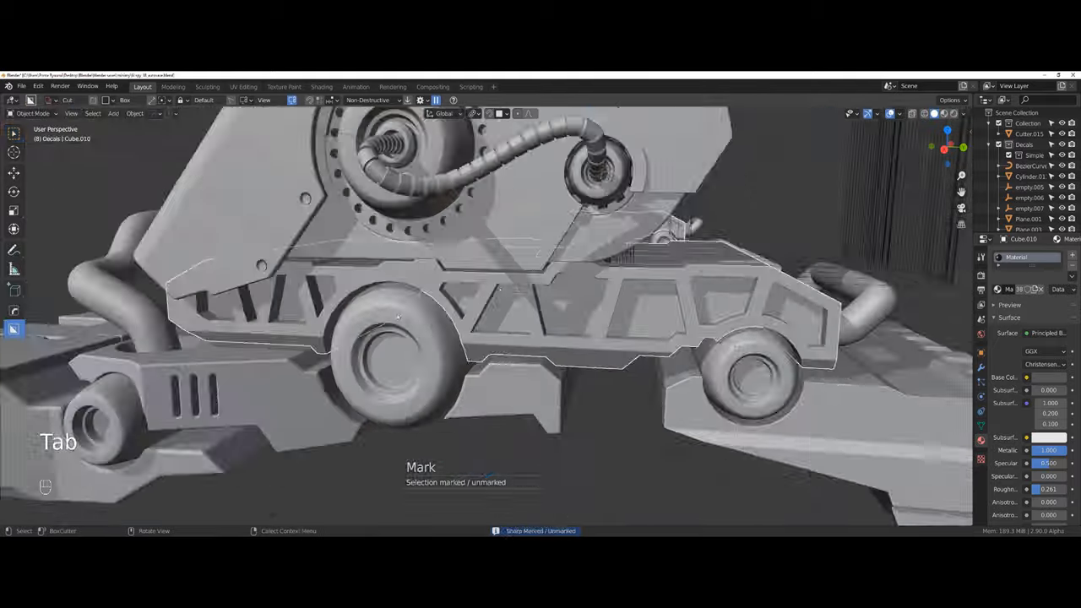
{"action": "key", "text": "Tab"}
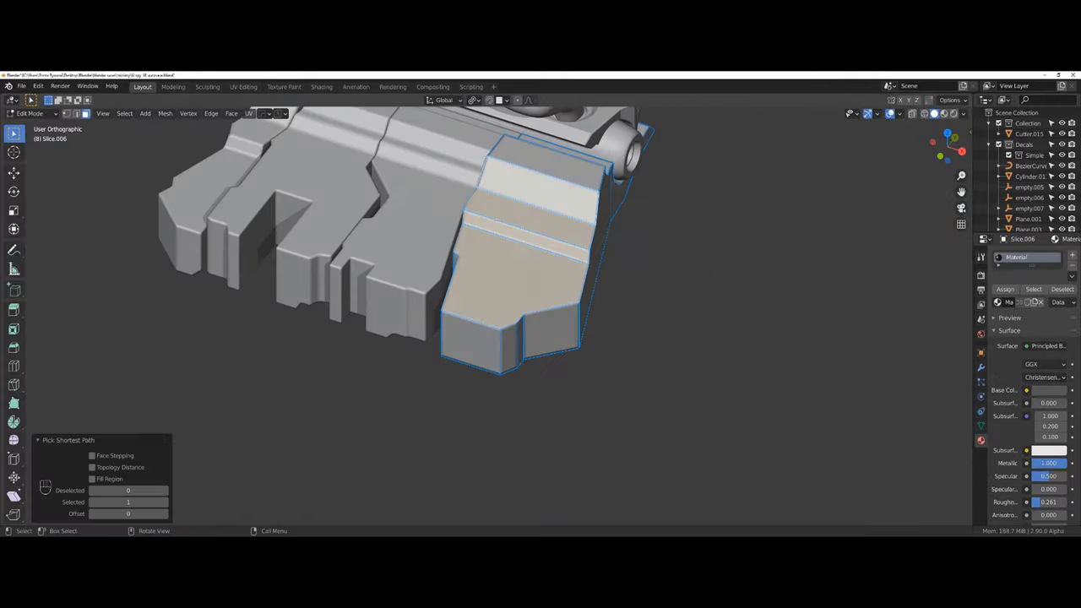
{"action": "key", "text": "ctrl+`"}
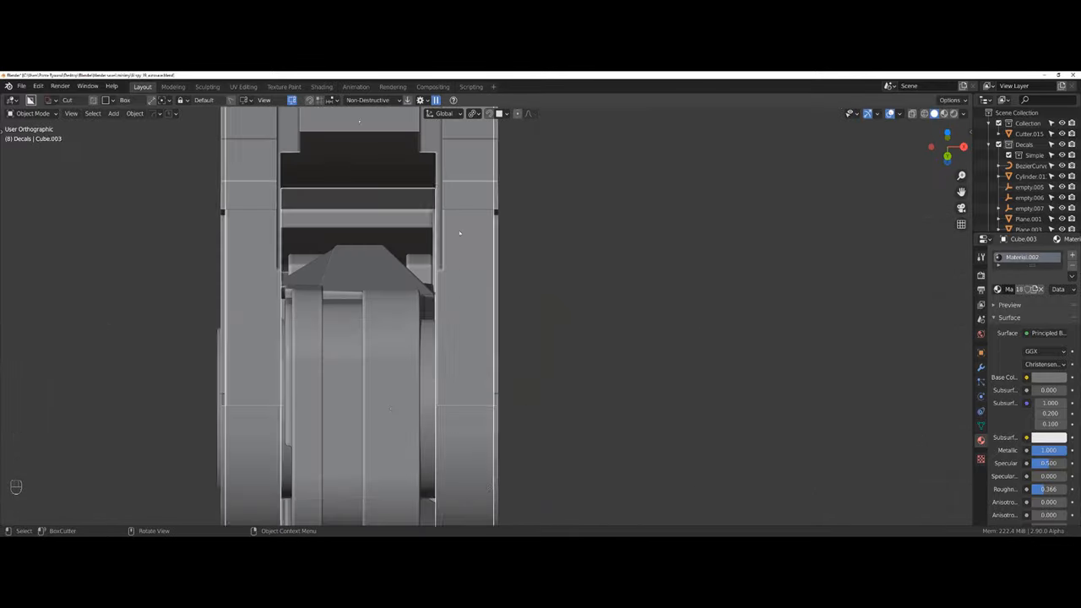
- Boolean the slot cutters into the leg joint plates and sharpen the rounded cap
{"action": "key", "text": "g"}
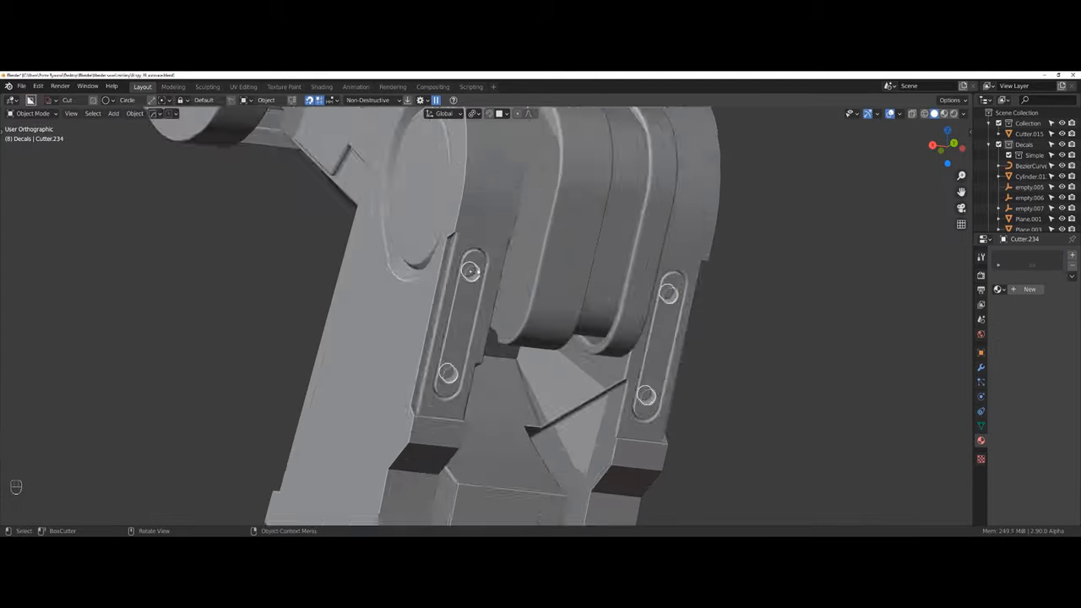
{"action": "key", "text": "Tab"}
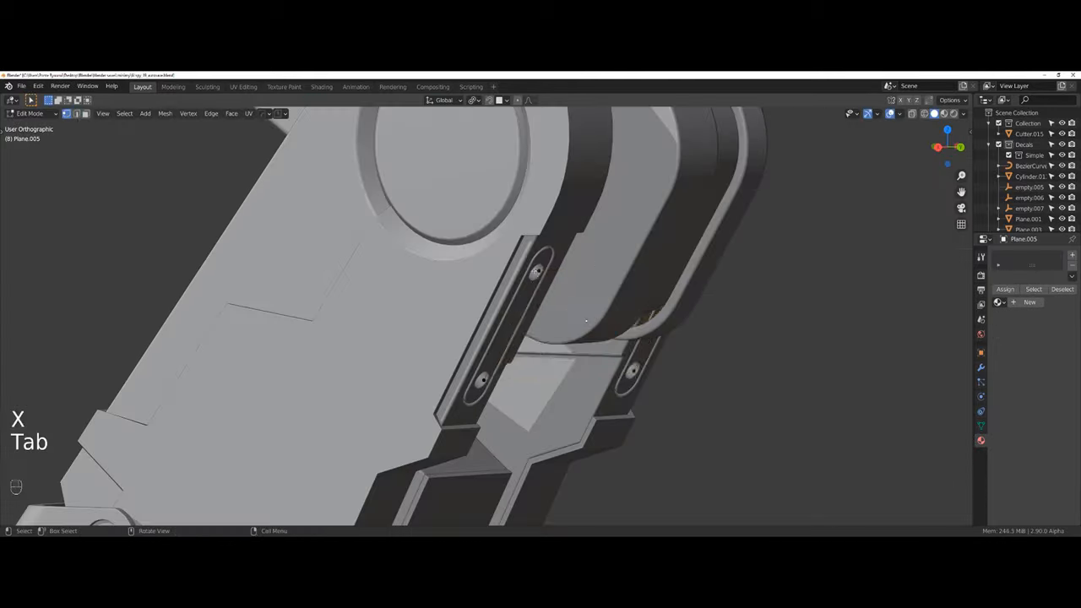
{"action": "key", "text": "Tab"}
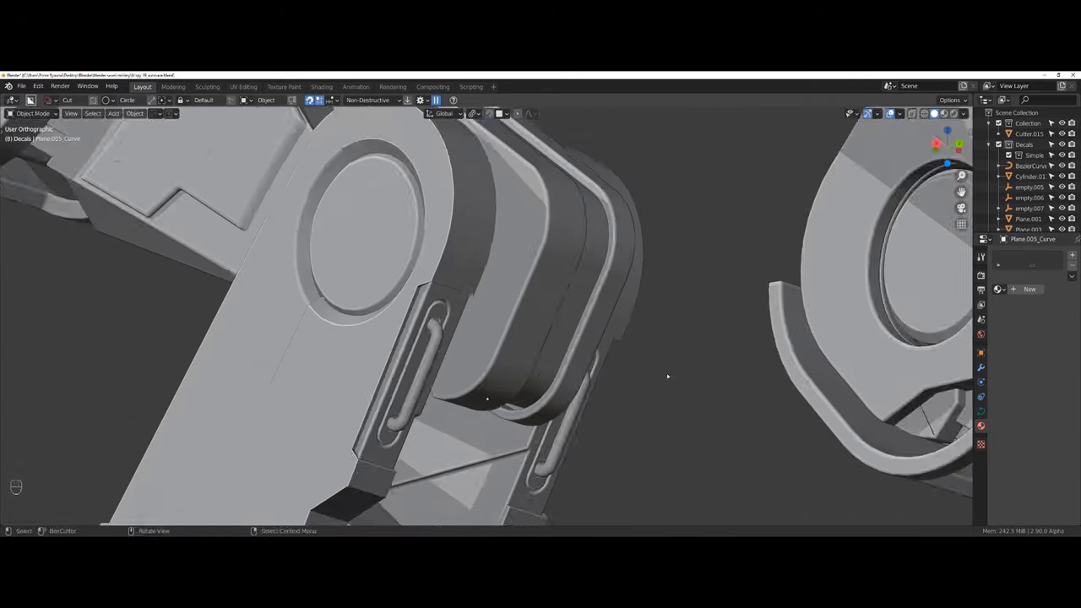
{"action": "key", "text": "Tab"}
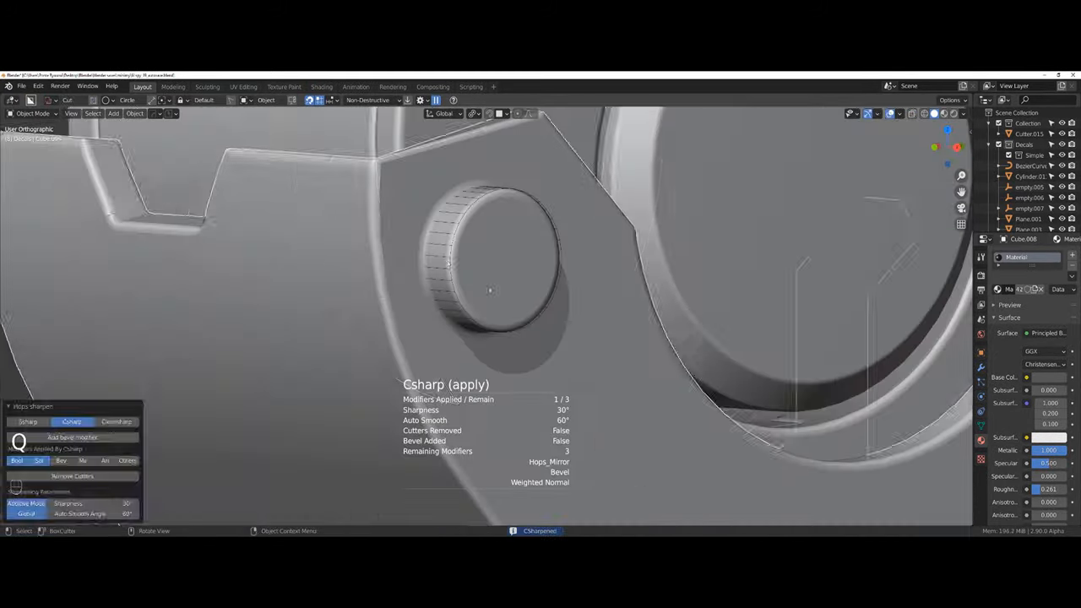
{"action": "key", "text": "Tab"}
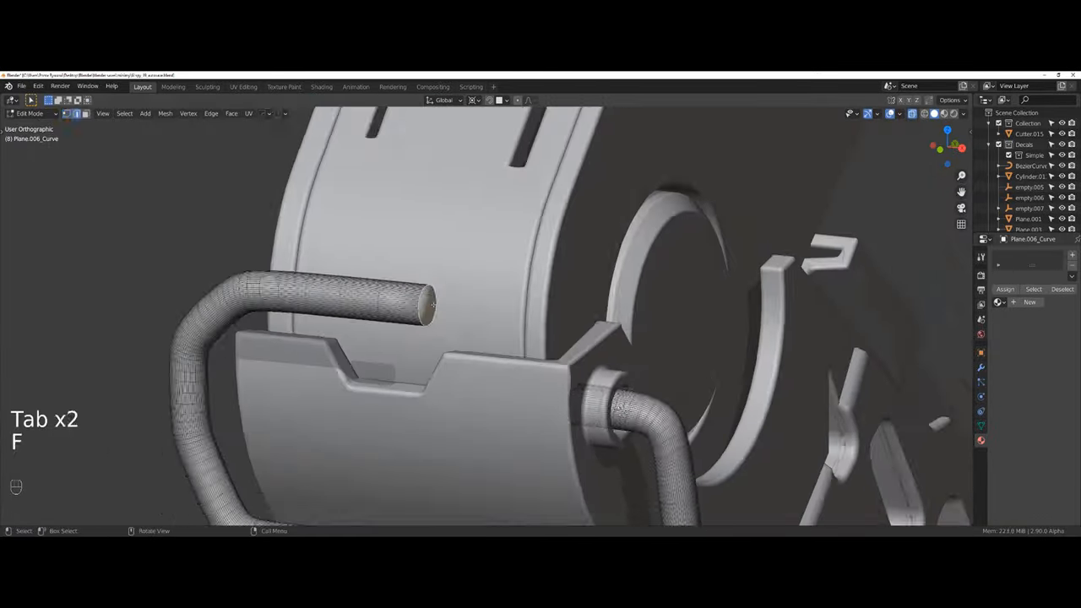
- Extrude vertices between the two bolts, apply scale and bevel them into a curved tube
{"action": "key", "text": "Tab"}
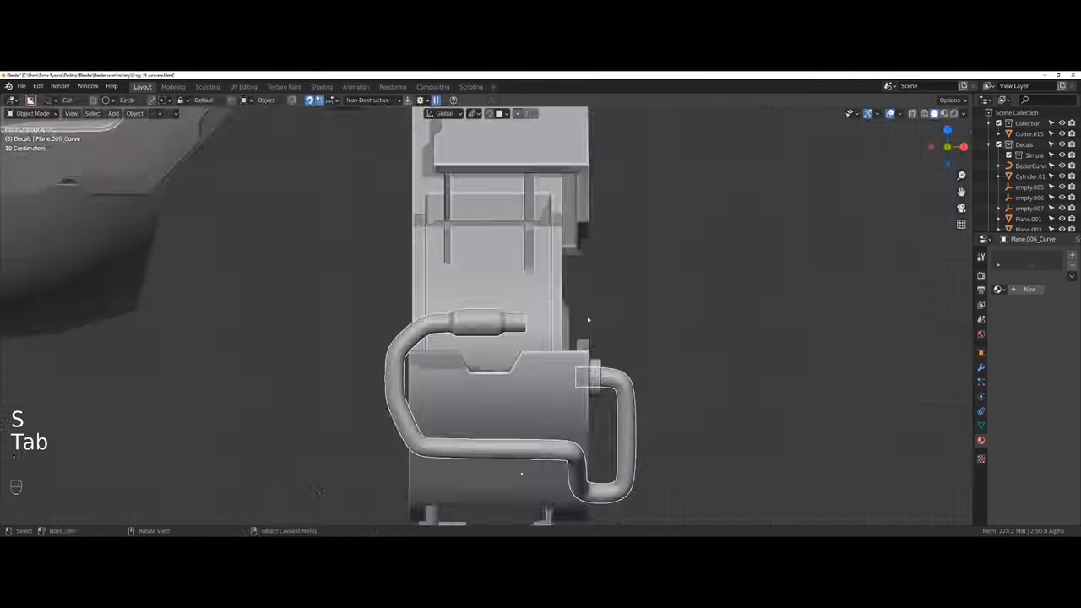
{"action": "key", "text": "Tab"}
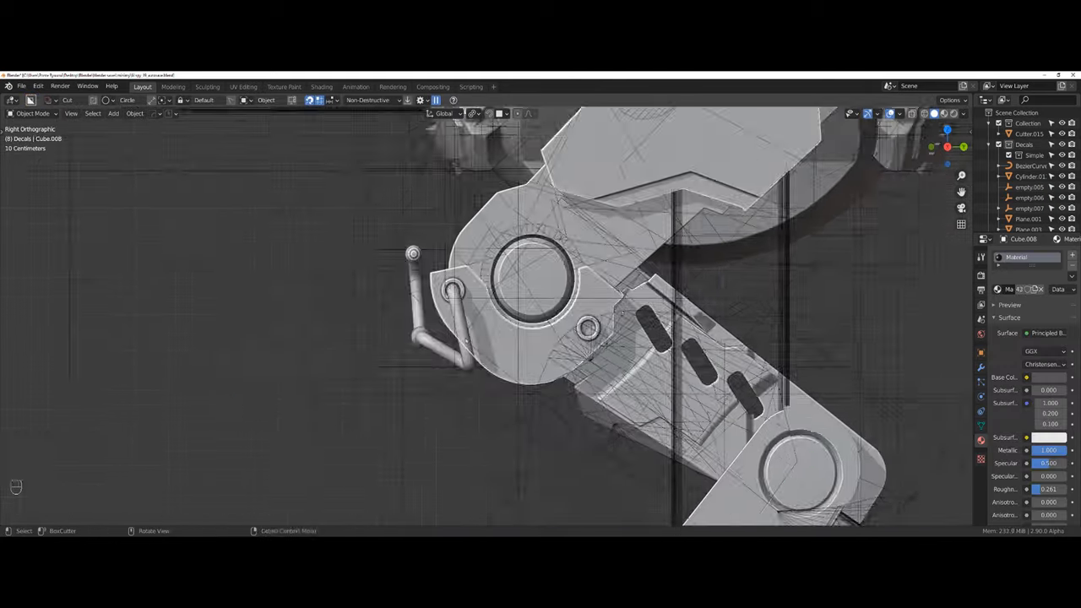
{"action": "key", "text": "e"}
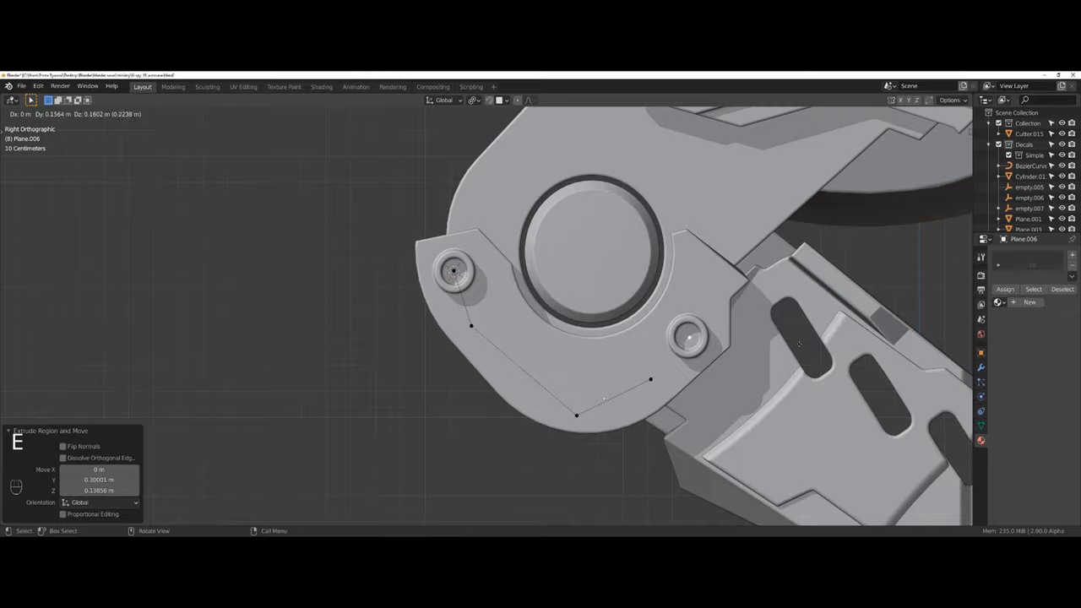
{"action": "key", "text": "ctrl+a"}
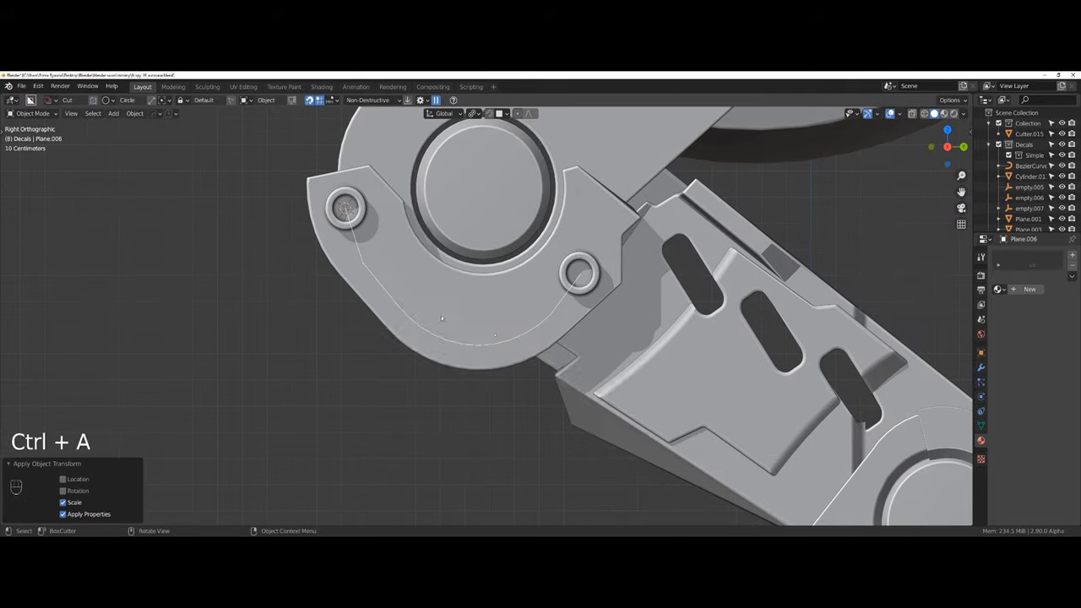
{"action": "key", "text": "Tab"}
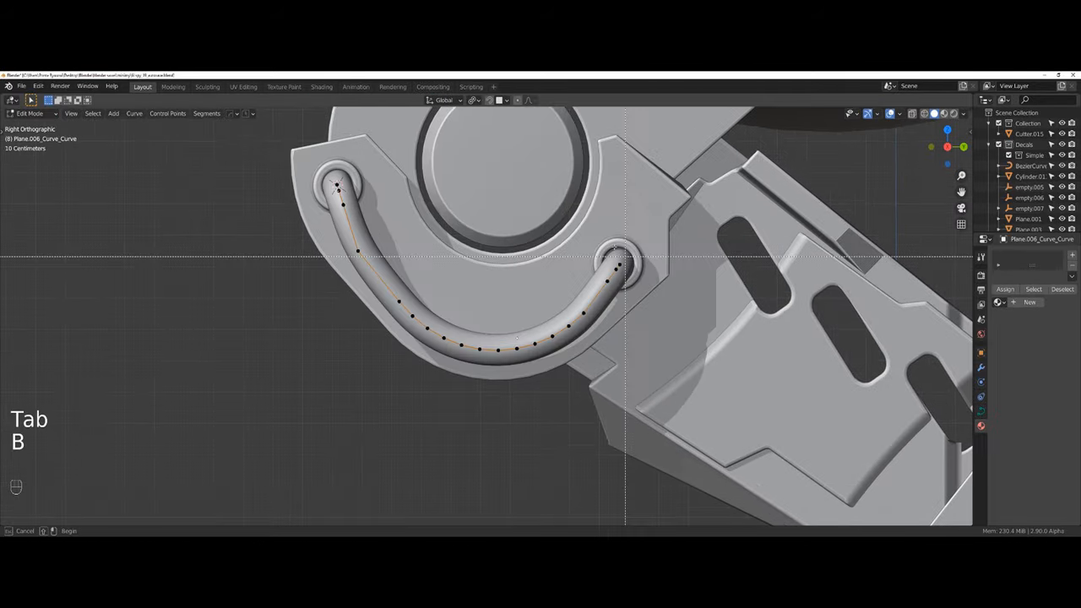
- Scale and adjust the slice object's mesh on the curved cut-out plate
{"action": "key", "text": "Tab"}
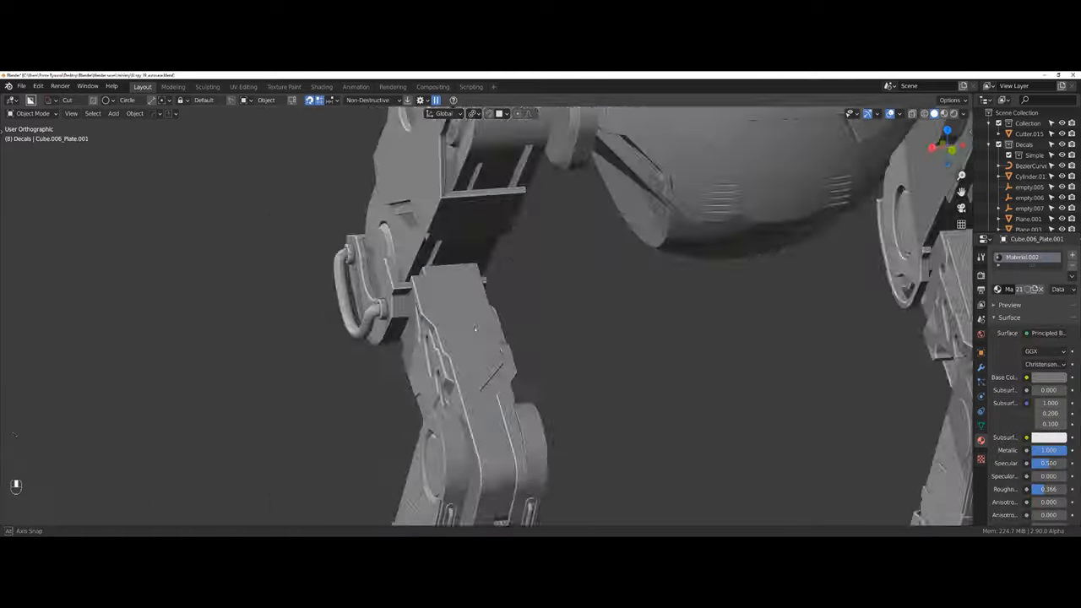
{"action": "key", "text": "s"}
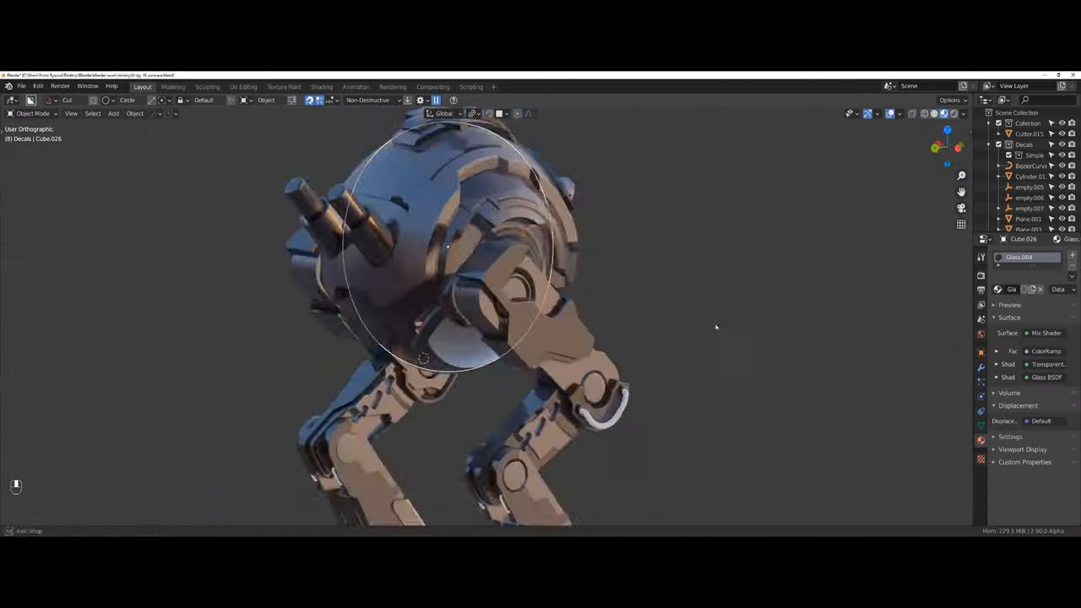
{"action": "scroll", "scroll_direction": "down", "scroll_amount": 3}
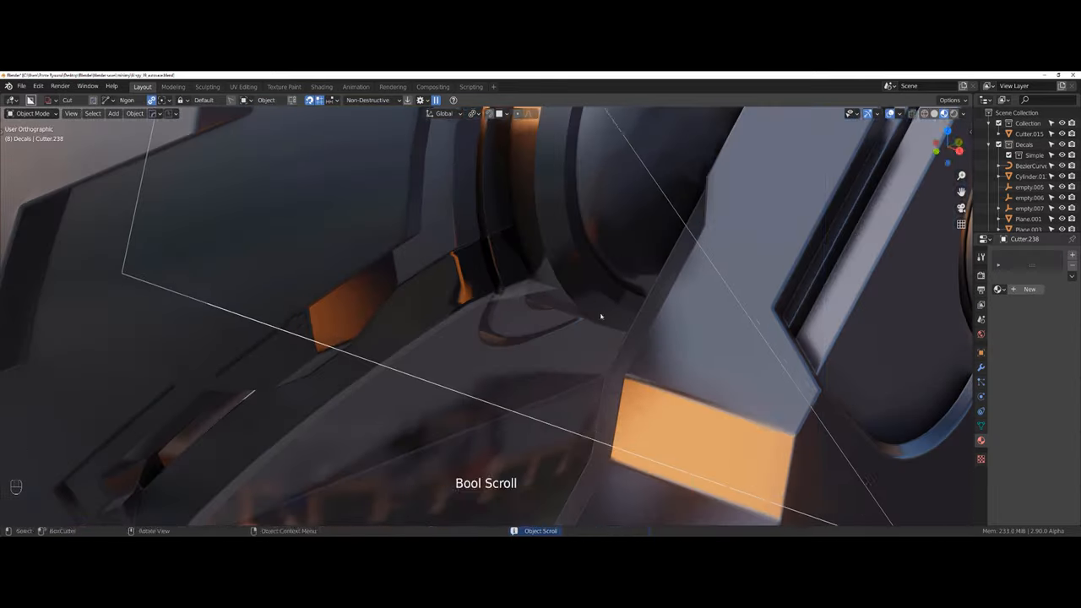
{"action": "key", "text": "Tab"}
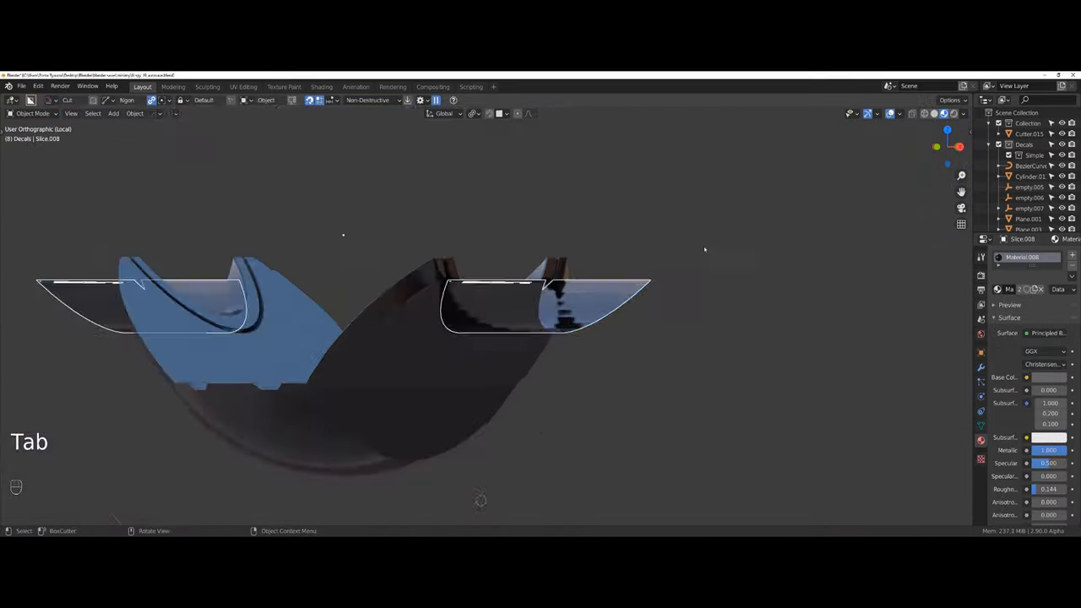
{"action": "key", "text": "Tab"}
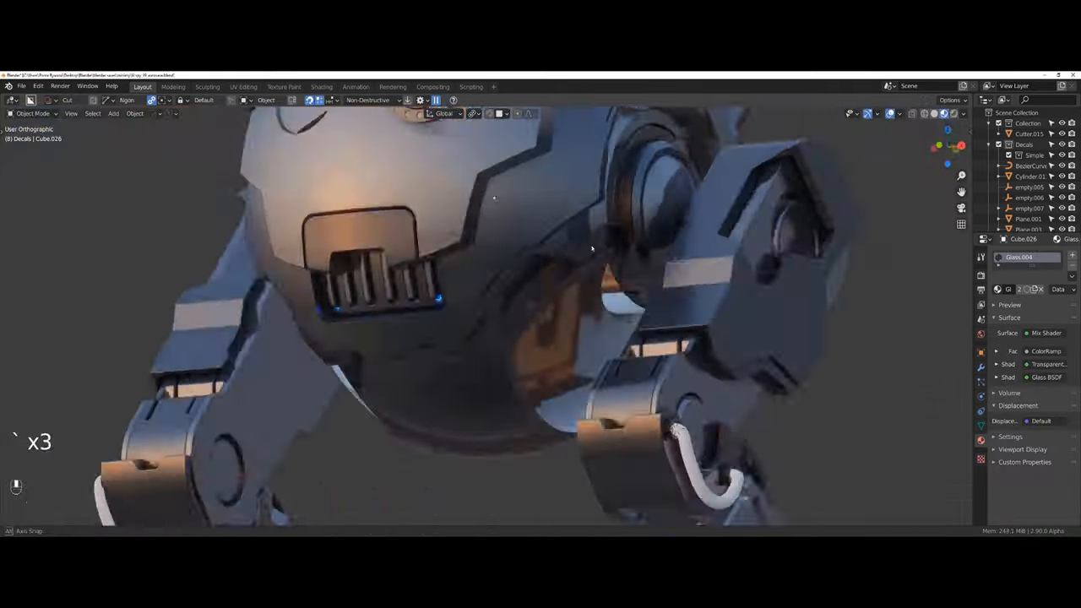
- Dissolve the stray vertices on the cut plate and return to Object Mode
{"action": "key", "text": "Tab"}
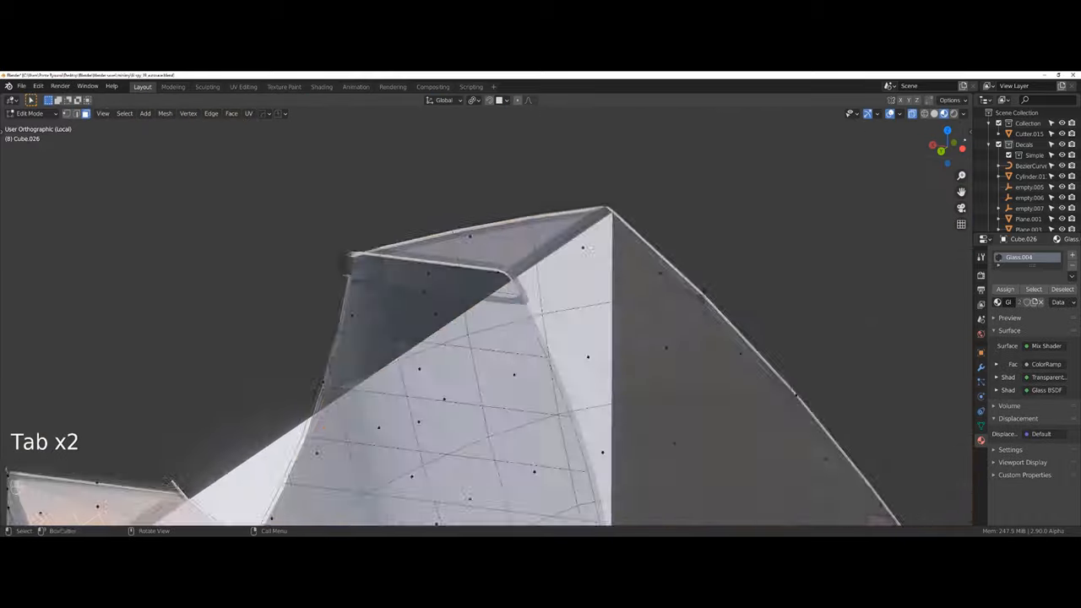
{"action": "key", "text": "x"}
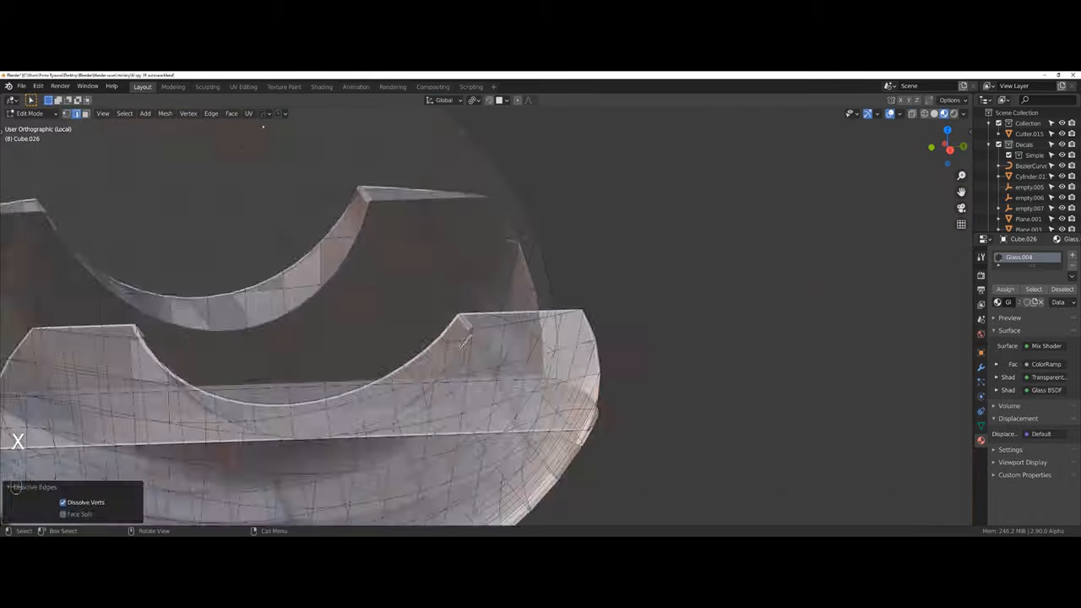
{"action": "key", "text": "Tab"}
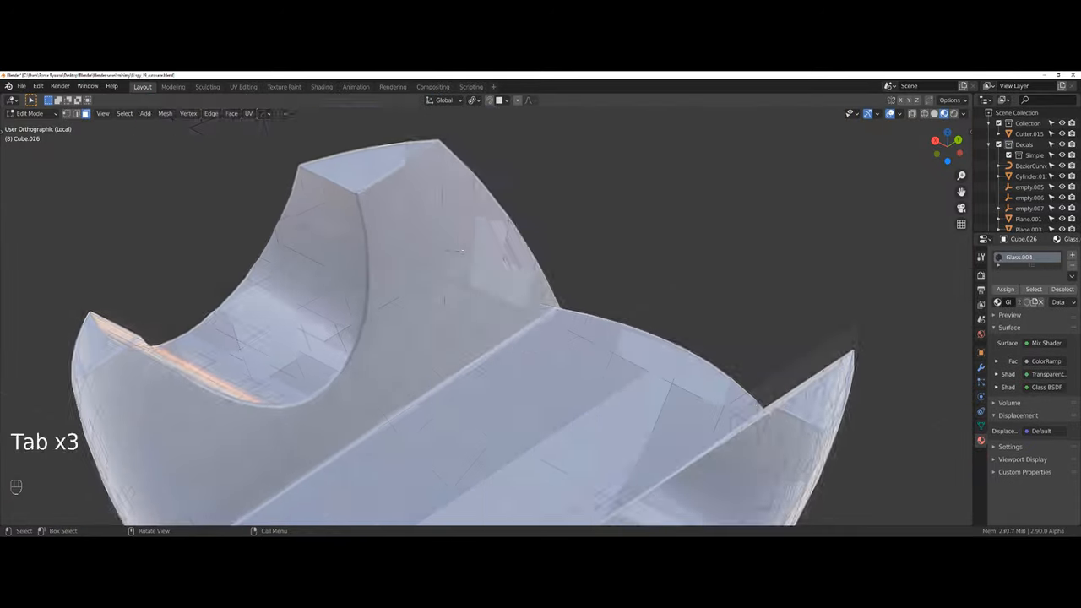
{"action": "key", "text": "Tab"}
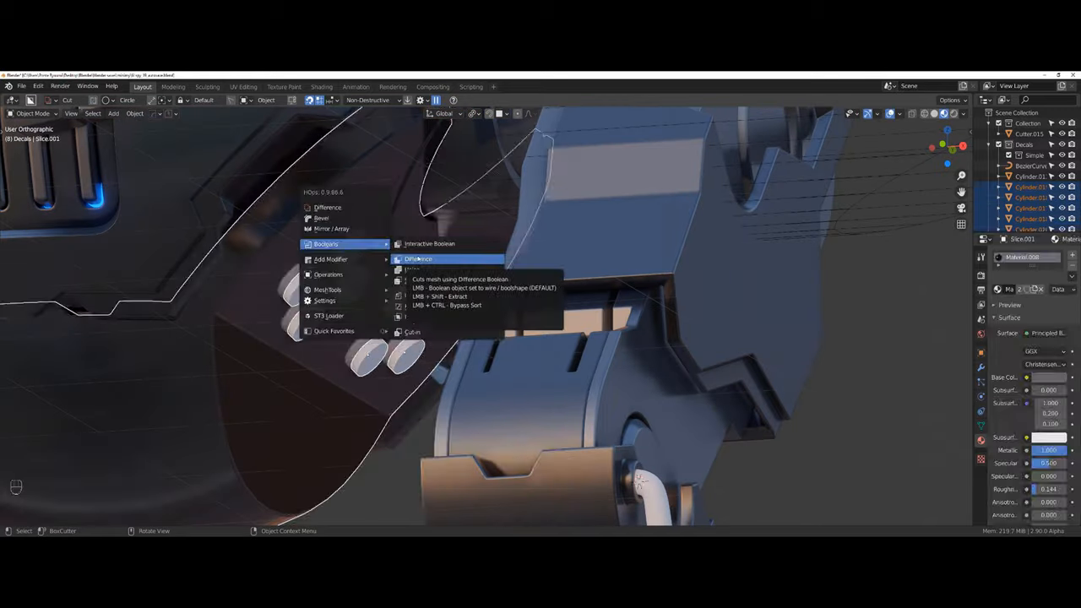
- Check the boolean-cut round holes by selecting the whole plate mesh in Edit Mode
{"action": "key", "text": "Tab"}
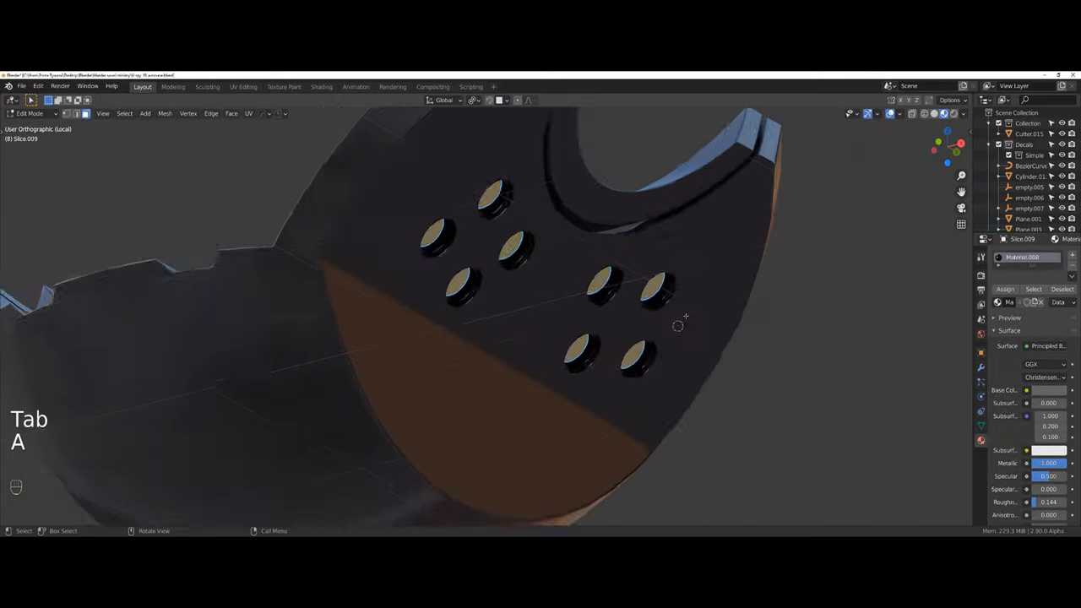
{"action": "key", "text": "Tab"}
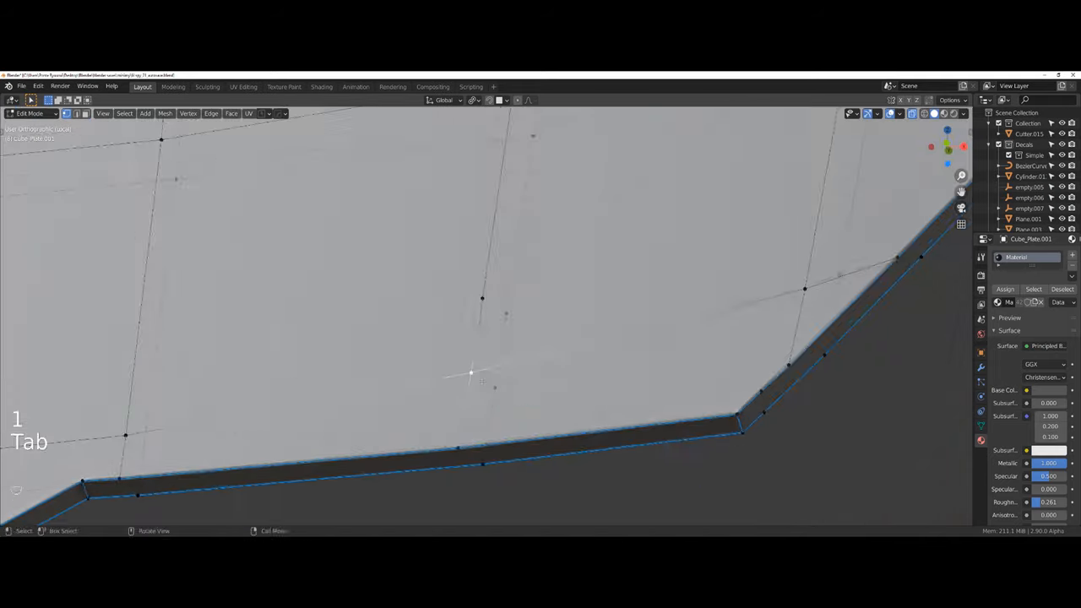
- Dissolve extra vertices along the plate edge and undo a mistaken vertex slide
{"action": "key", "text": "k"}
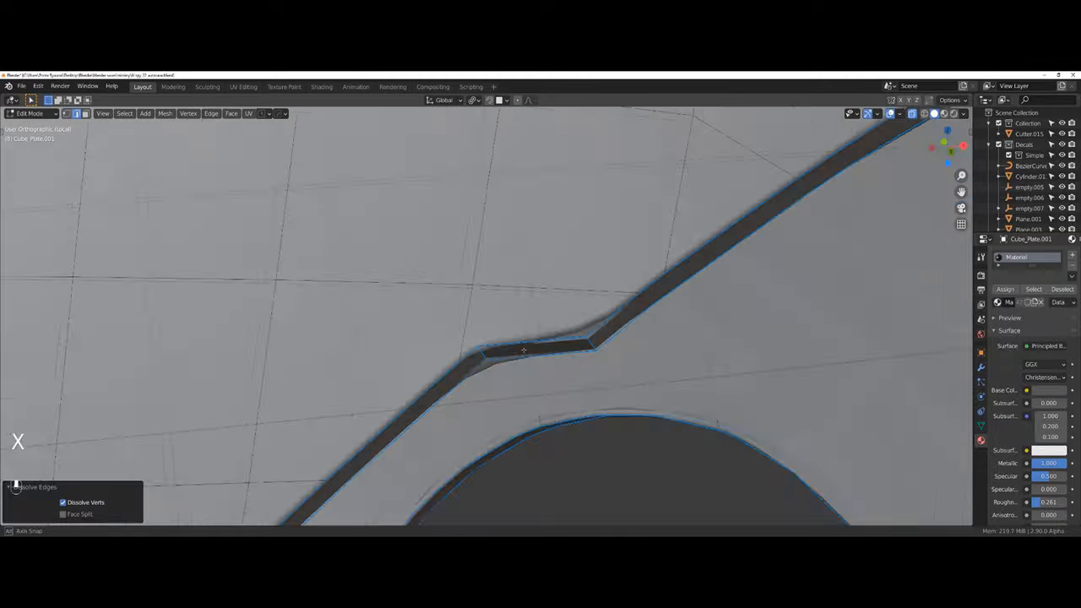
{"action": "key", "text": "Tab"}
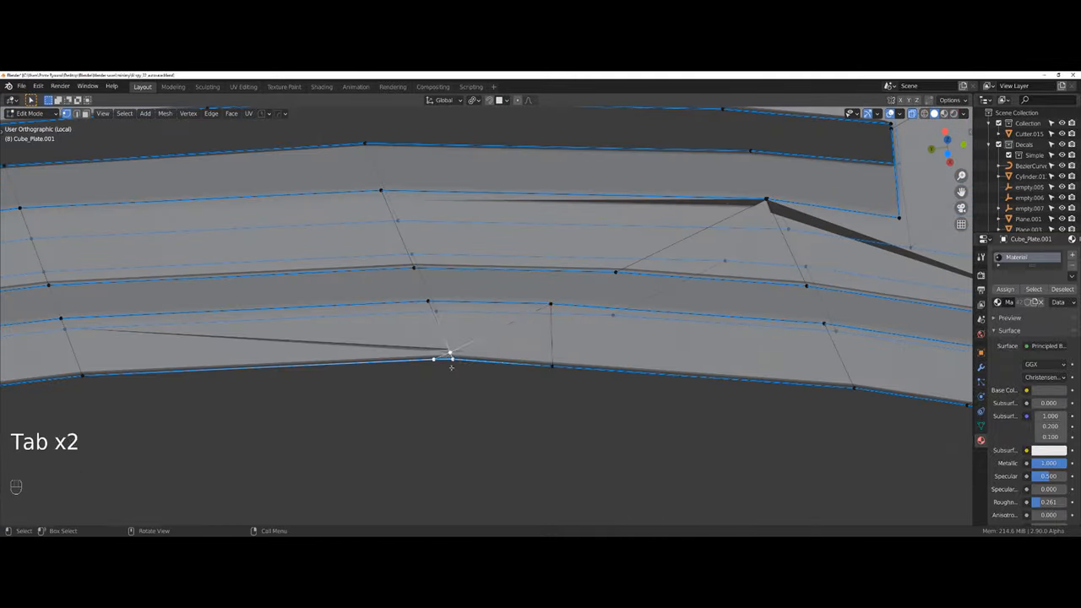
{"action": "key", "text": "Tab"}
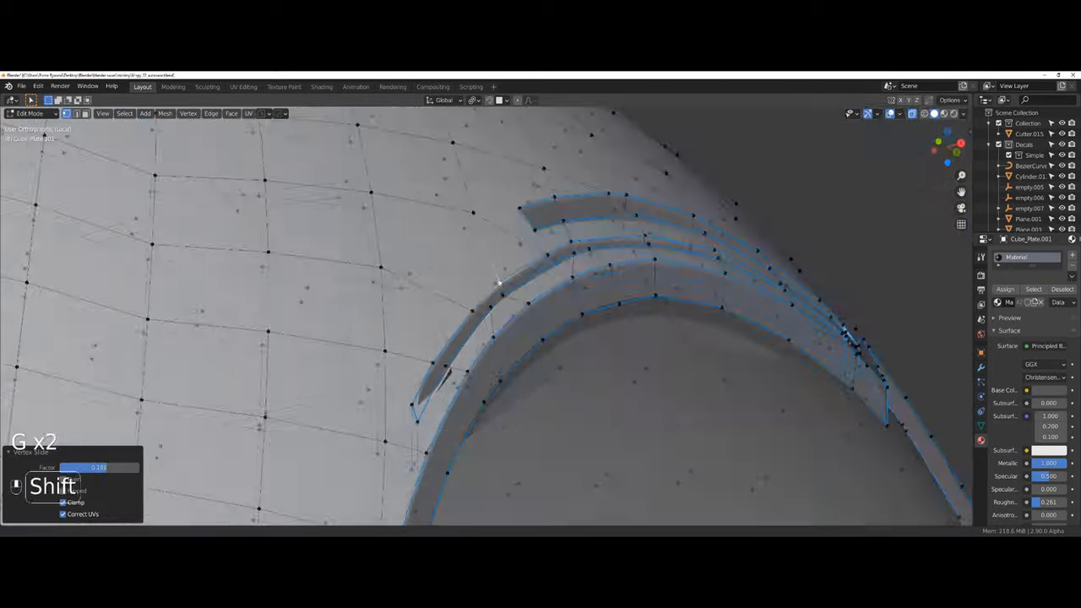
{"action": "key", "text": "ctrl+z"}
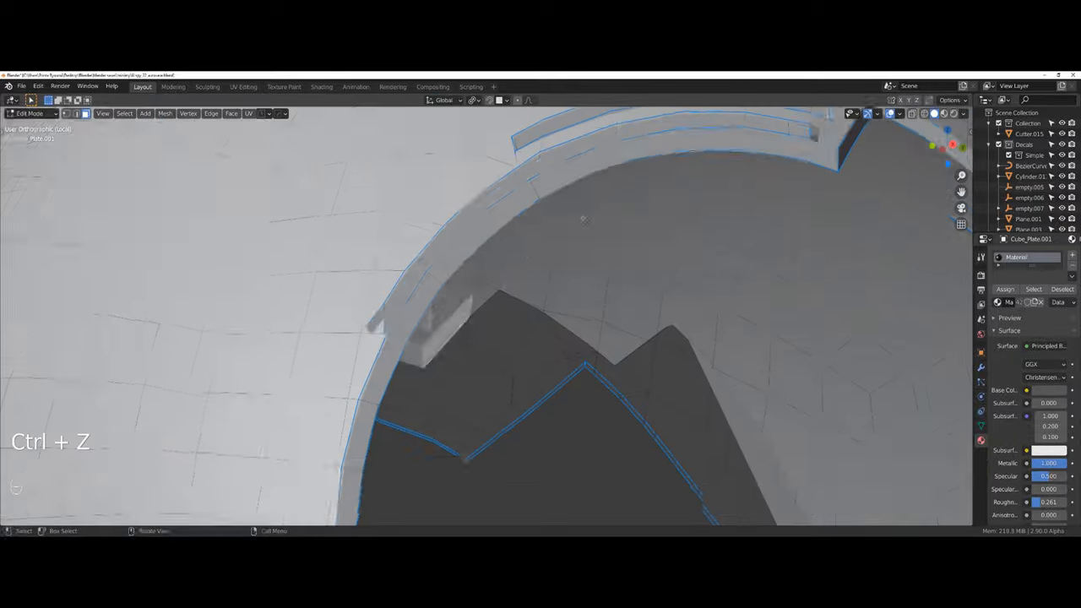
{"action": "key", "text": "ctrl+z"}
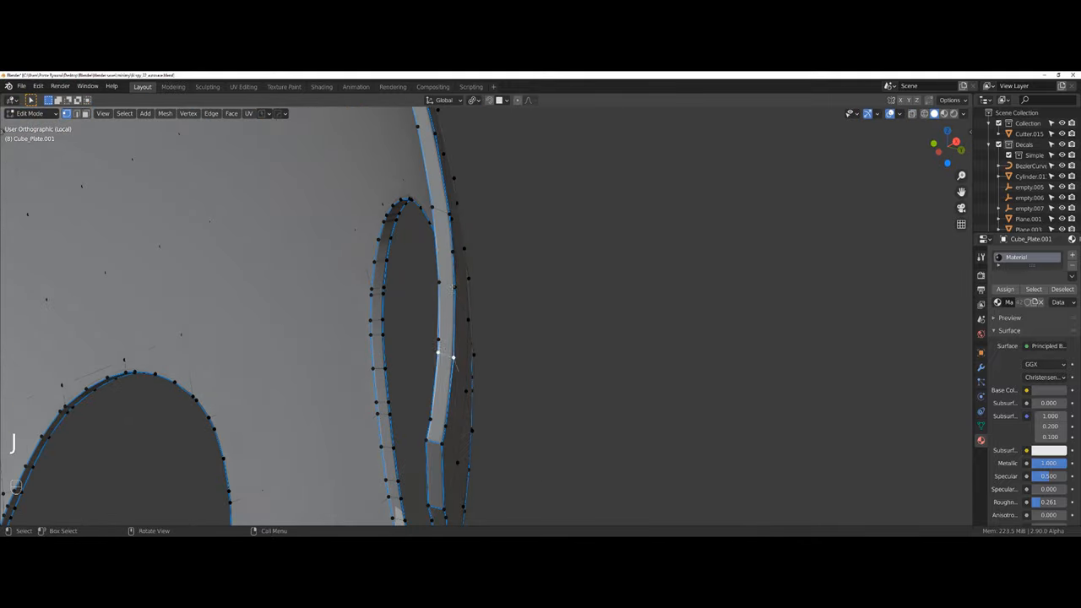
- Join vertices with an edge, dissolve leftovers and slide vertices to even the panel edge
{"action": "key", "text": "Tab"}
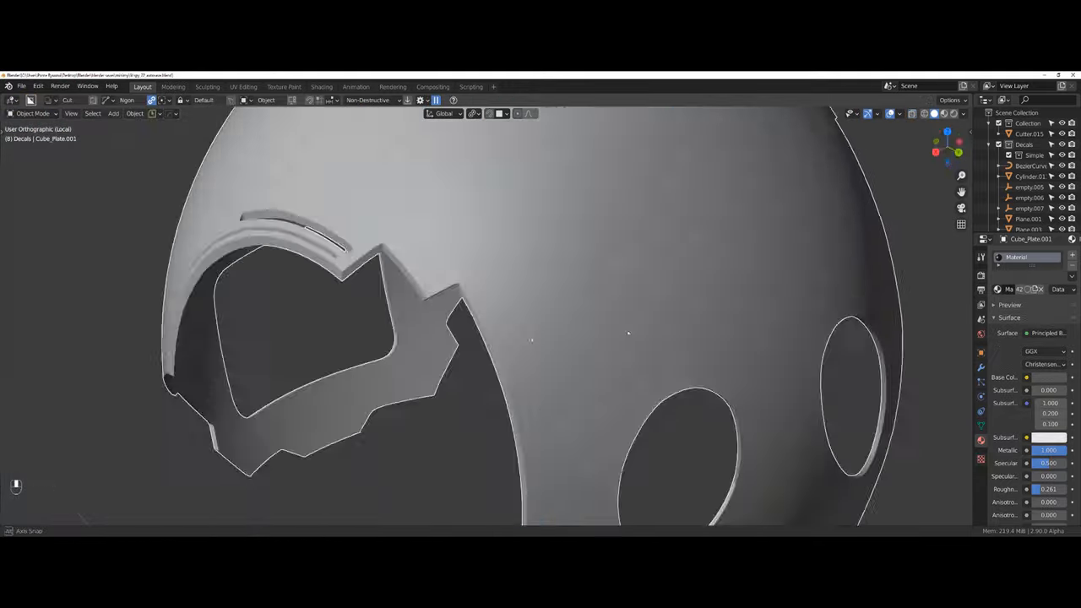
{"action": "key", "text": "Tab"}
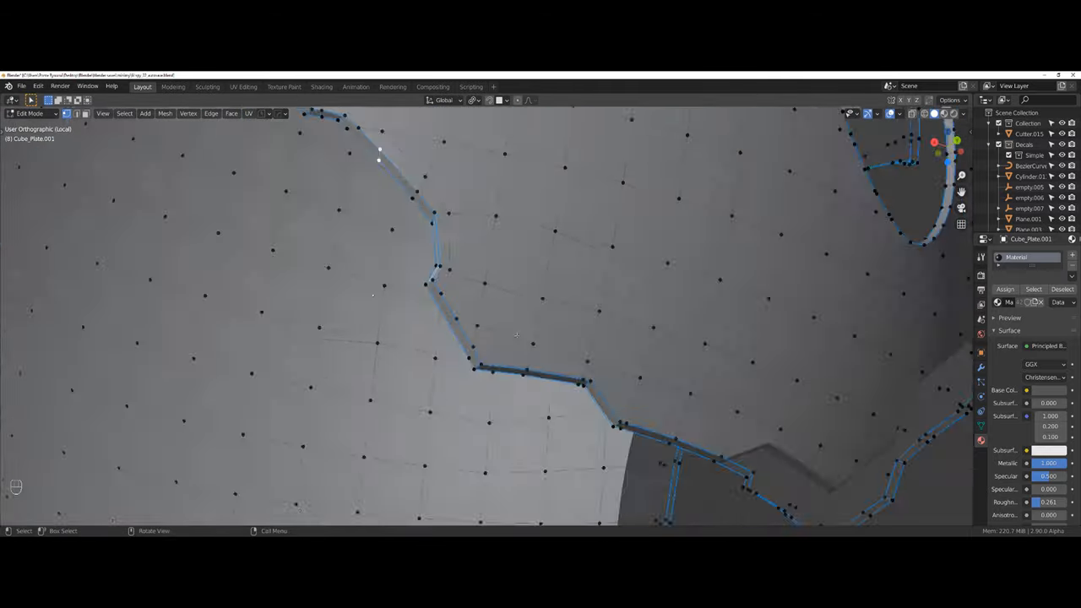
{"action": "key", "text": "x"}
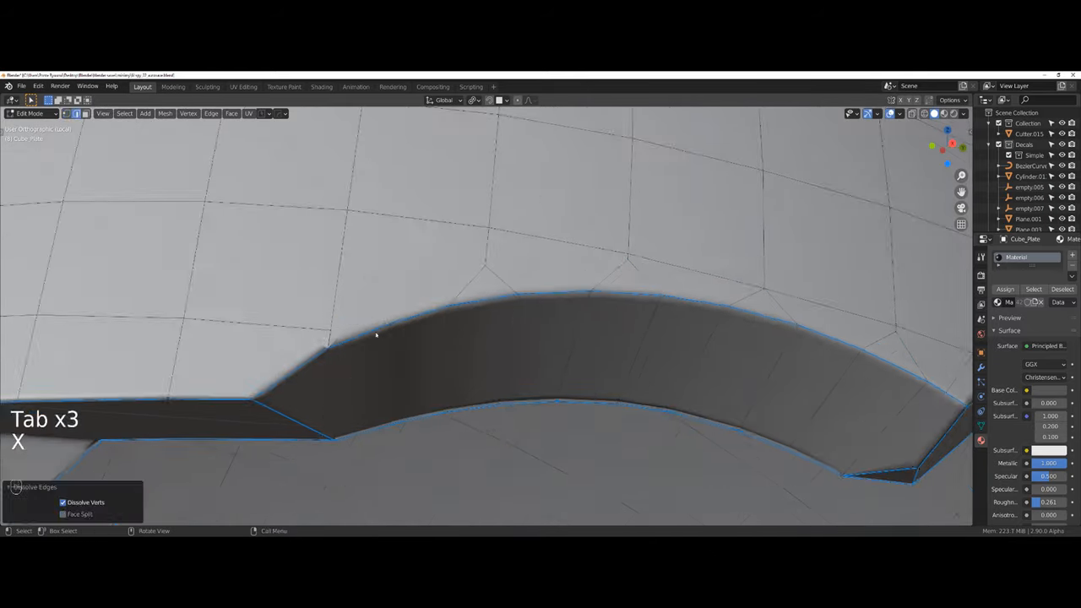
{"action": "key", "text": "g"}
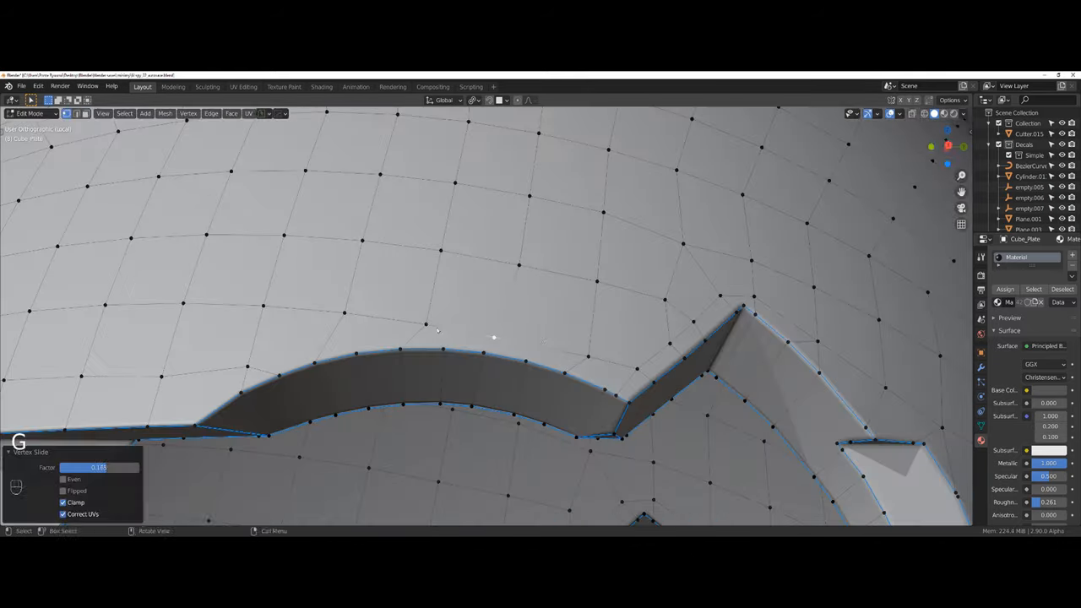
{"action": "key", "text": "Tab"}
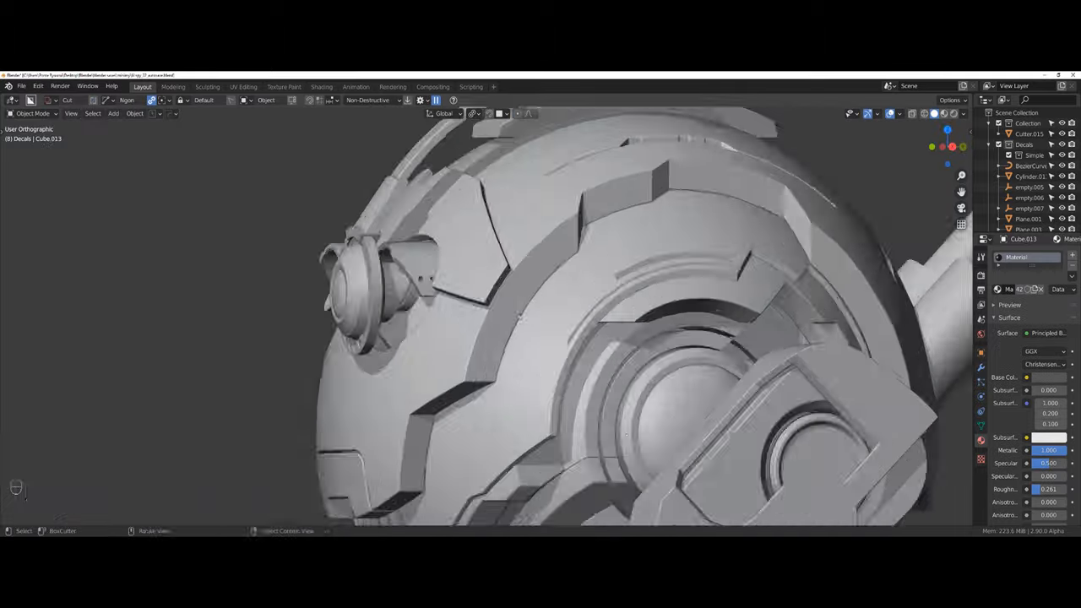
- Duplicate the panel faces from the plate meshes and place the block on the spherical shell
{"action": "key", "text": "Tab"}
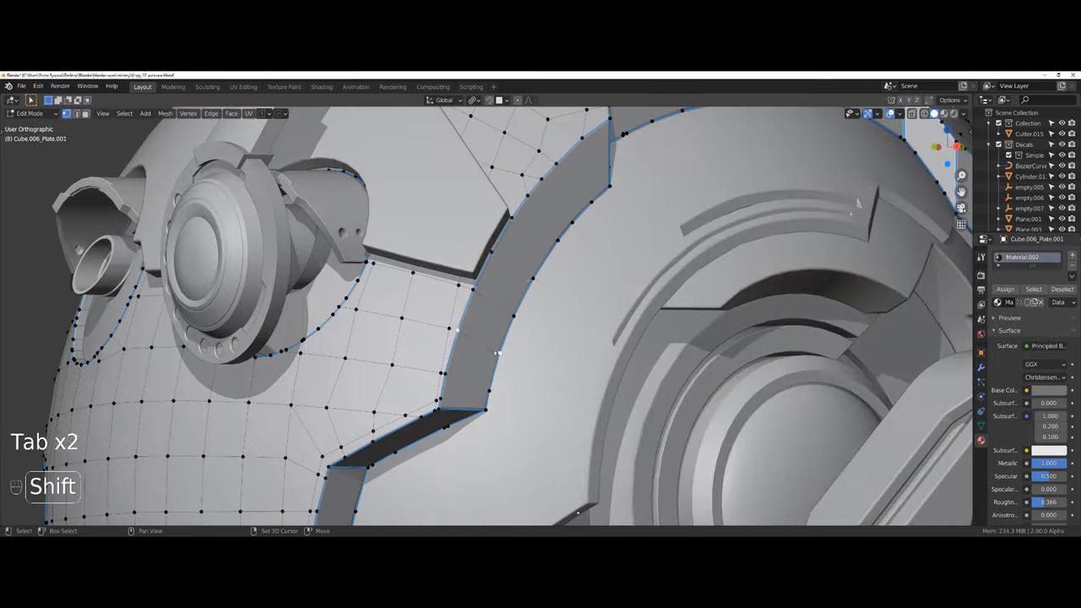
{"action": "key", "text": "Tab"}
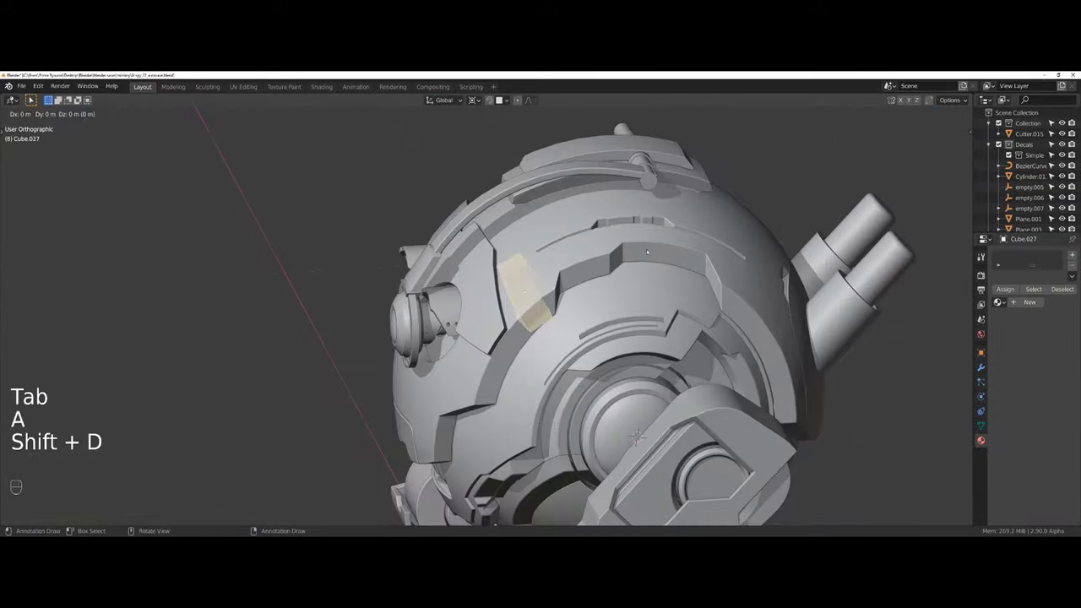
{"action": "key", "text": "Tab"}
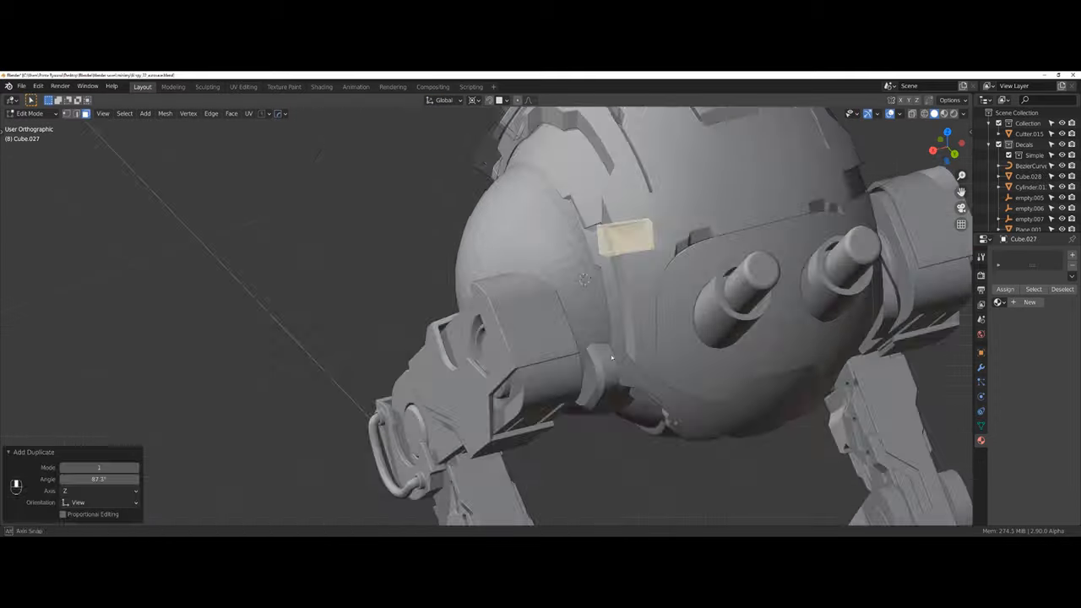
{"action": "key", "text": "Tab"}
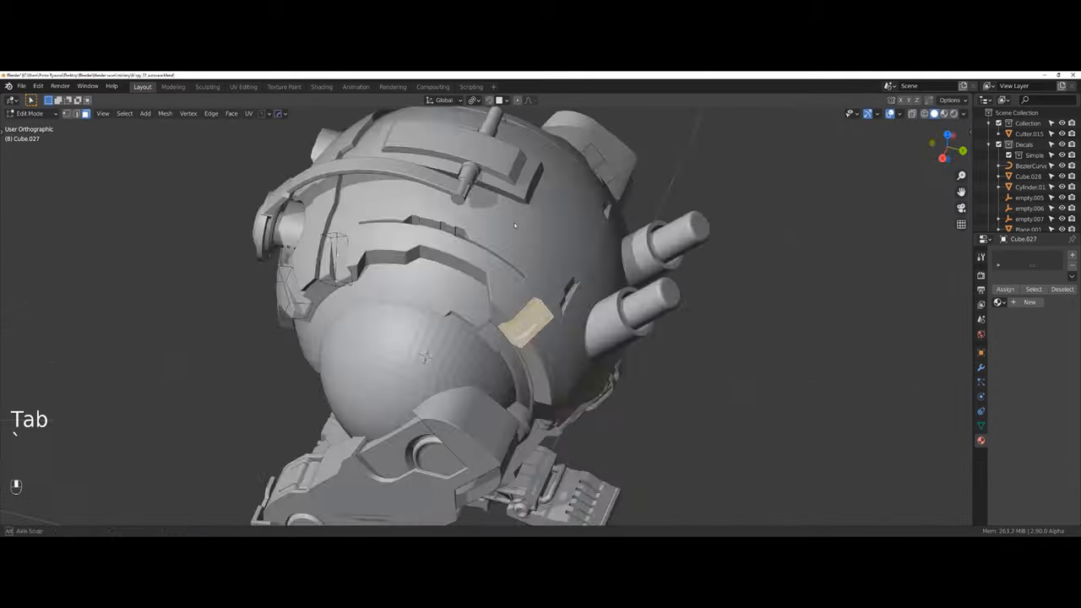
{"action": "key", "text": "Tab"}
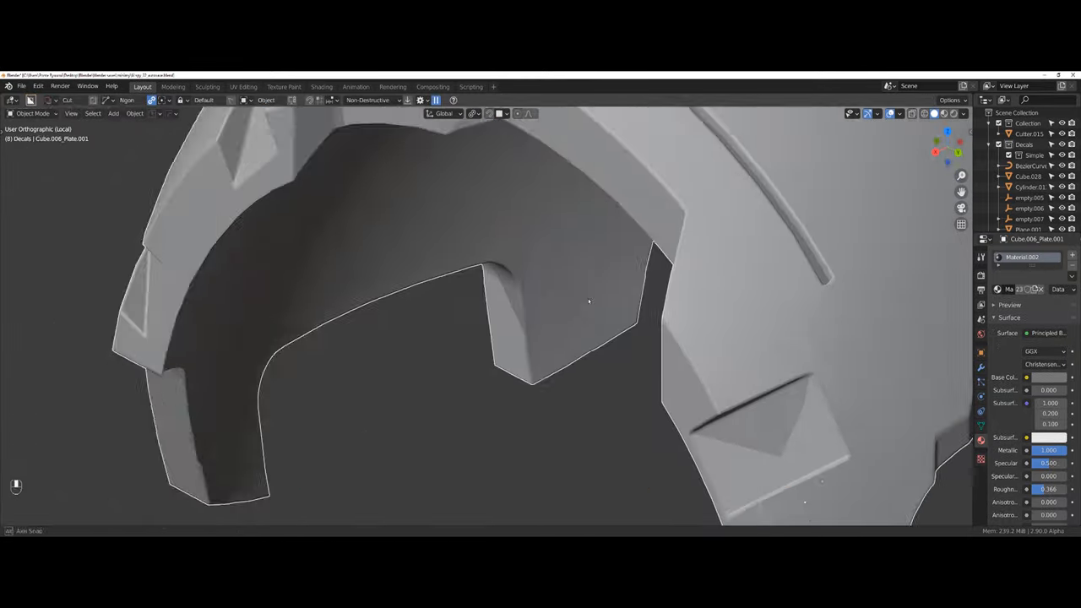
- Undo a misstep before placing the two-bolt insert into the recess beside the eye
{"action": "key", "text": "ctrl+z"}
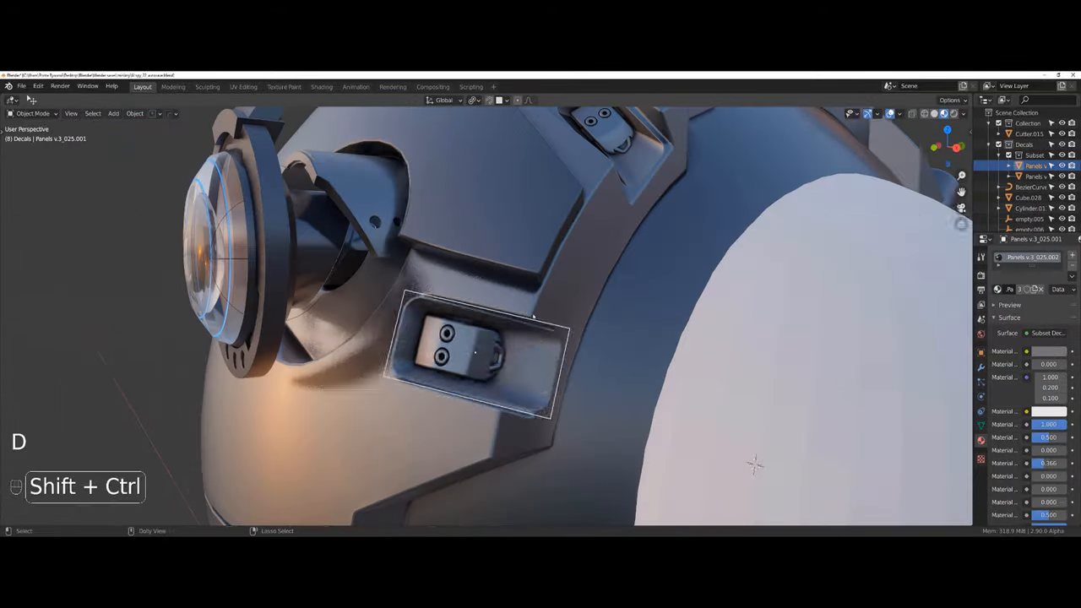
- Scale the duplicated bolted insert to fit the recess
{"action": "key", "text": "s"}
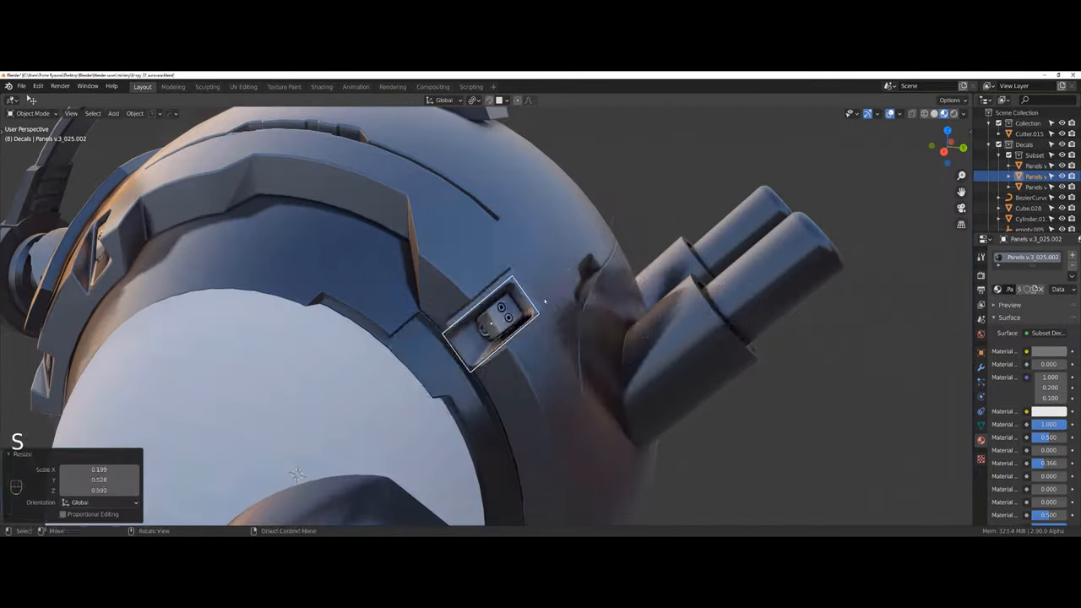
{"action": "key", "text": "x"}
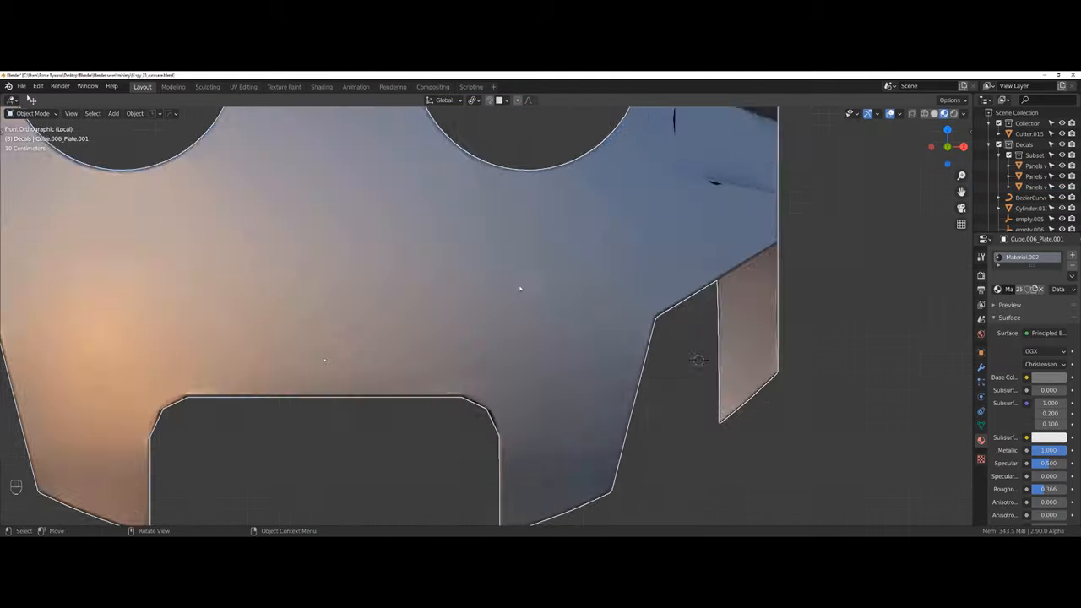
{"action": "key", "text": "Tab"}
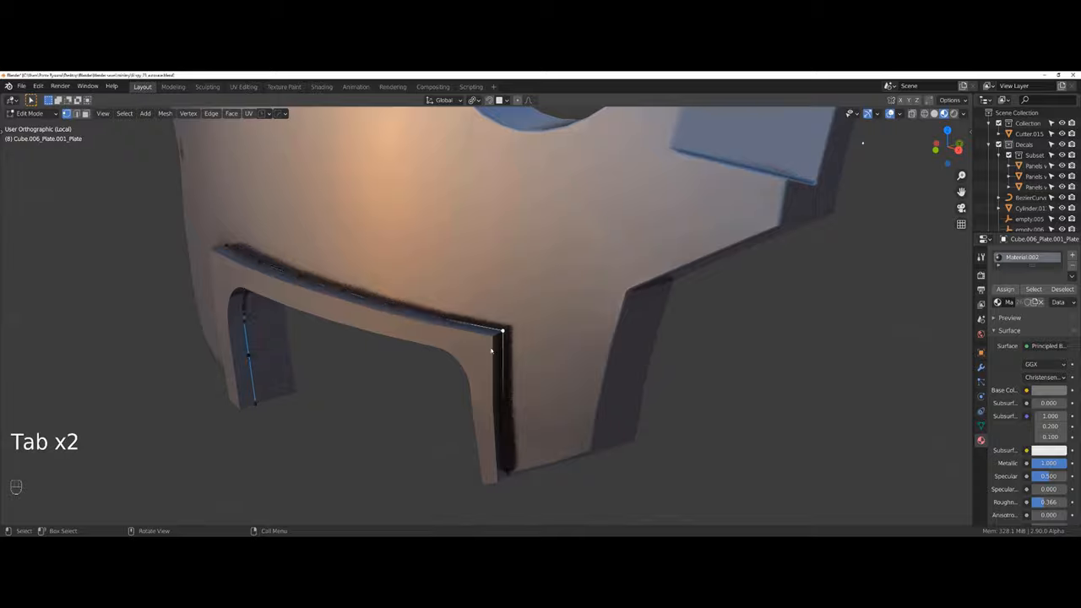
- Add two Ctrl+R loop cuts to the bent plate and connect vertices into a bracket shape
{"action": "key", "text": "ctrl+r"}
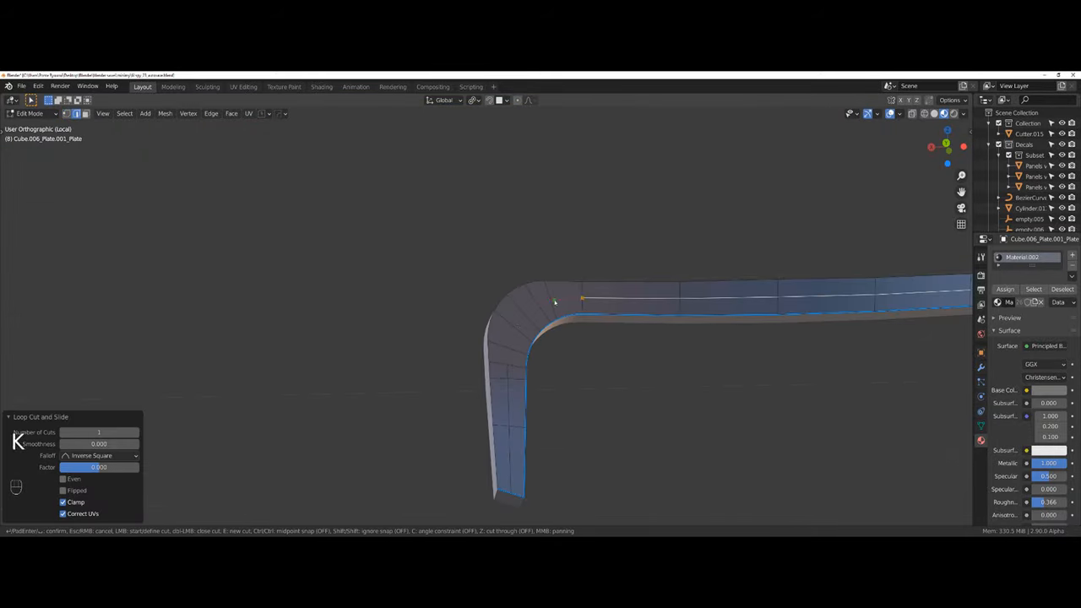
{"action": "key", "text": "ctrl+r"}
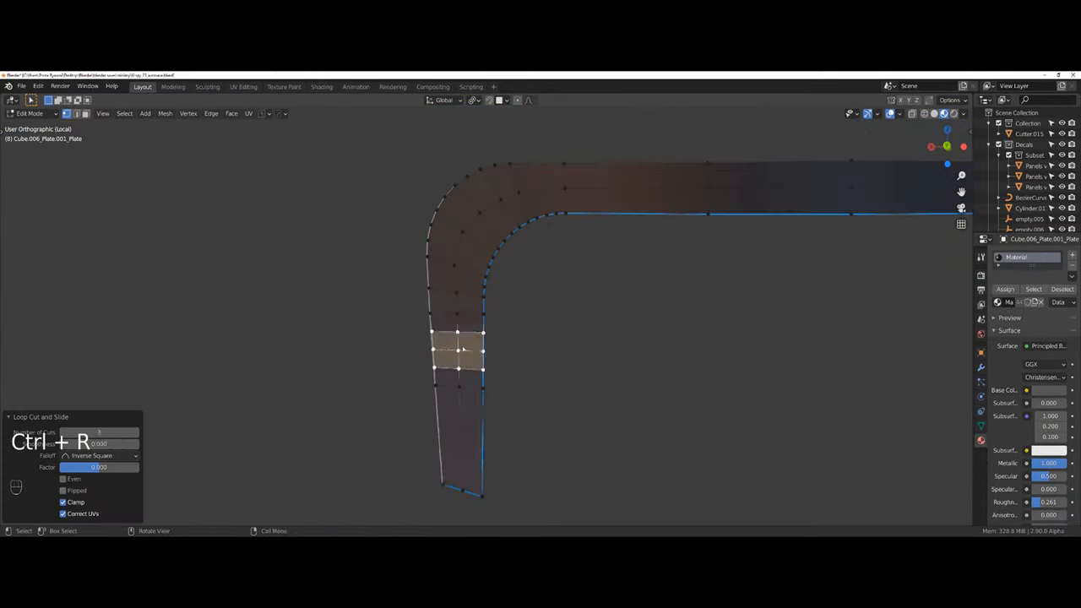
{"action": "key", "text": "Tab"}
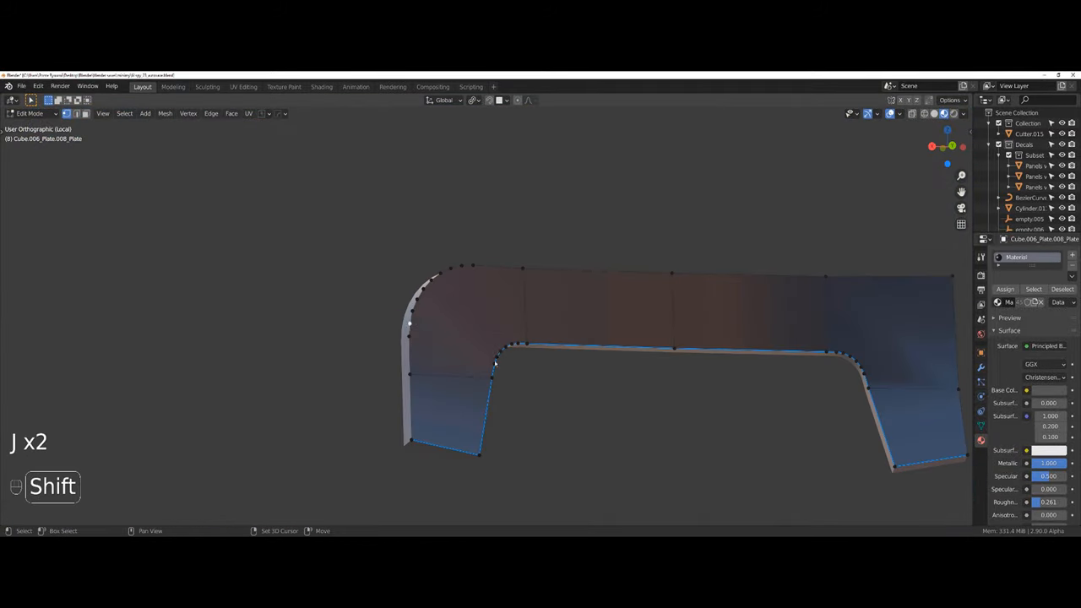
{"action": "key", "text": "Tab"}
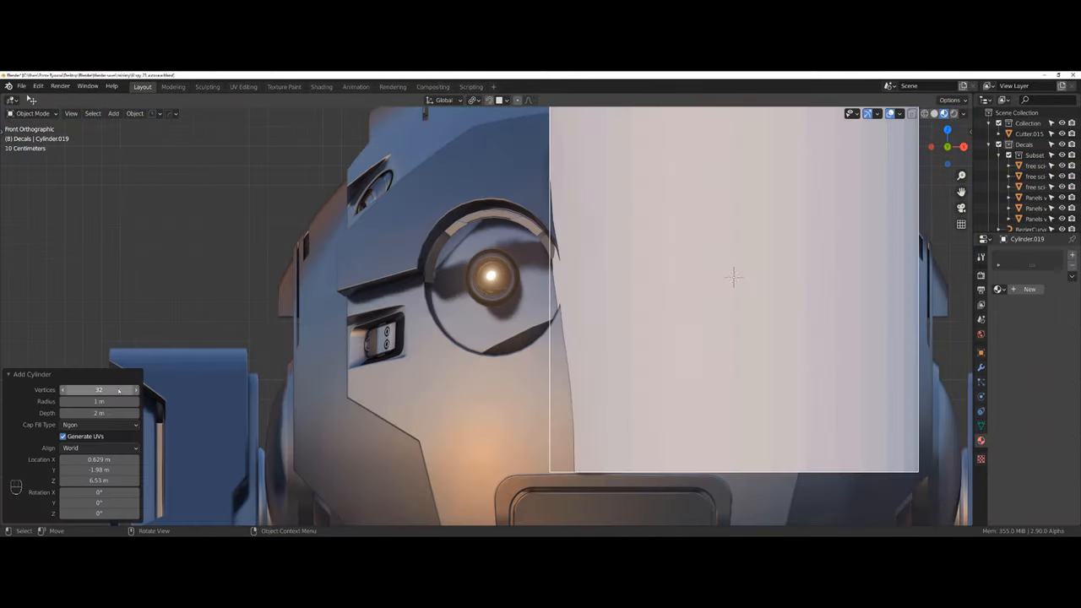
- Scale the new cylinder, array ring slices along it and separate the rings
{"action": "key", "text": "s"}
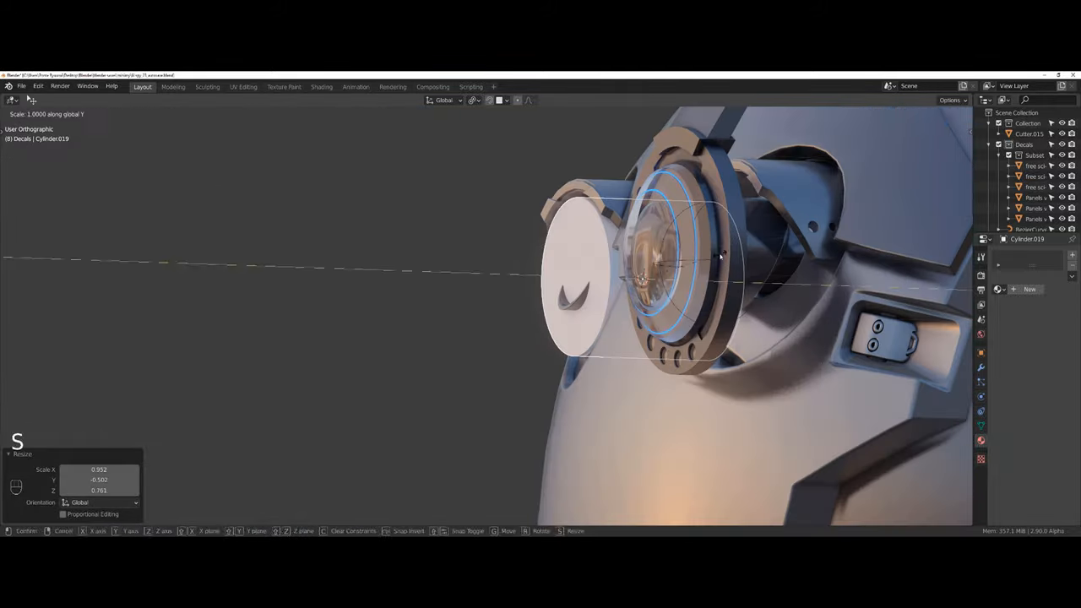
{"action": "key", "text": "Tab"}
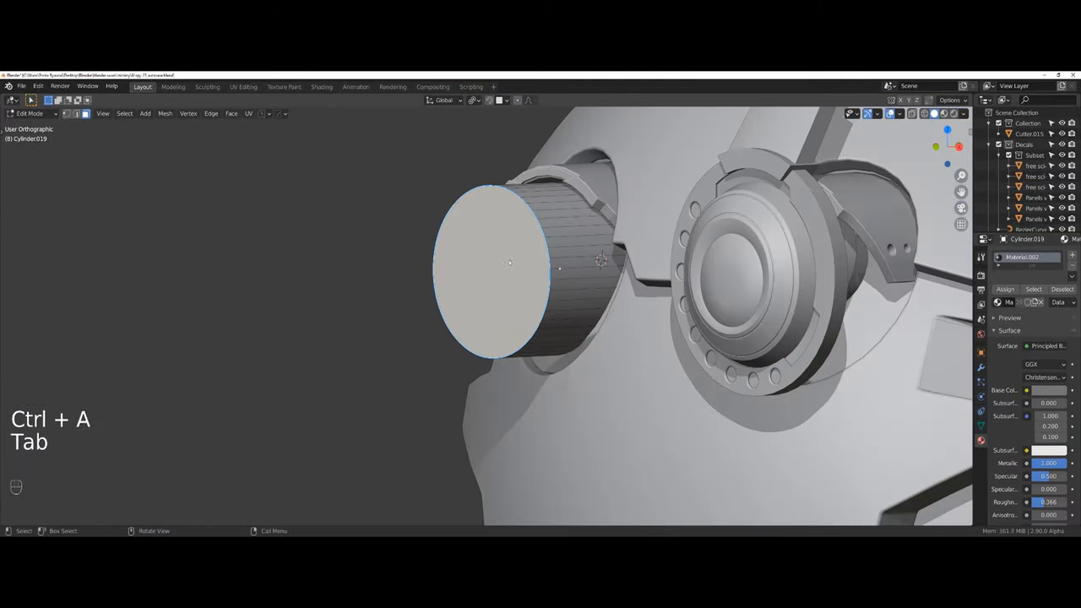
{"action": "key", "text": "/"}
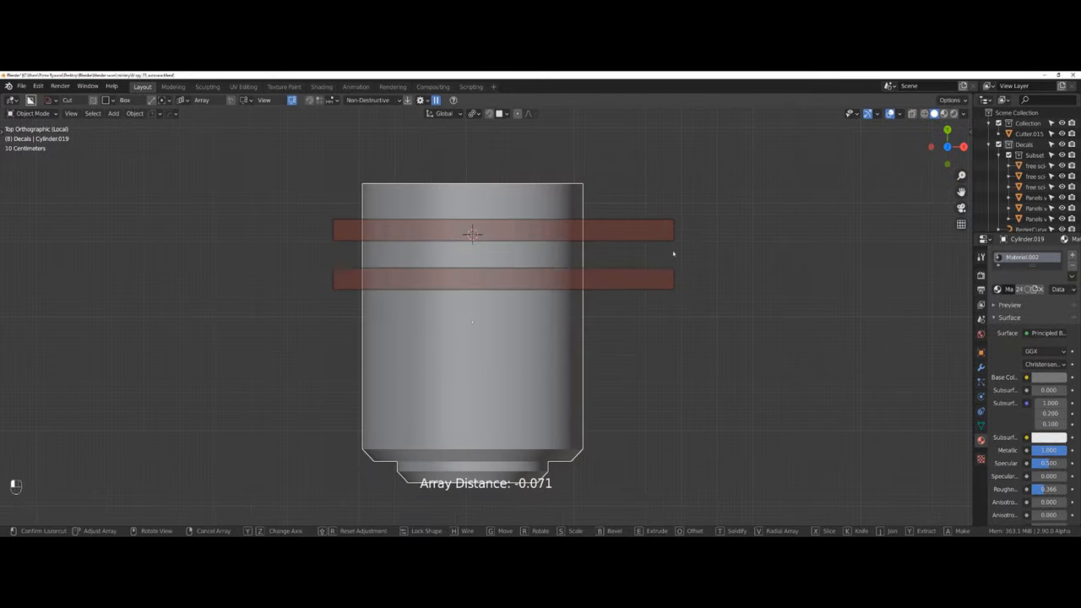
{"action": "key", "text": "ctrl+l"}
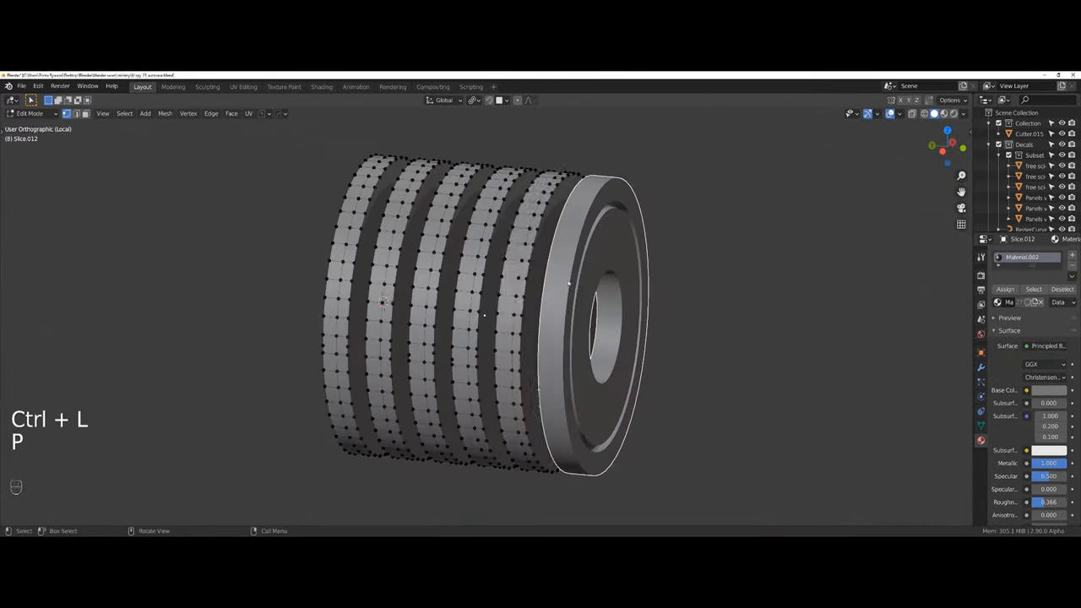
- Select the raised ring loops and move the ribbed cylinder into the round socket
{"action": "key", "text": "a"}
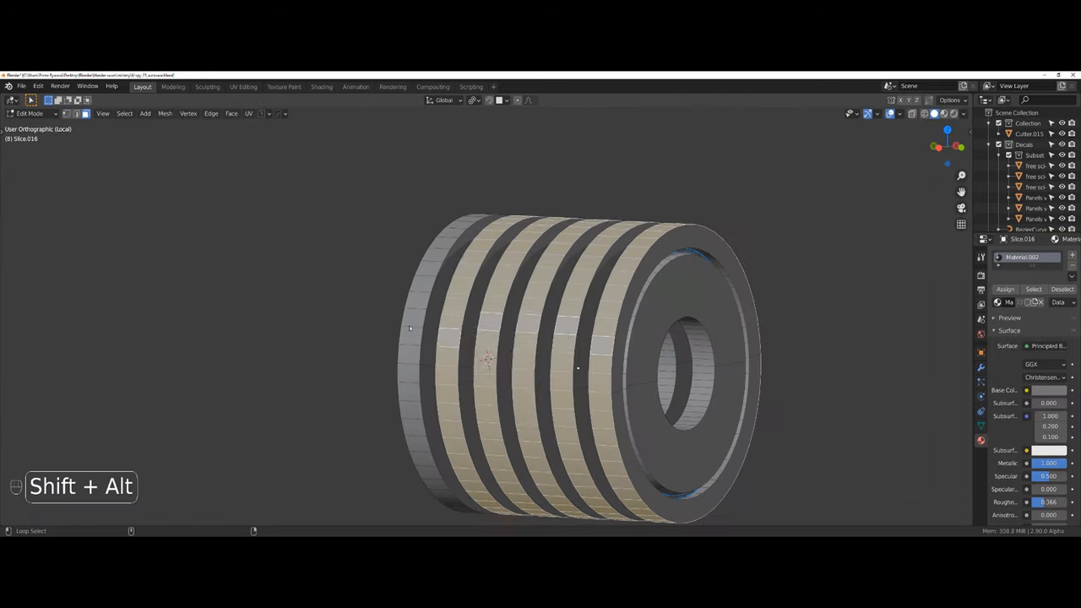
{"action": "key", "text": "r"}
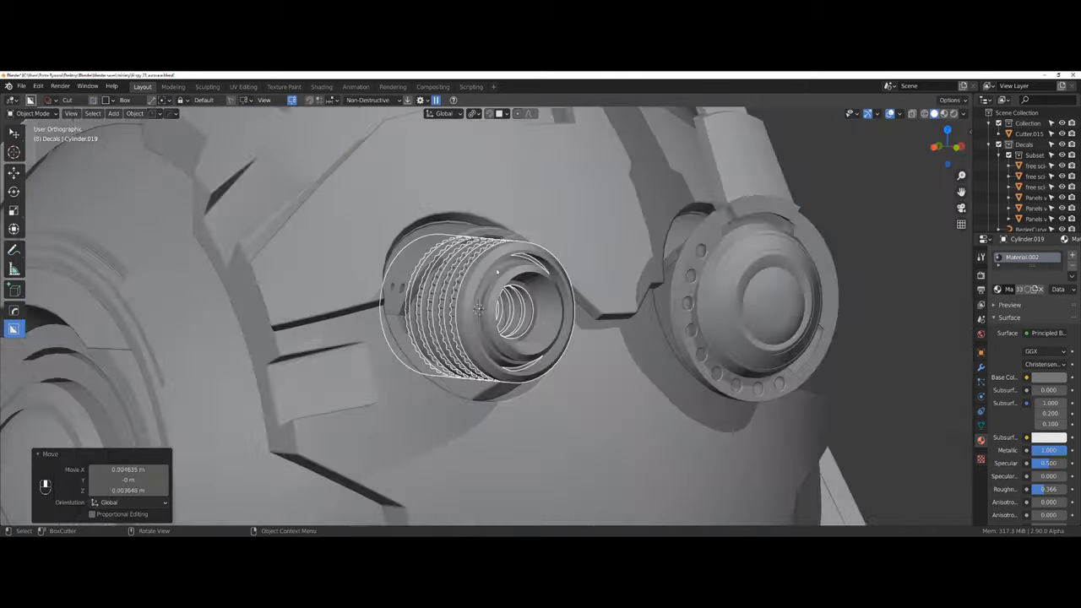
{"action": "key", "text": "Numpad5"}
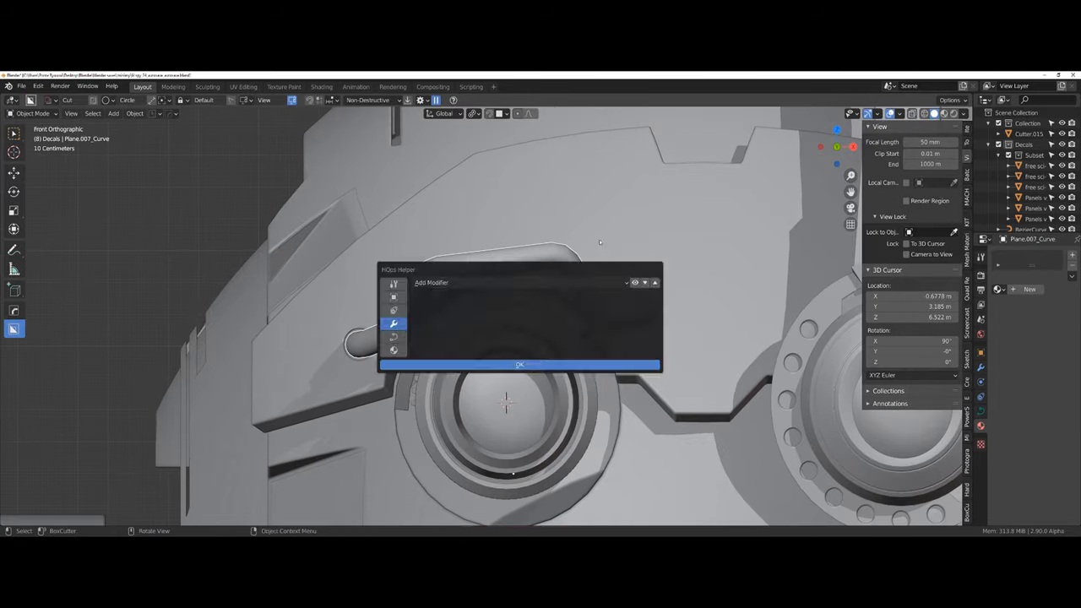
- Add a modifier to the curve object along the upper armor plate
{"action": "left_click", "coordinate": [520, 365]}
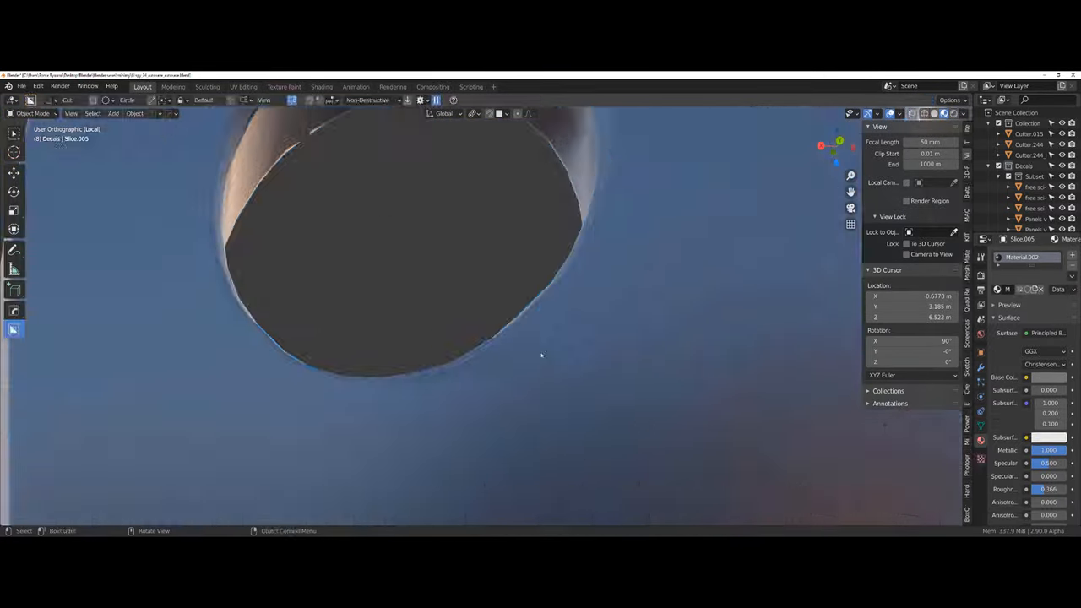
- Zoom in on the armor surface where the round hole is being cut
{"action": "scroll", "scroll_direction": "down", "scroll_amount": 3}
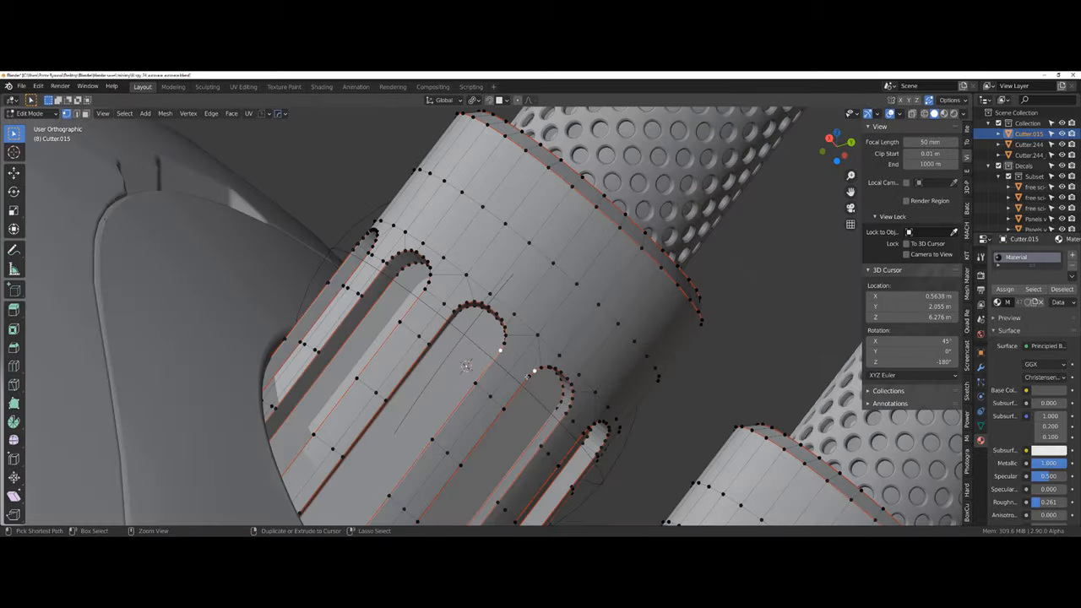
- Enter Edit Mode on the cutter mesh to shape the rounded slot cutouts
{"action": "key", "text": "Tab"}
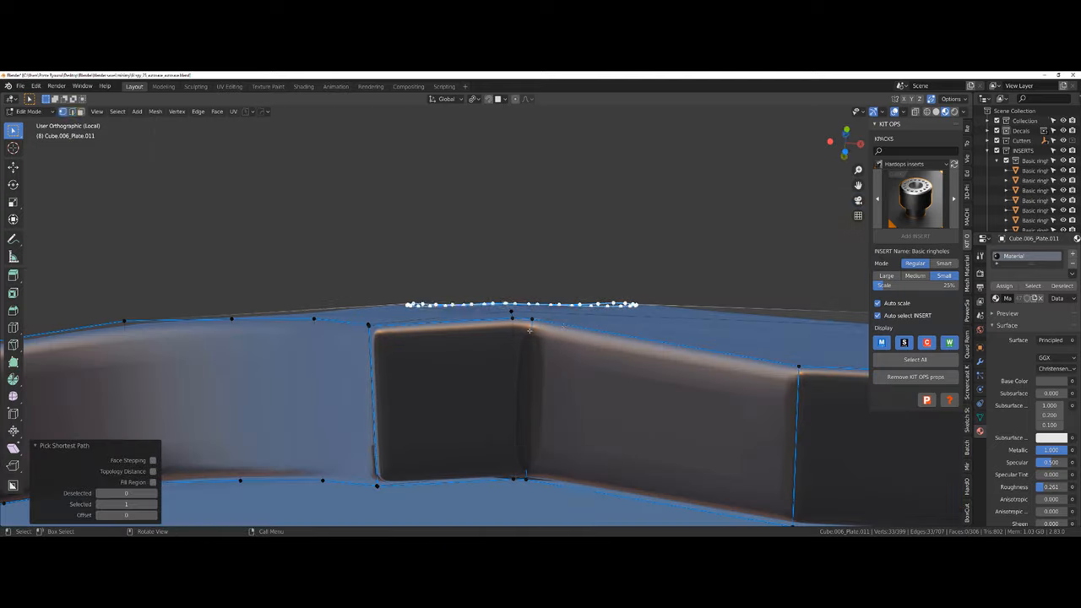
- Set the transform orientation for the insert and enter Edit Mode for face picking
{"action": "left_click", "coordinate": [446, 98]}
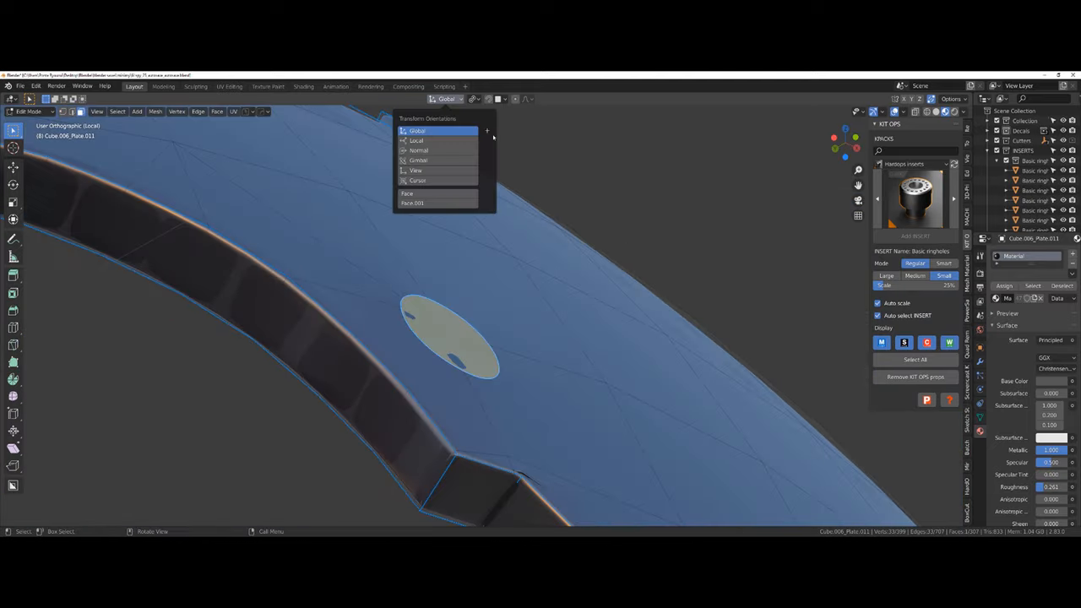
{"action": "left_click", "coordinate": [407, 193]}
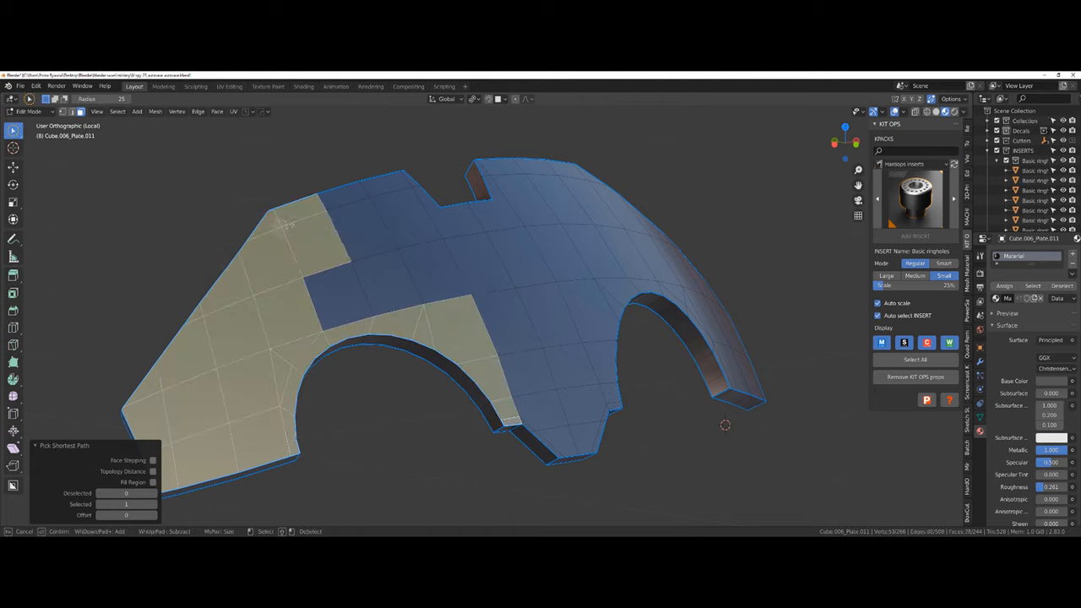
{"action": "key", "text": "Tab"}
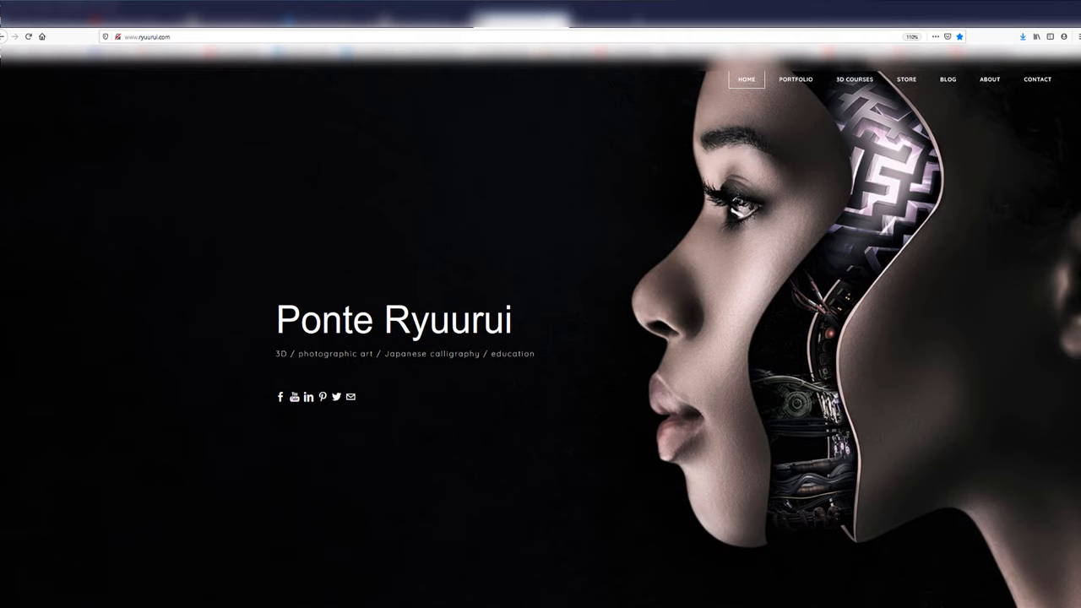
{"action": "mouse_move", "coordinate": [793, 80]}
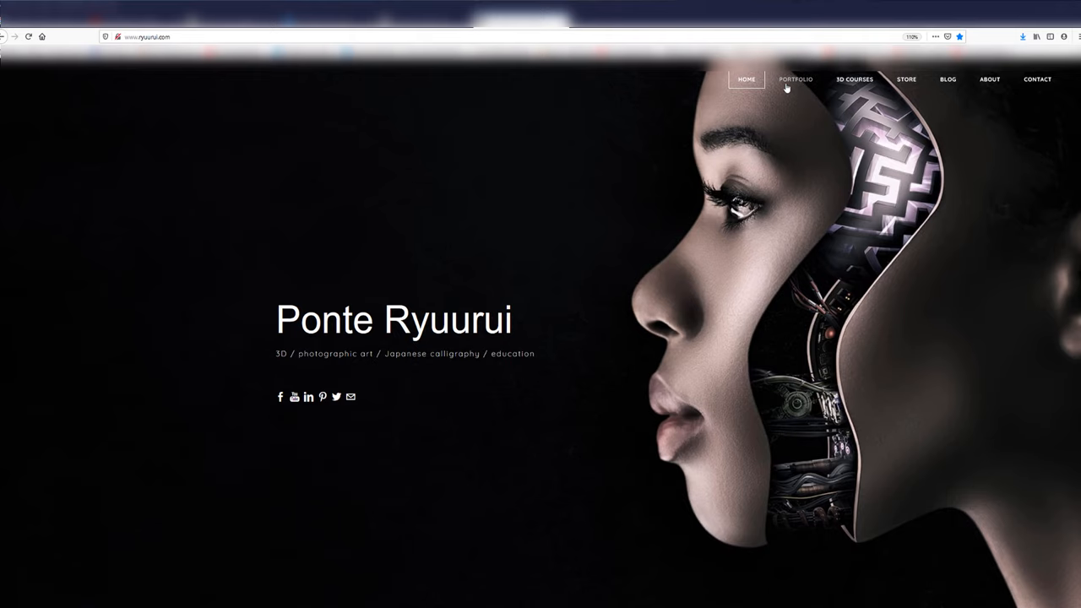
- Navigate ryuurui.com to the Portfolio and then the 3D Courses page
{"action": "left_click", "coordinate": [794, 79]}
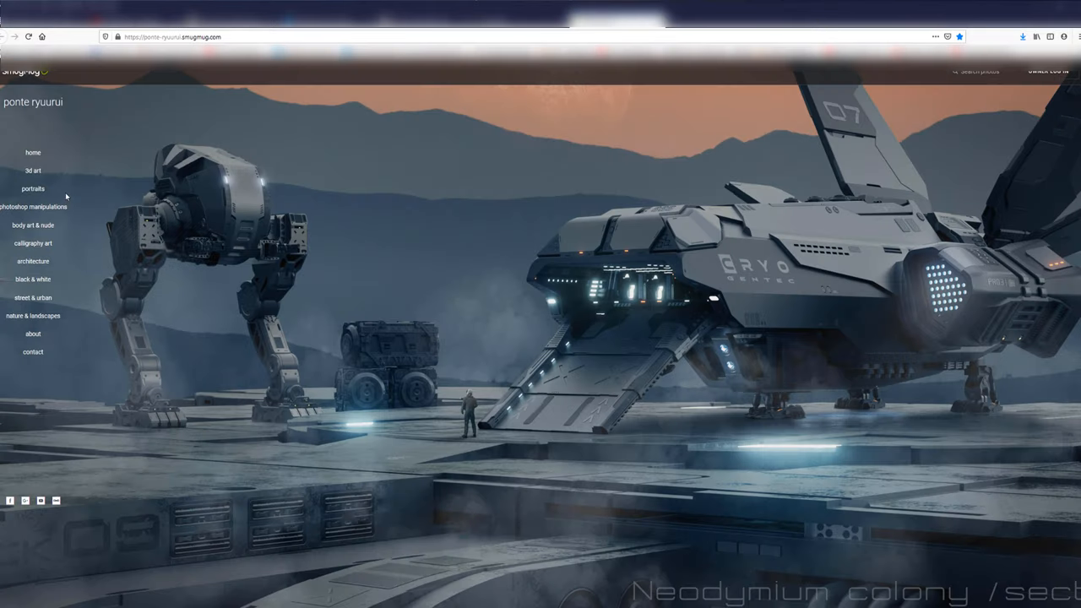
{"action": "mouse_move", "coordinate": [61, 248]}
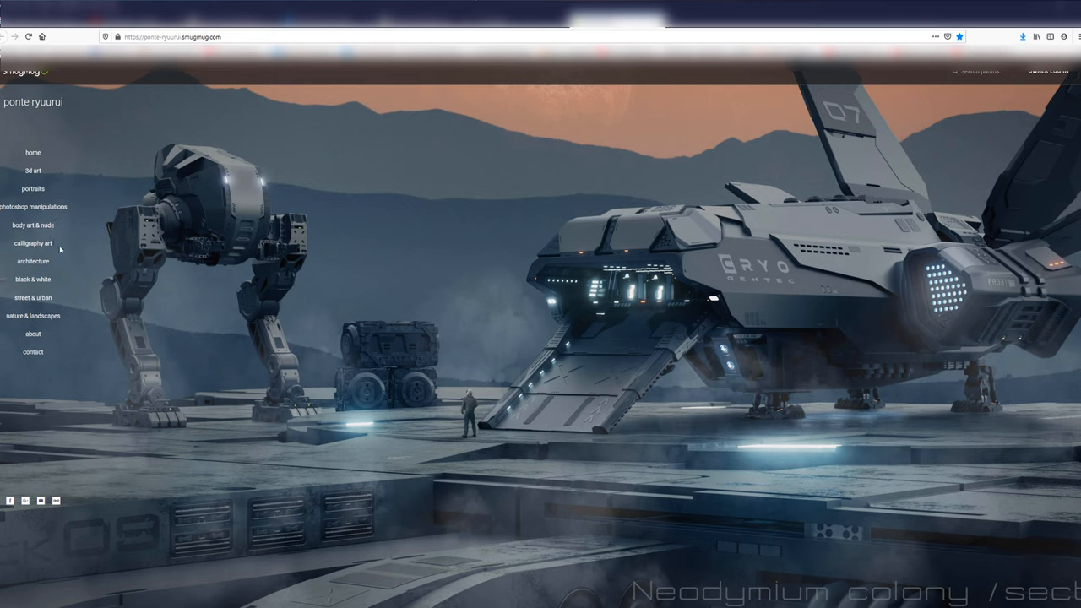
{"action": "mouse_move", "coordinate": [155, 264]}
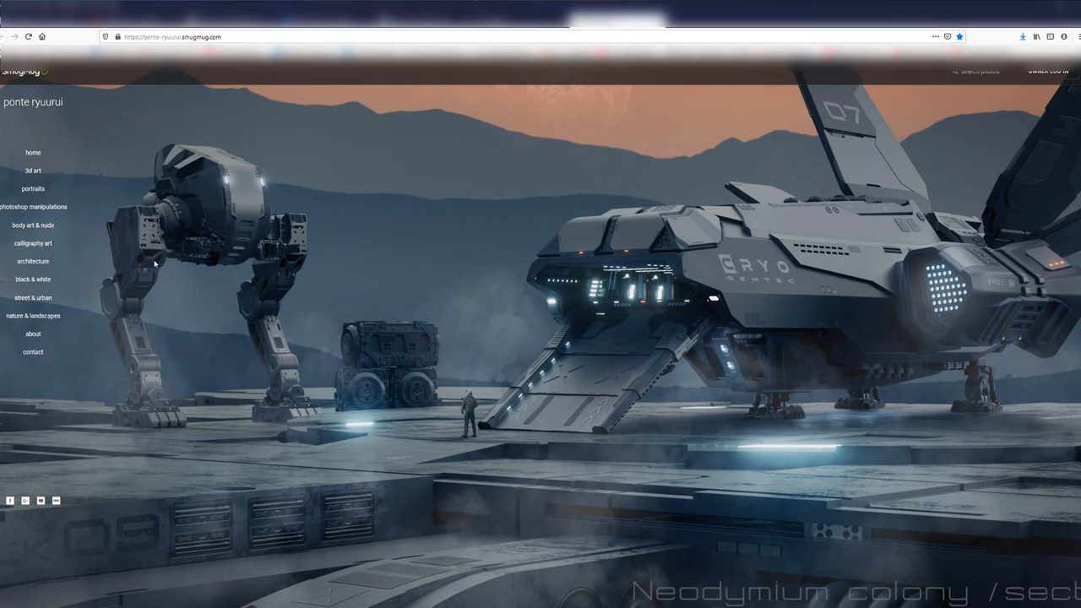
{"action": "mouse_move", "coordinate": [171, 260]}
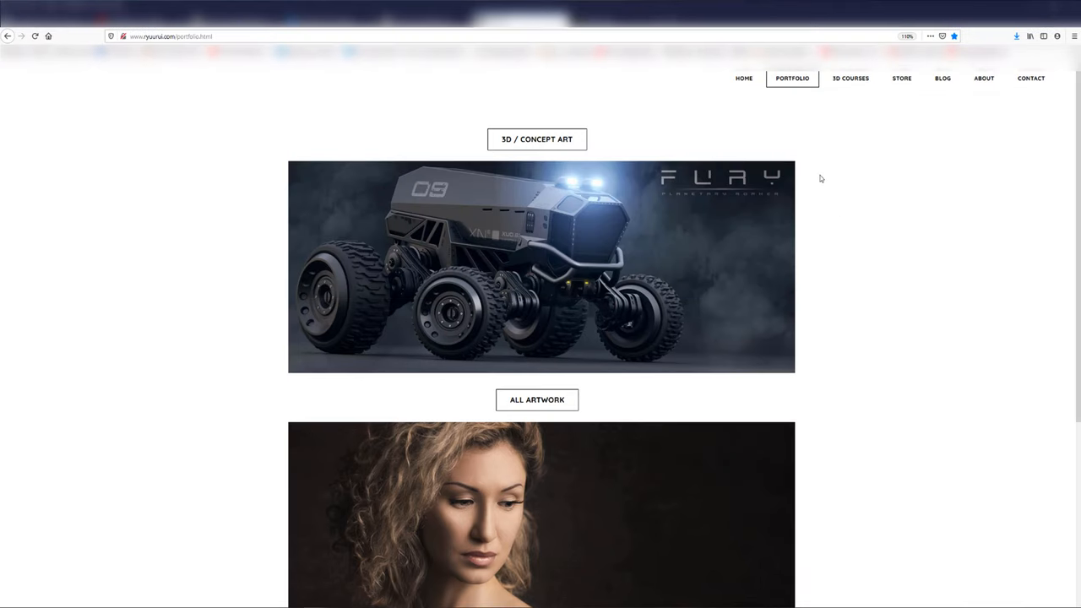
{"action": "mouse_move", "coordinate": [868, 83]}
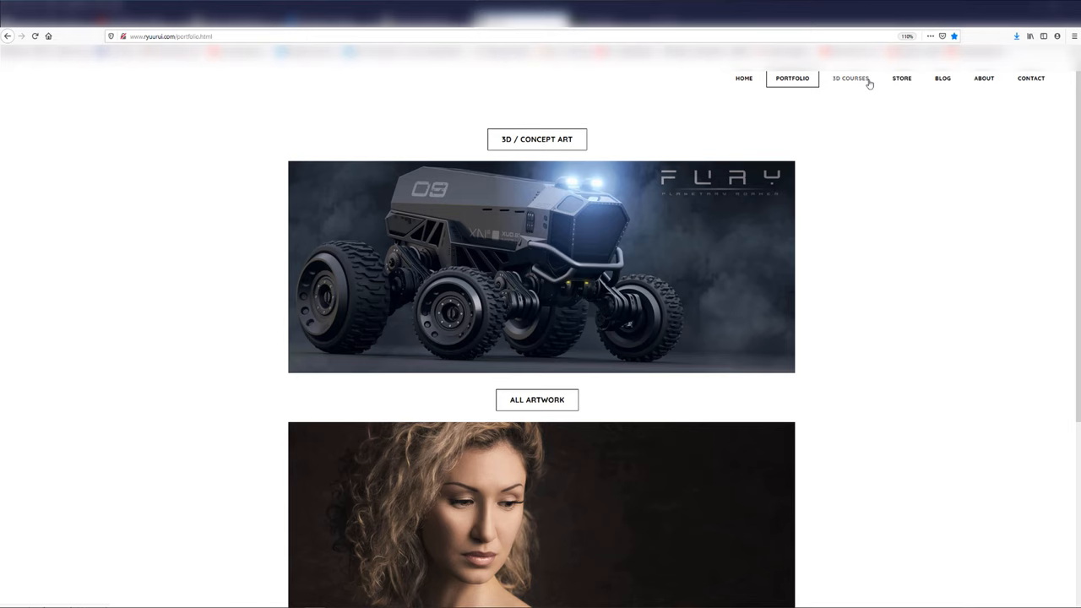
{"action": "mouse_move", "coordinate": [858, 82]}
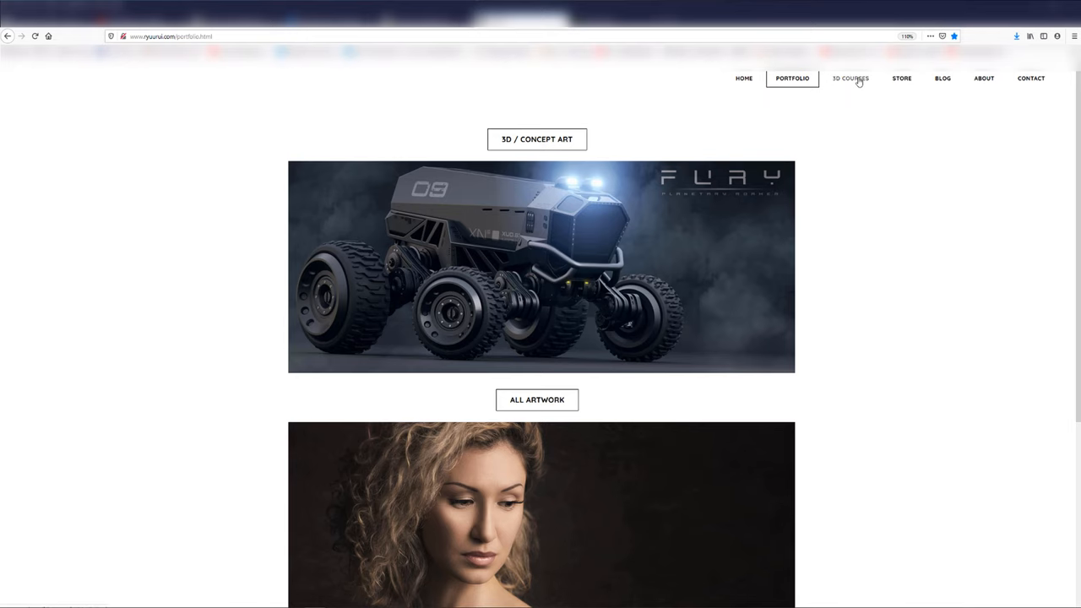
{"action": "left_click", "coordinate": [850, 78]}
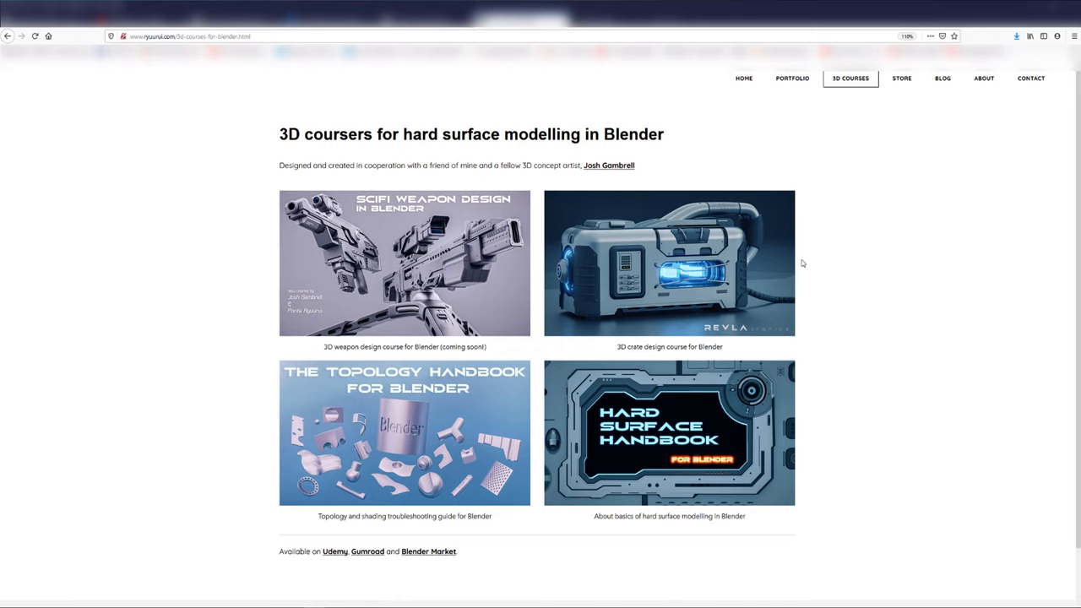
{"action": "mouse_move", "coordinate": [808, 253]}
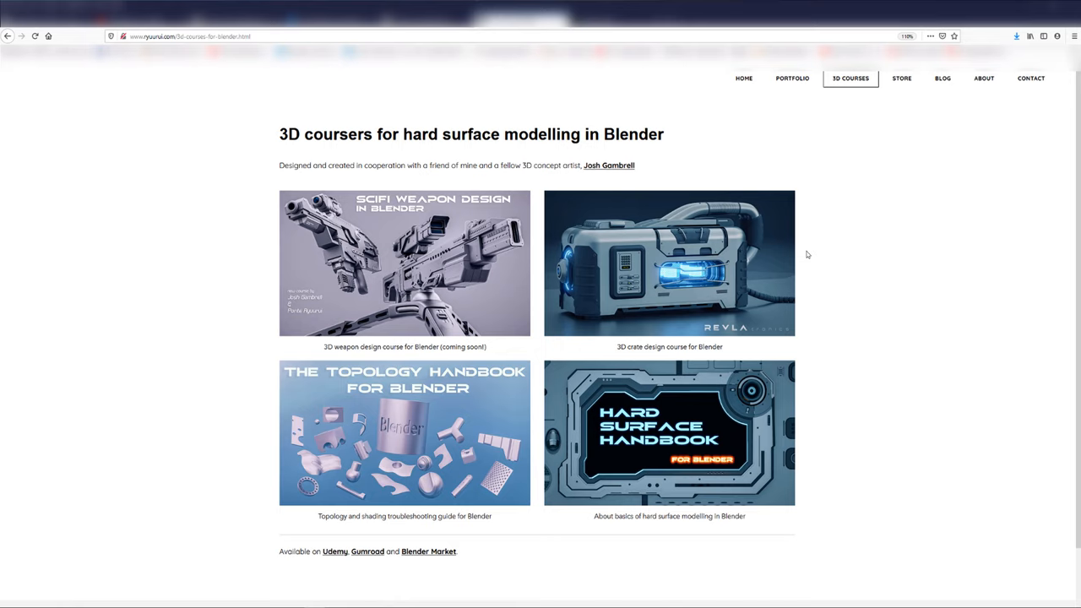